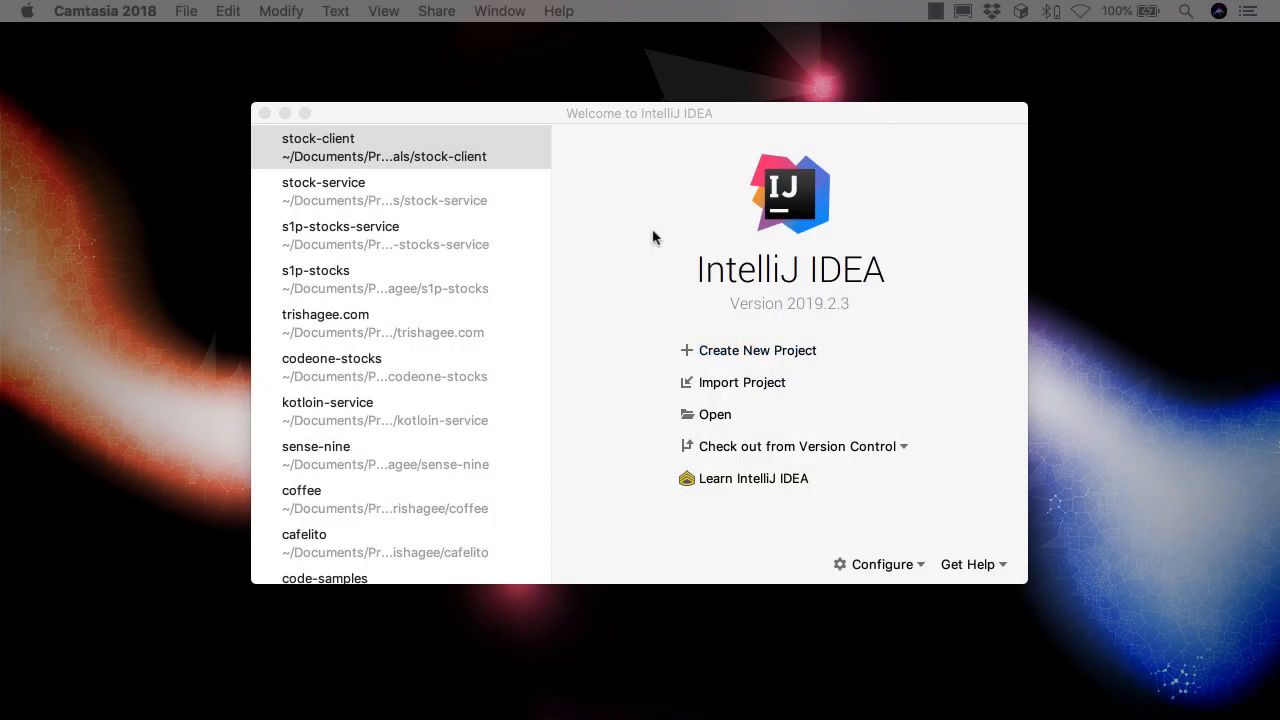
{"action": "mouse_move", "coordinate": [450, 148]}
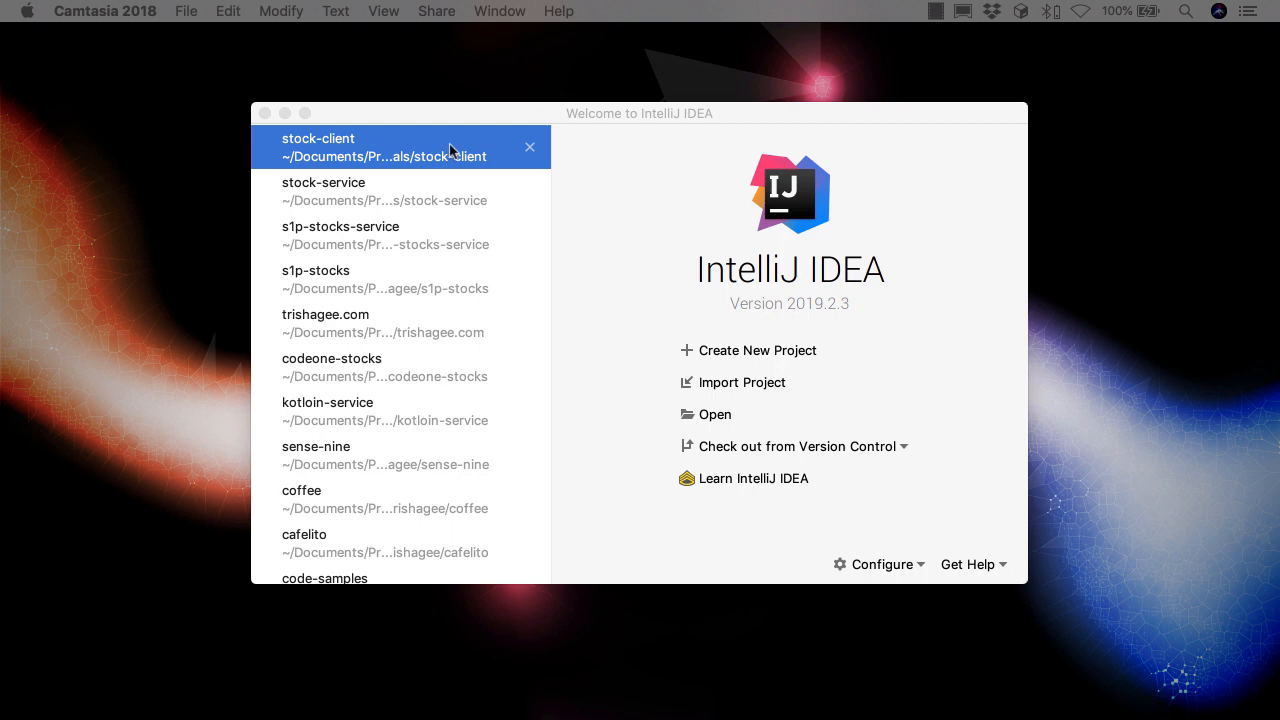
{"action": "mouse_move", "coordinate": [450, 148]}
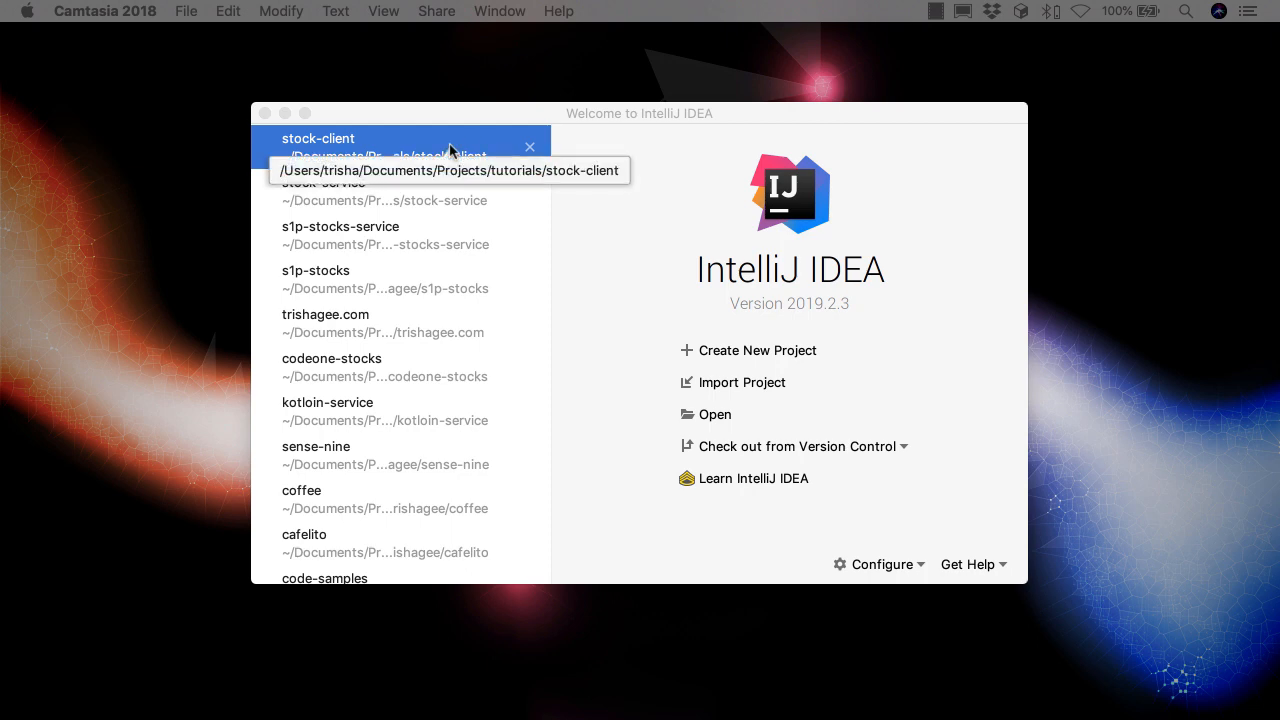
Open the stock-client project from the Welcome screen's recent projects.
{"action": "left_click", "coordinate": [318, 138]}
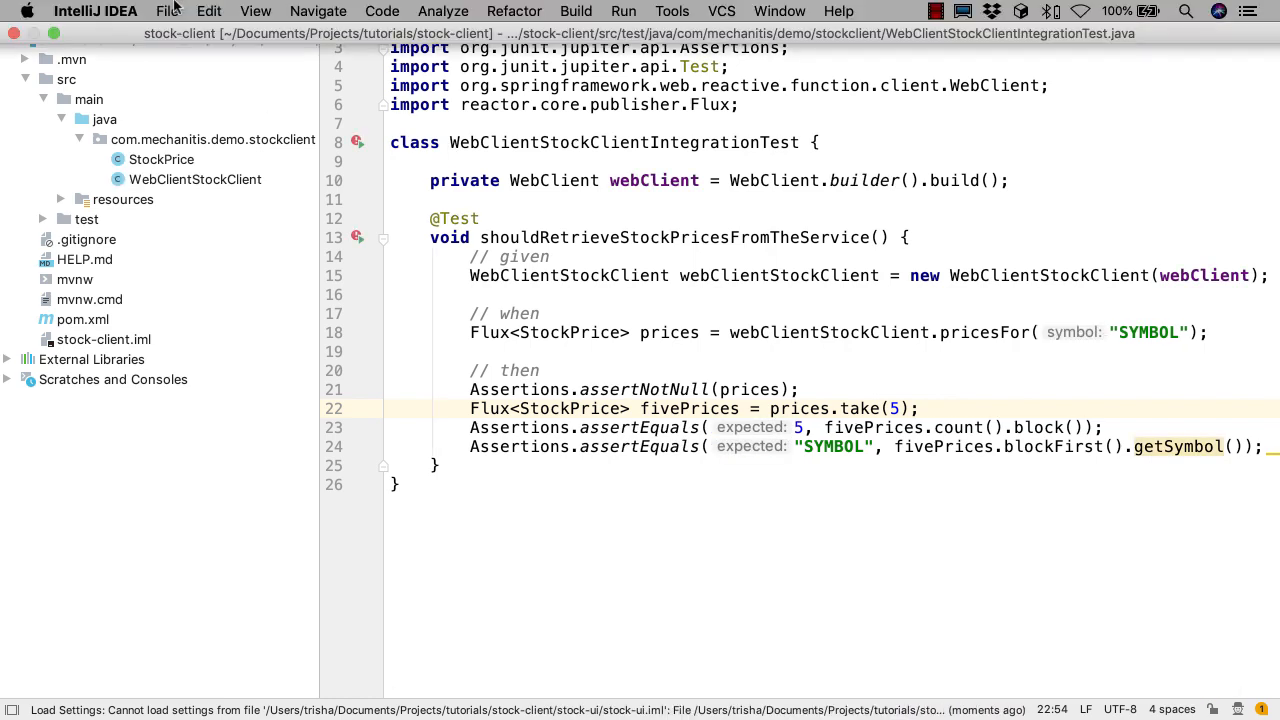
Start a new module using Spring Initializr.
{"action": "left_click", "coordinate": [168, 12]}
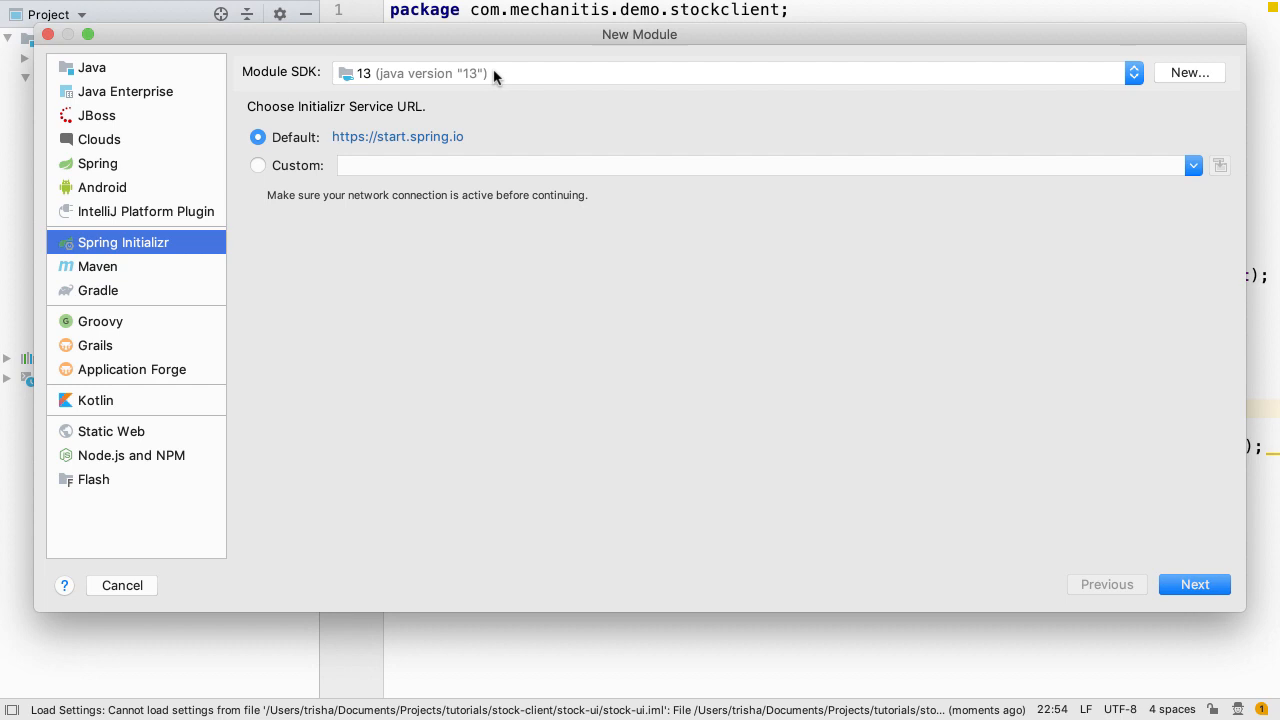
{"action": "mouse_move", "coordinate": [568, 140]}
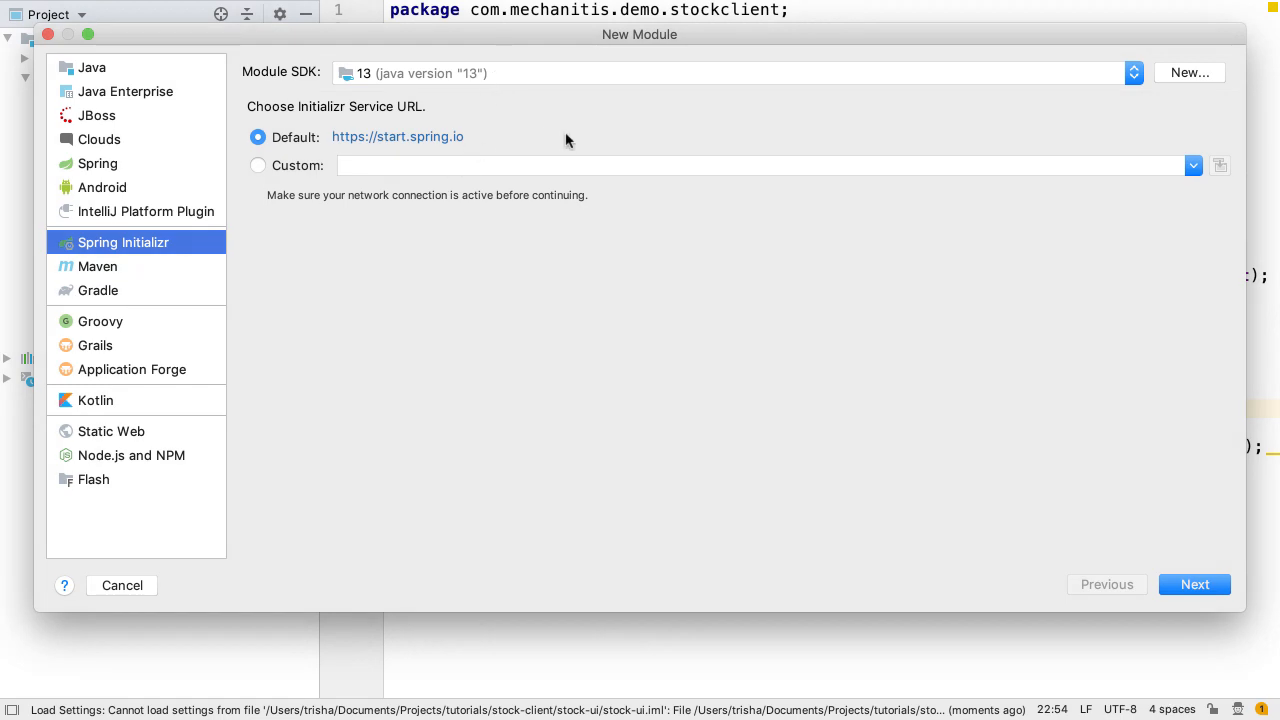
{"action": "left_click", "coordinate": [1194, 584]}
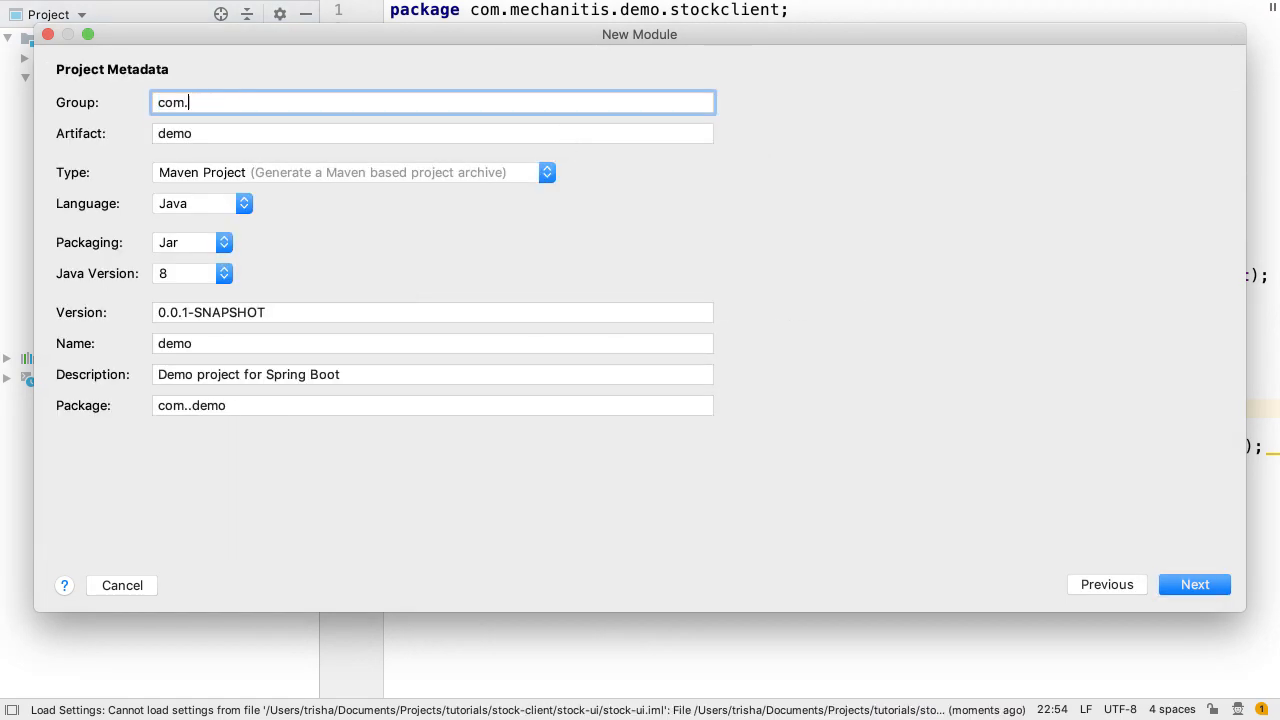
Set group com.mechanitis, artifact stock-ui, Java 11 and a JavaFX front-end description.
{"action": "type", "text": "mechanitis"}
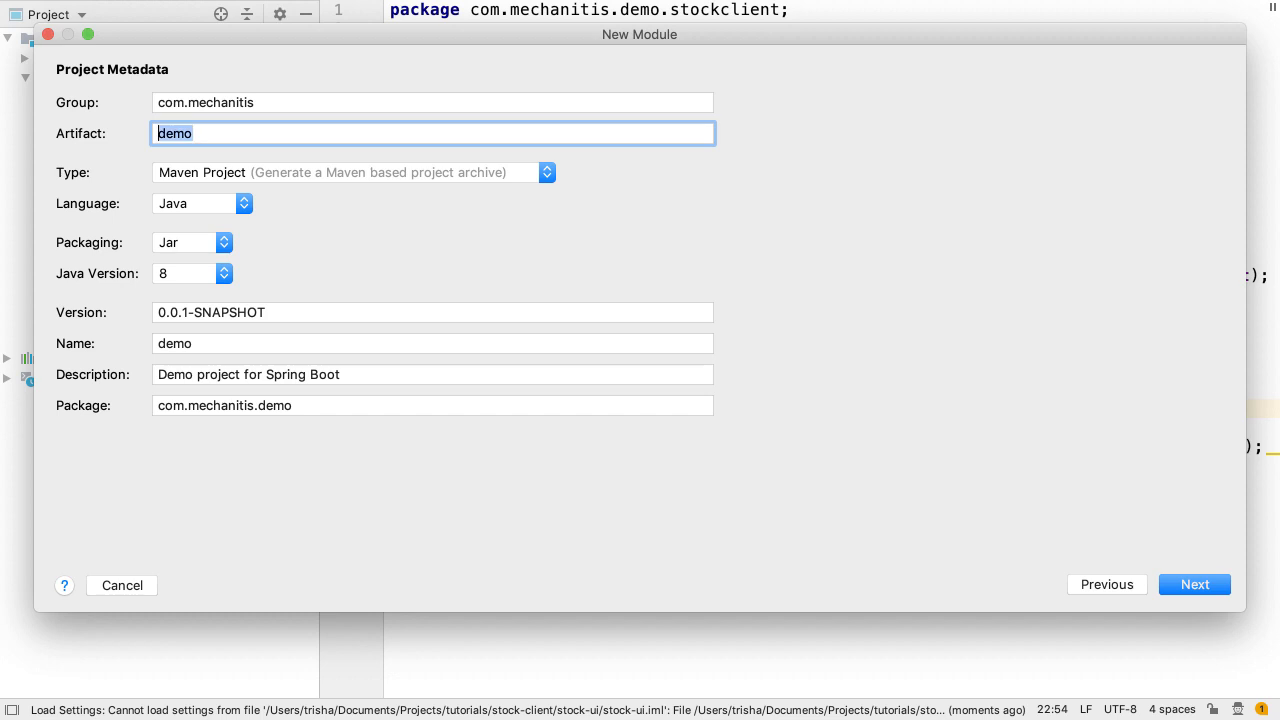
{"action": "type", "text": "stock-ui"}
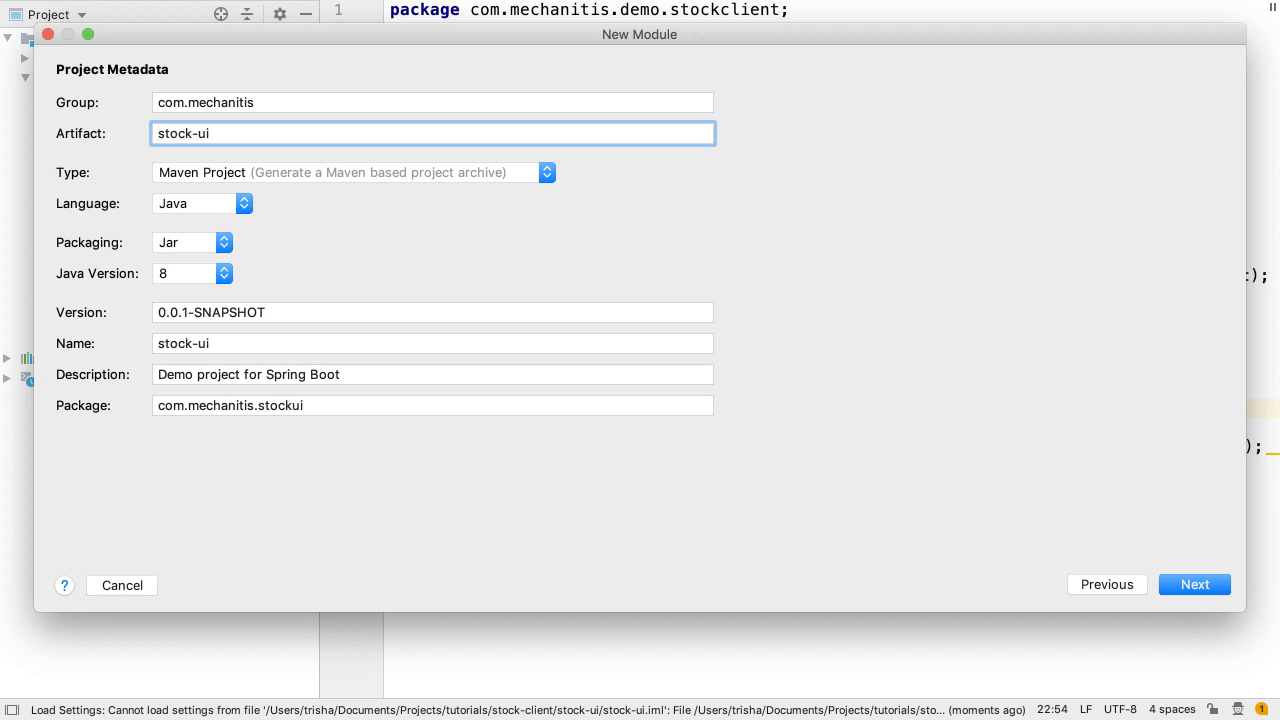
{"action": "left_click", "coordinate": [546, 172]}
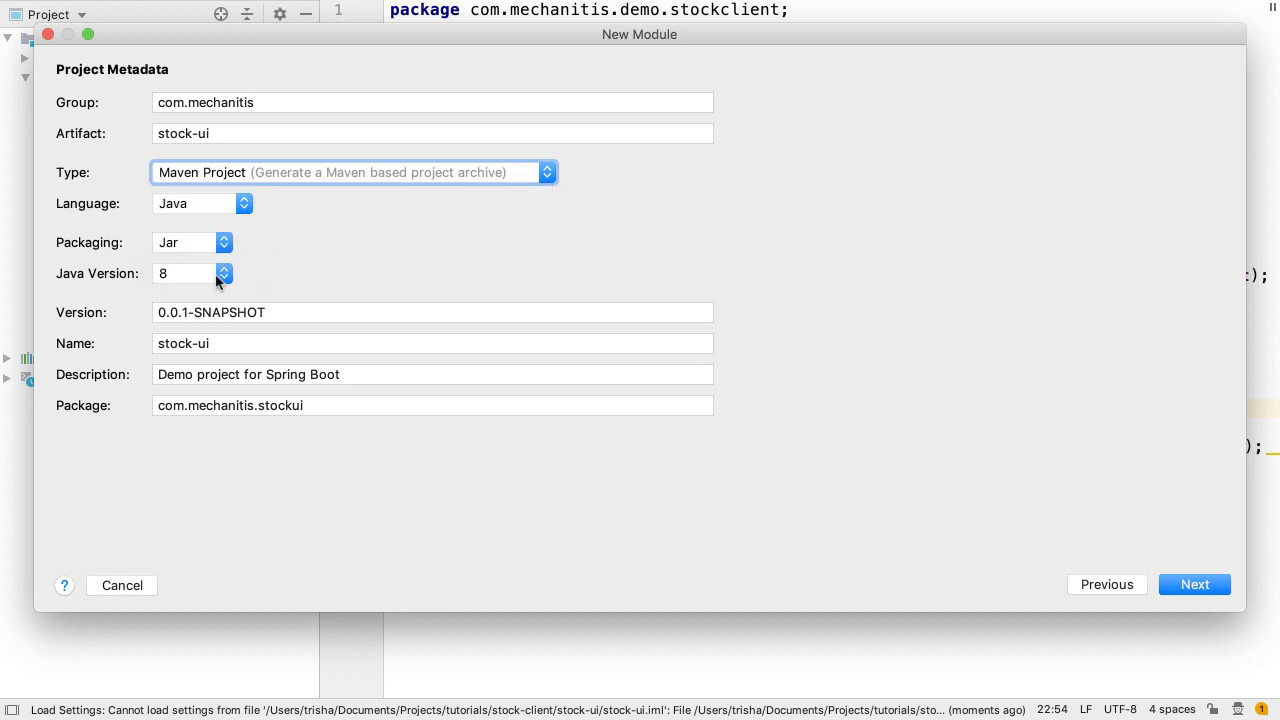
{"action": "left_click", "coordinate": [224, 272]}
{"action": "type", "text": "JavaFX front-end for the stock pr"}
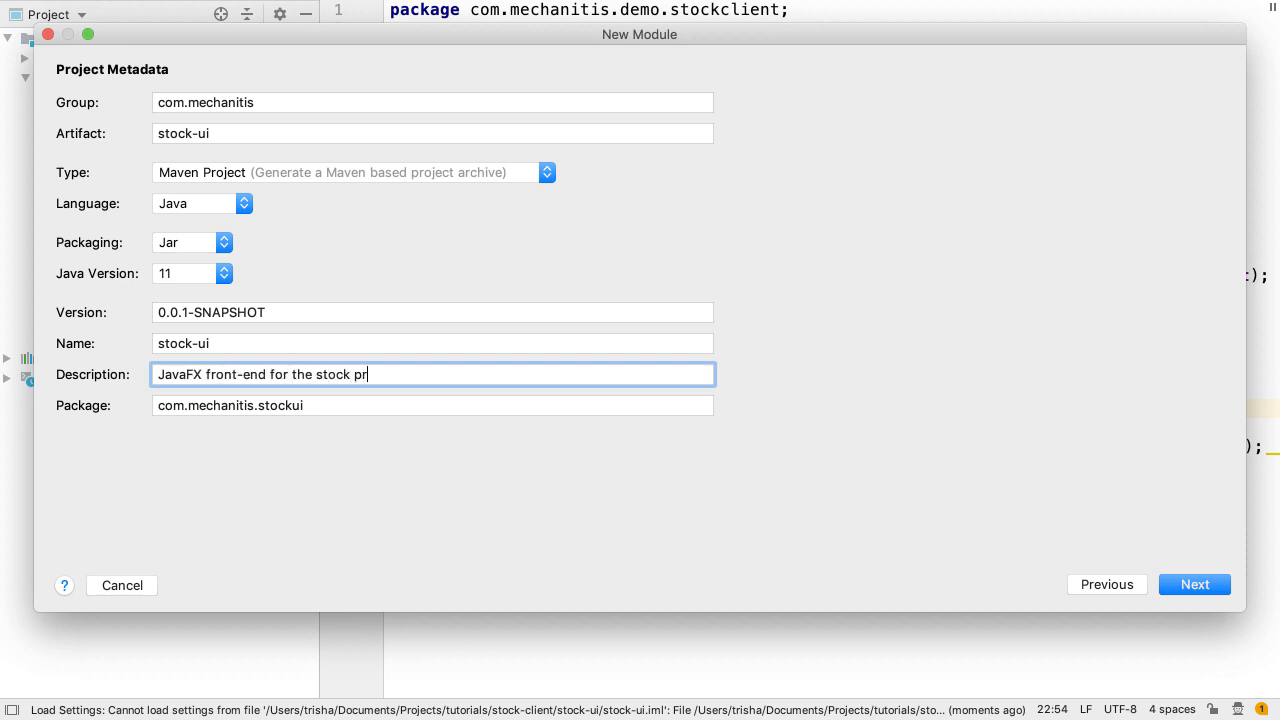
{"action": "type", "text": "ices application"}
{"action": "left_click", "coordinate": [432, 406]}
{"action": "type", "text": "demo"}
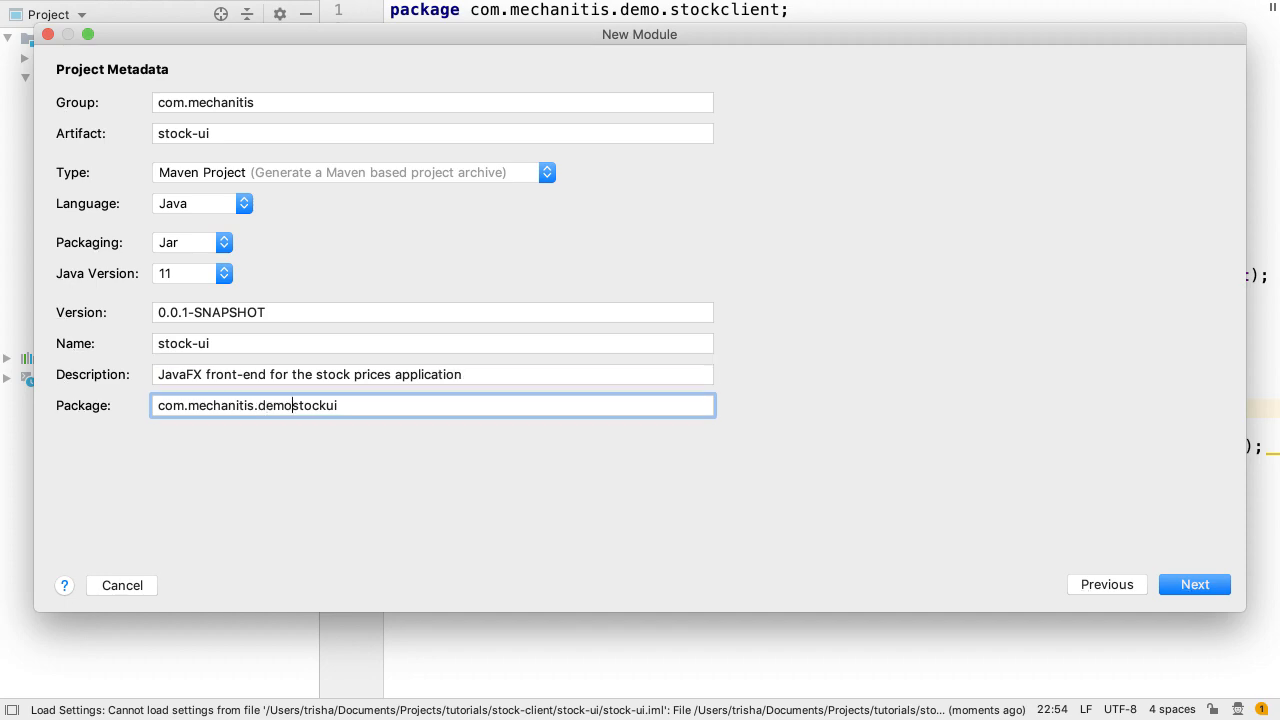
{"action": "left_click", "coordinate": [1194, 584]}
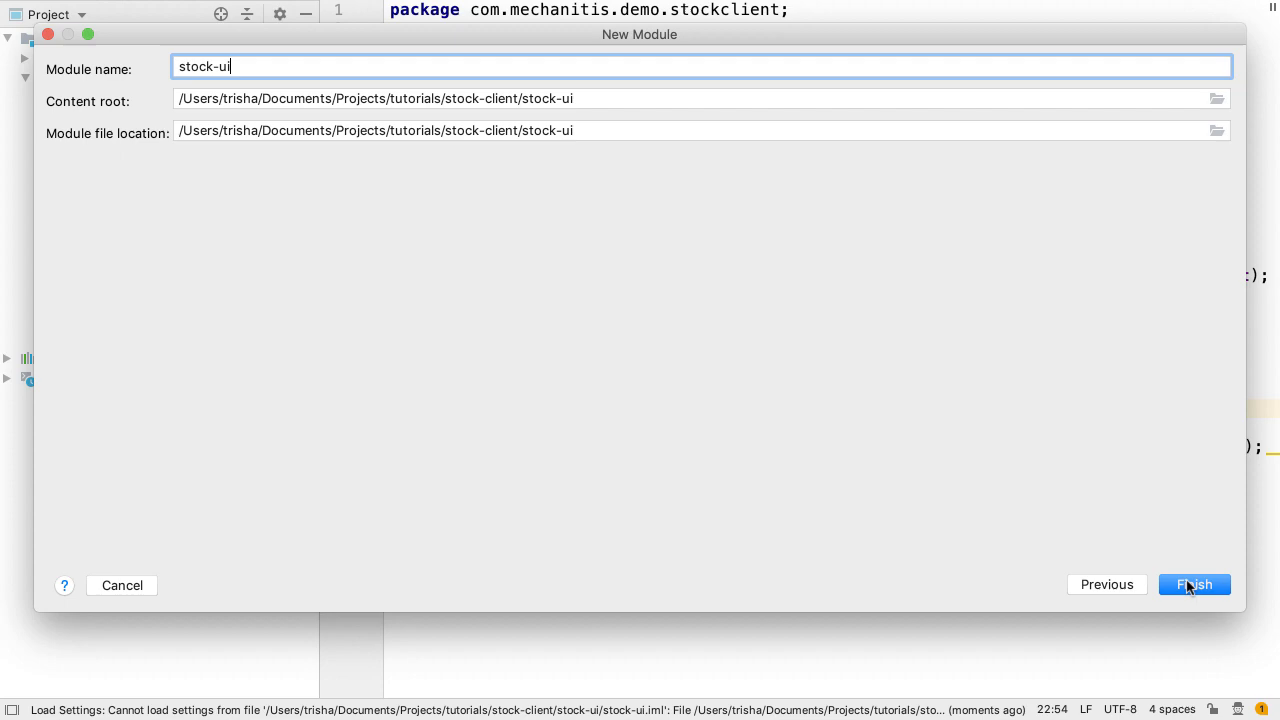
{"action": "mouse_move", "coordinate": [996, 542]}
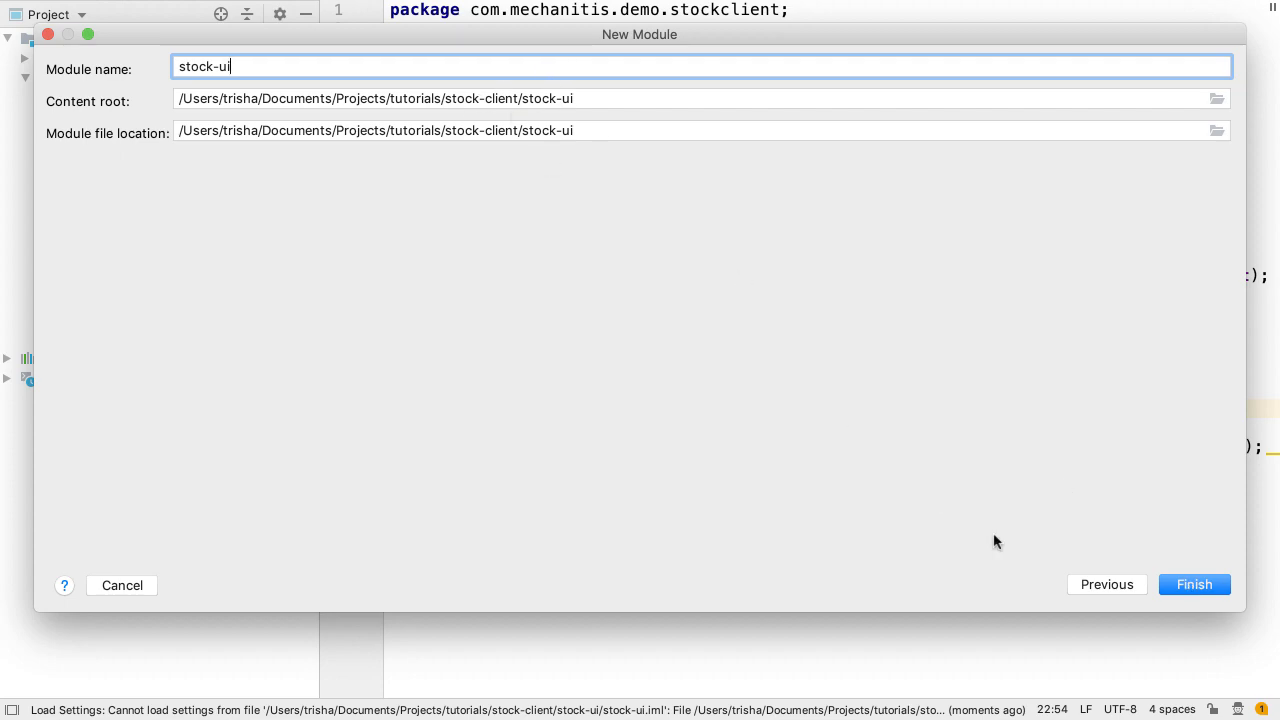
Finish the wizard to create the stock-ui module.
{"action": "left_click", "coordinate": [1192, 584]}
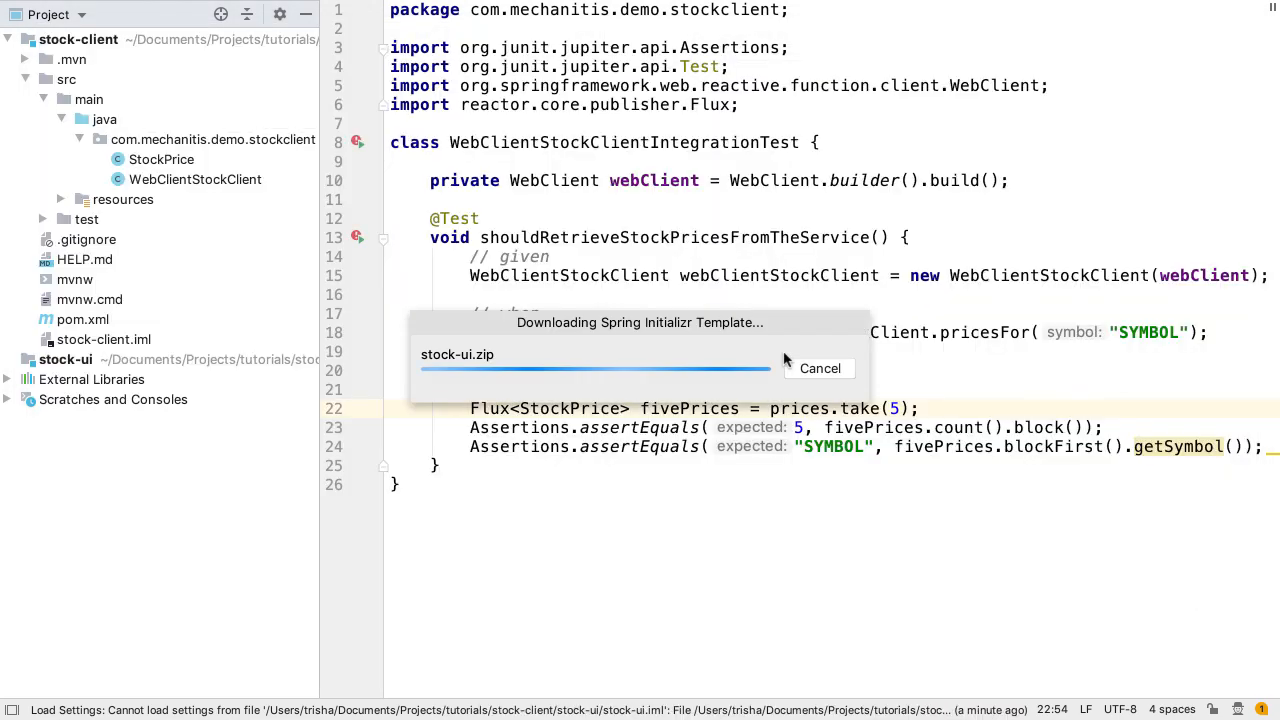
{"action": "left_click", "coordinate": [820, 368]}
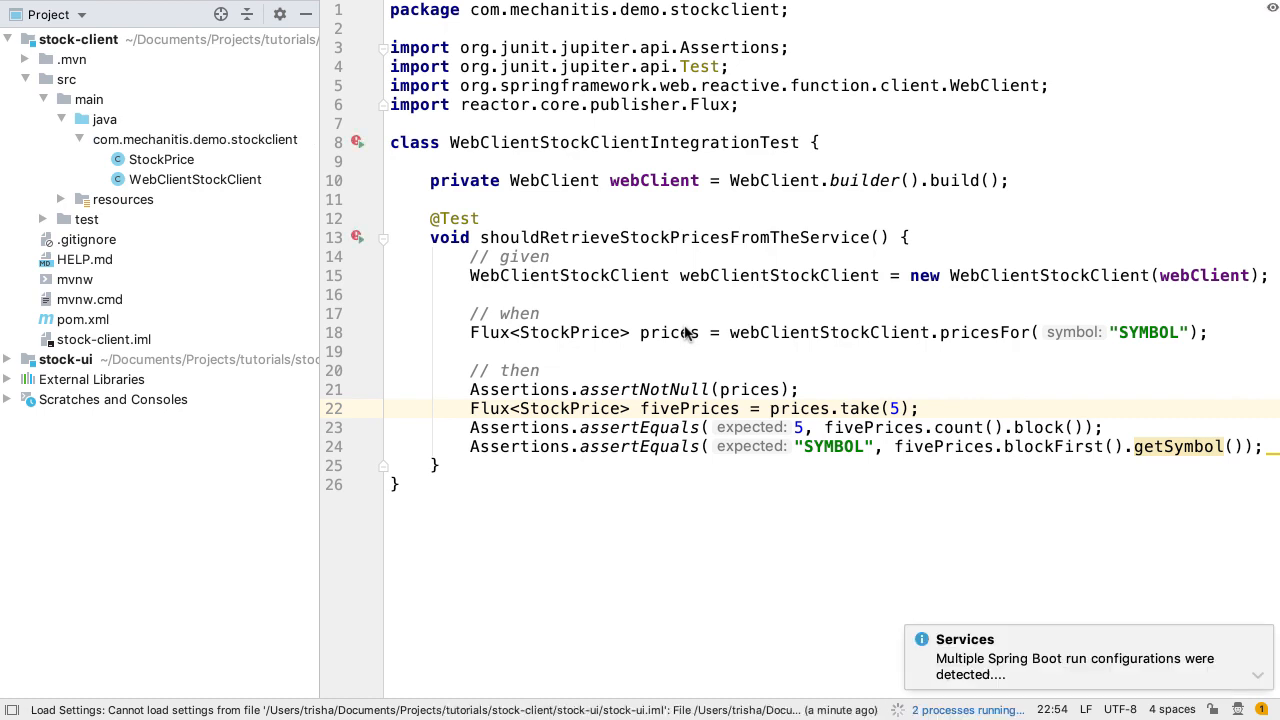
{"action": "mouse_move", "coordinate": [1088, 632]}
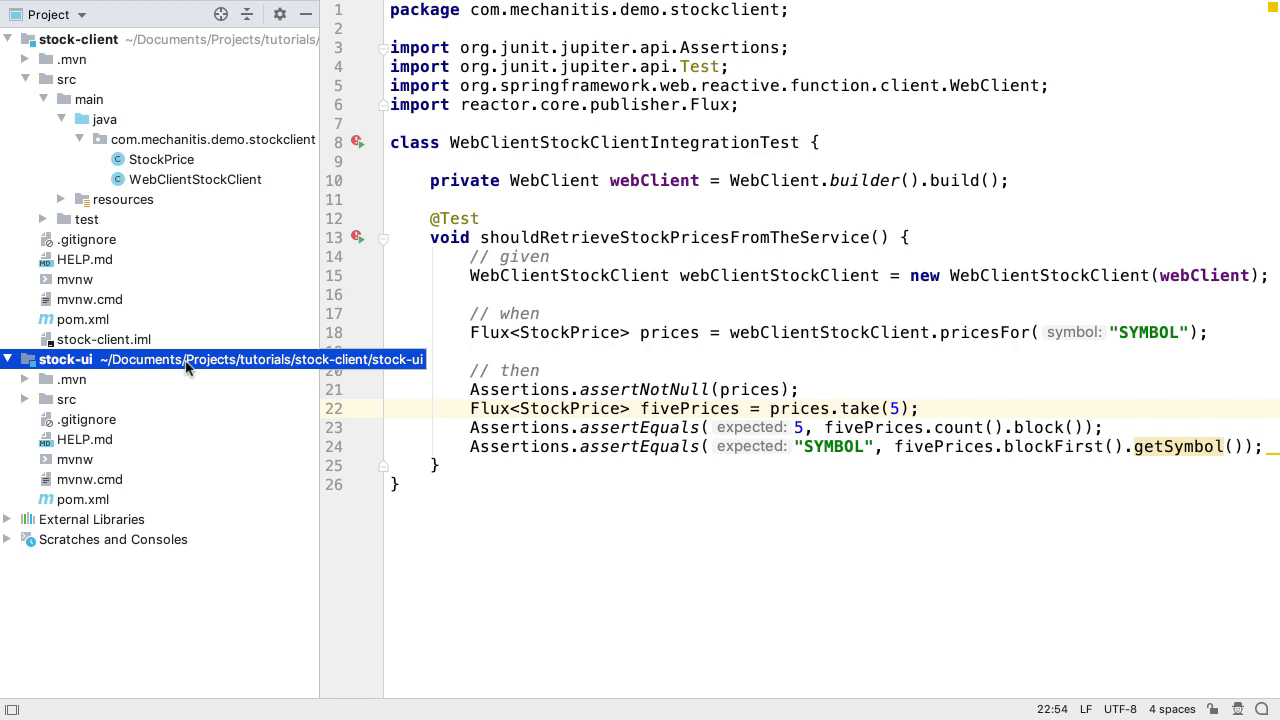
Expand stock-ui's sources and open the generated StockUiApplication class.
{"action": "left_click", "coordinate": [66, 400]}
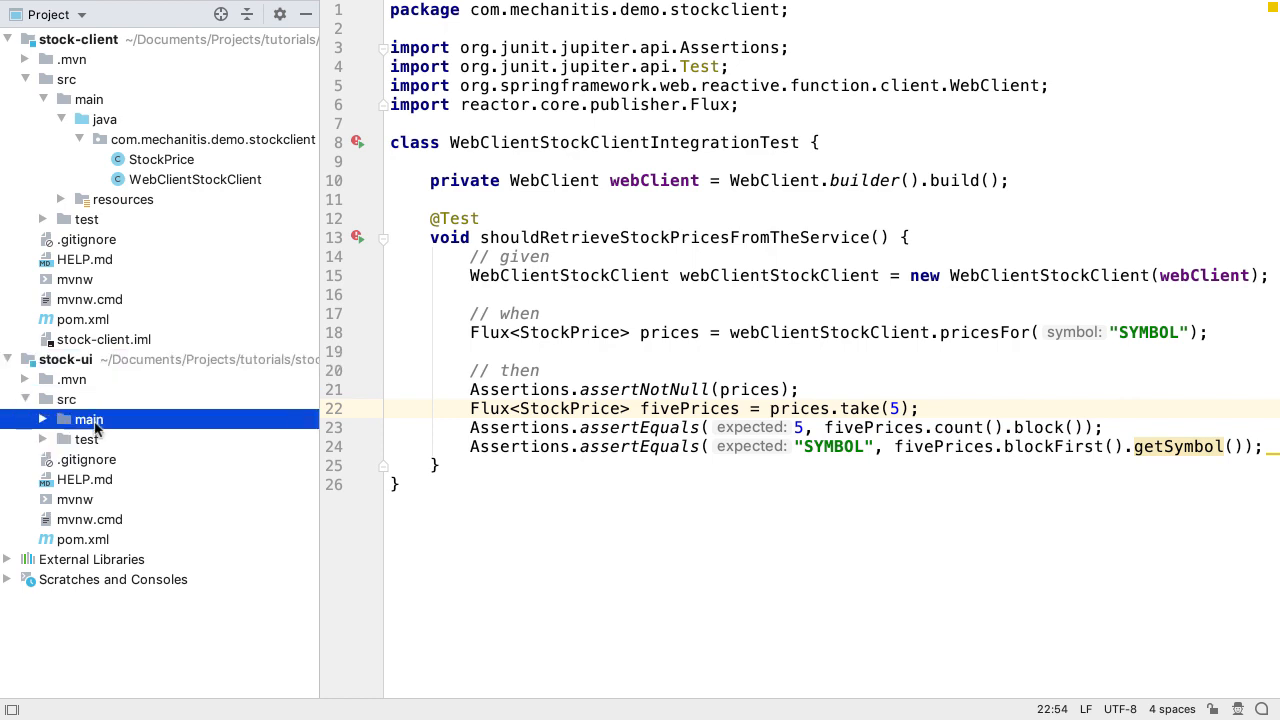
{"action": "left_click", "coordinate": [88, 420]}
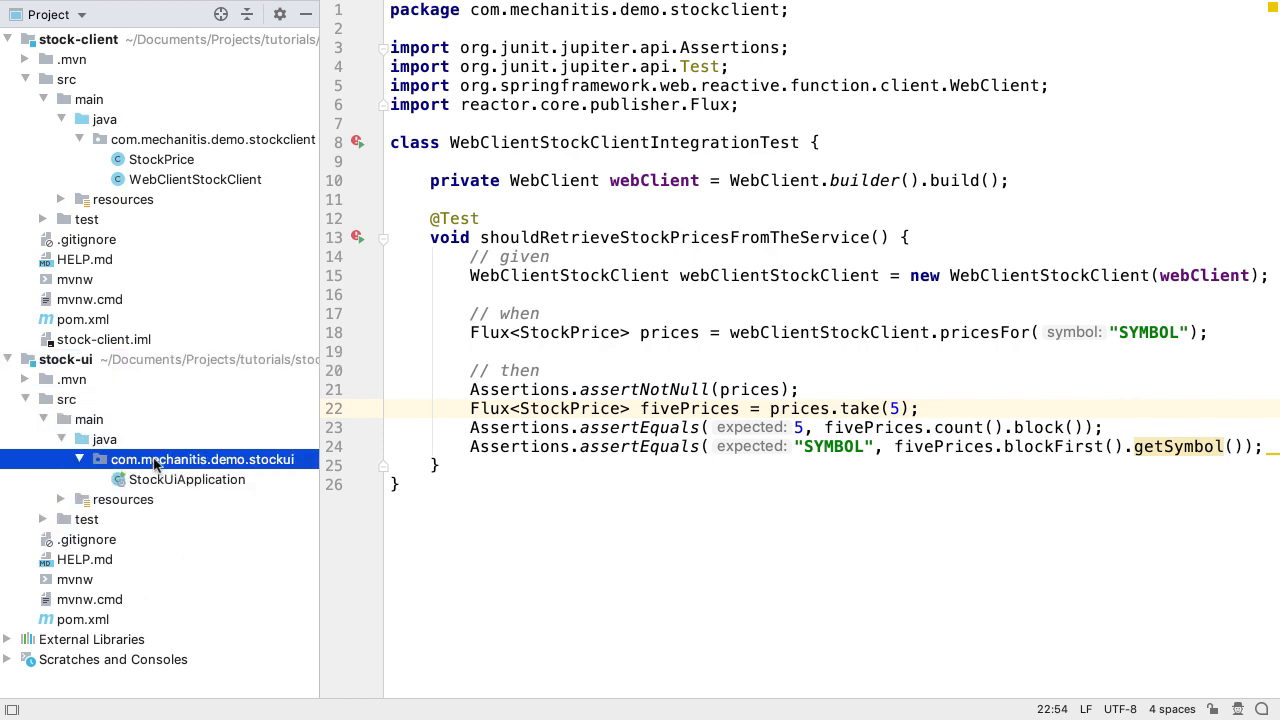
{"action": "mouse_move", "coordinate": [196, 486]}
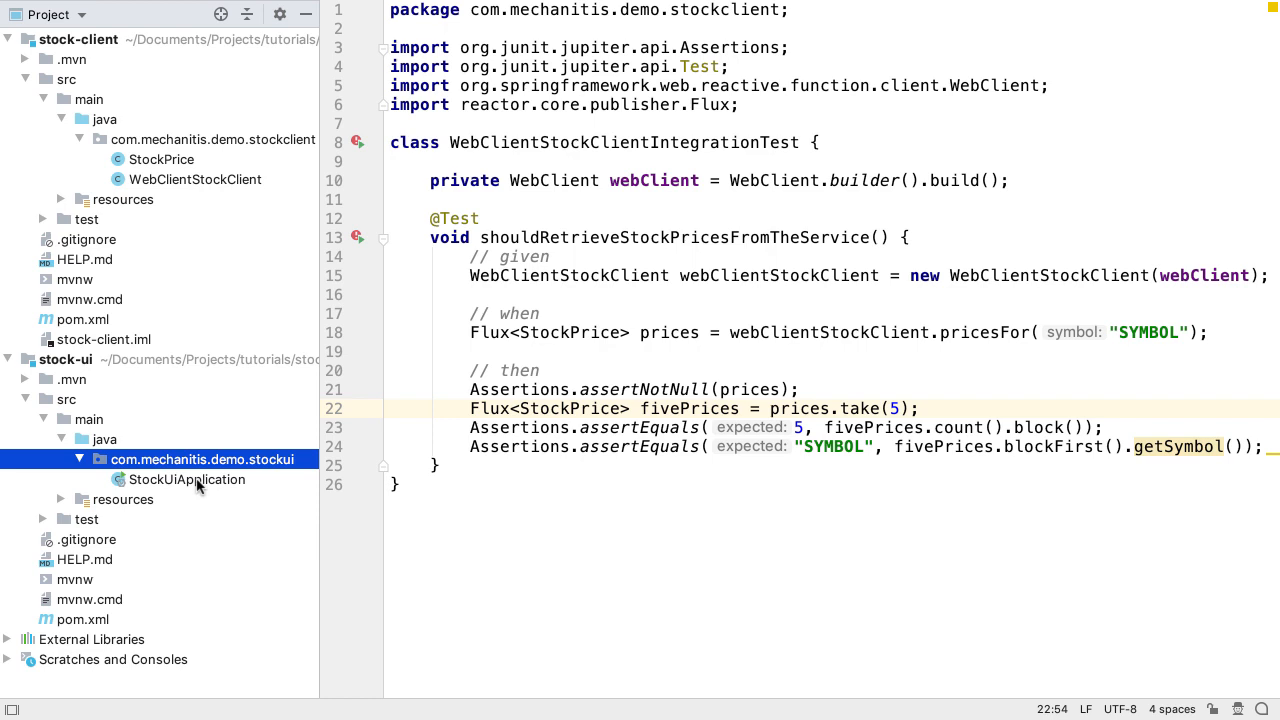
{"action": "left_click", "coordinate": [188, 480]}
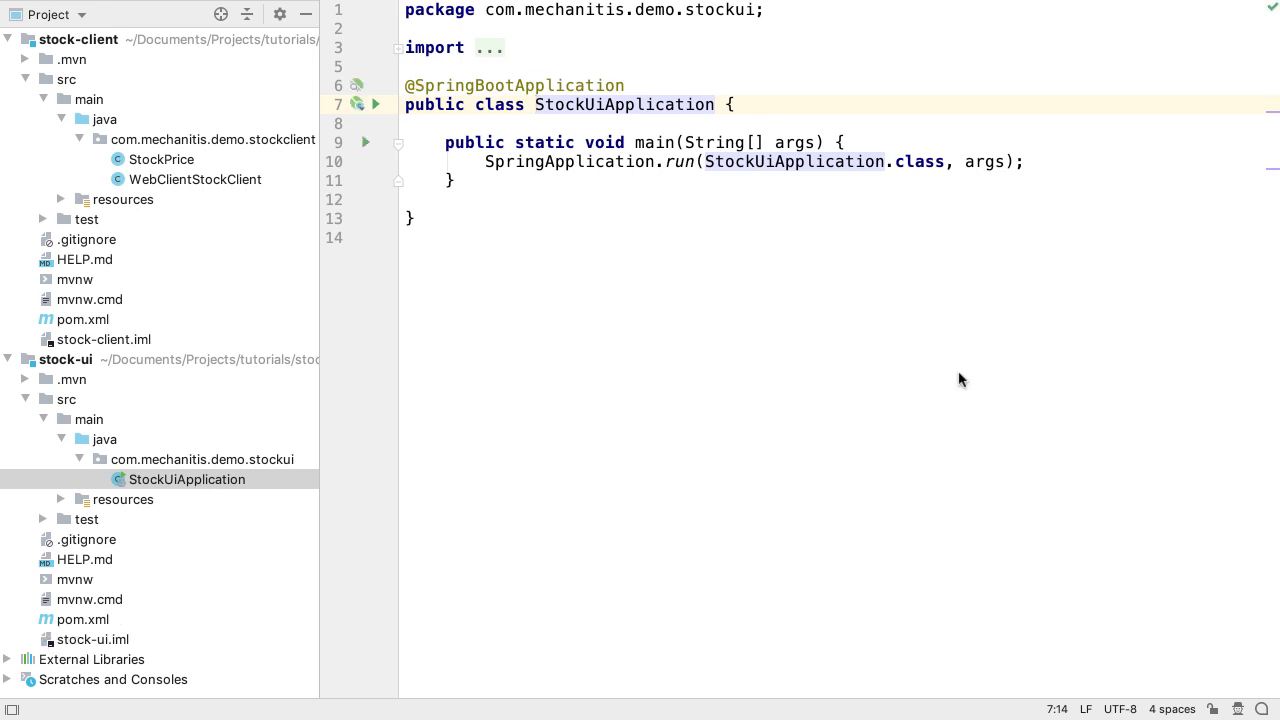
Set spring.main.web-application-type=none in stock-ui's application.properties.
{"action": "left_click", "coordinate": [122, 500]}
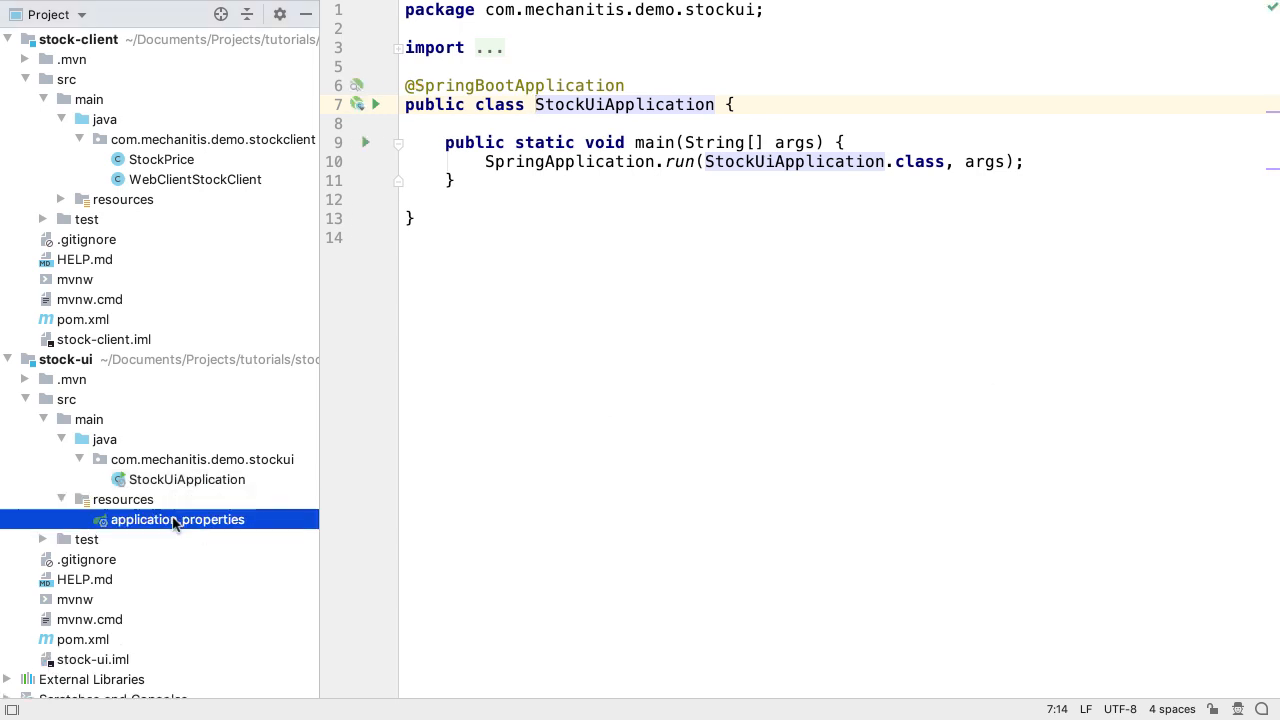
{"action": "double_click", "coordinate": [176, 520]}
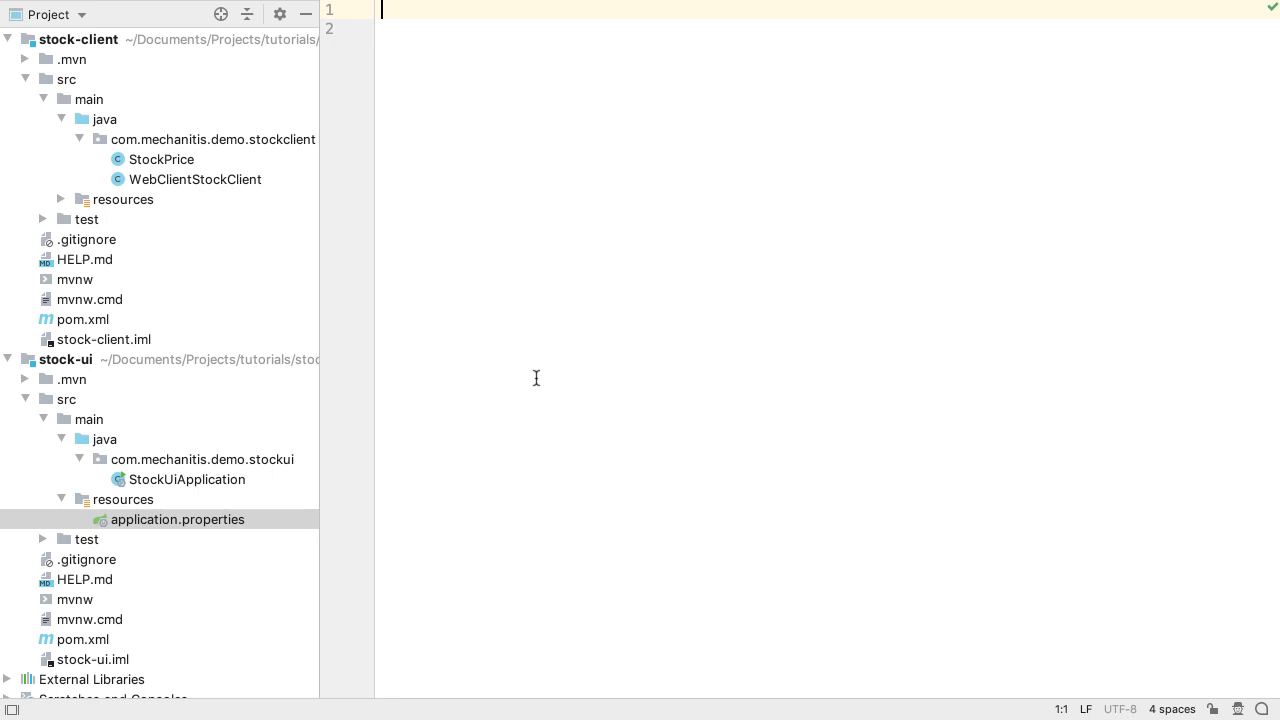
{"action": "type", "text": "web-application-type=none"}
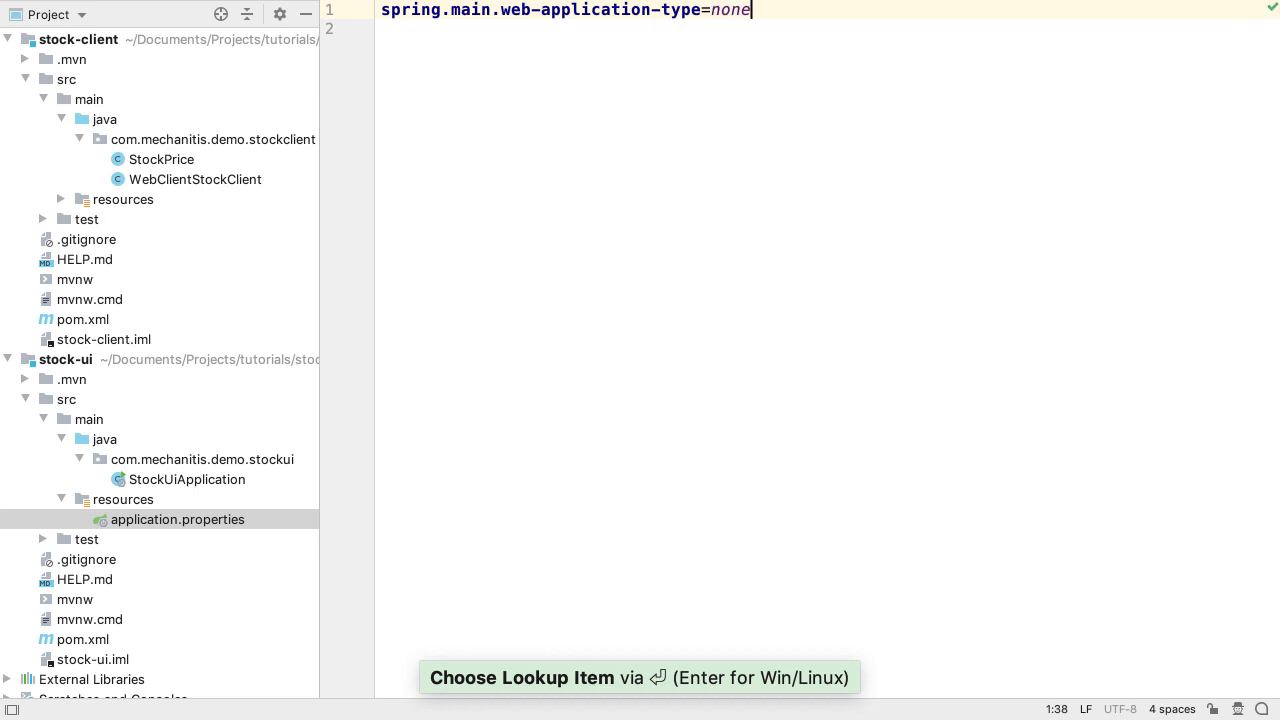
{"action": "key", "text": "up"}
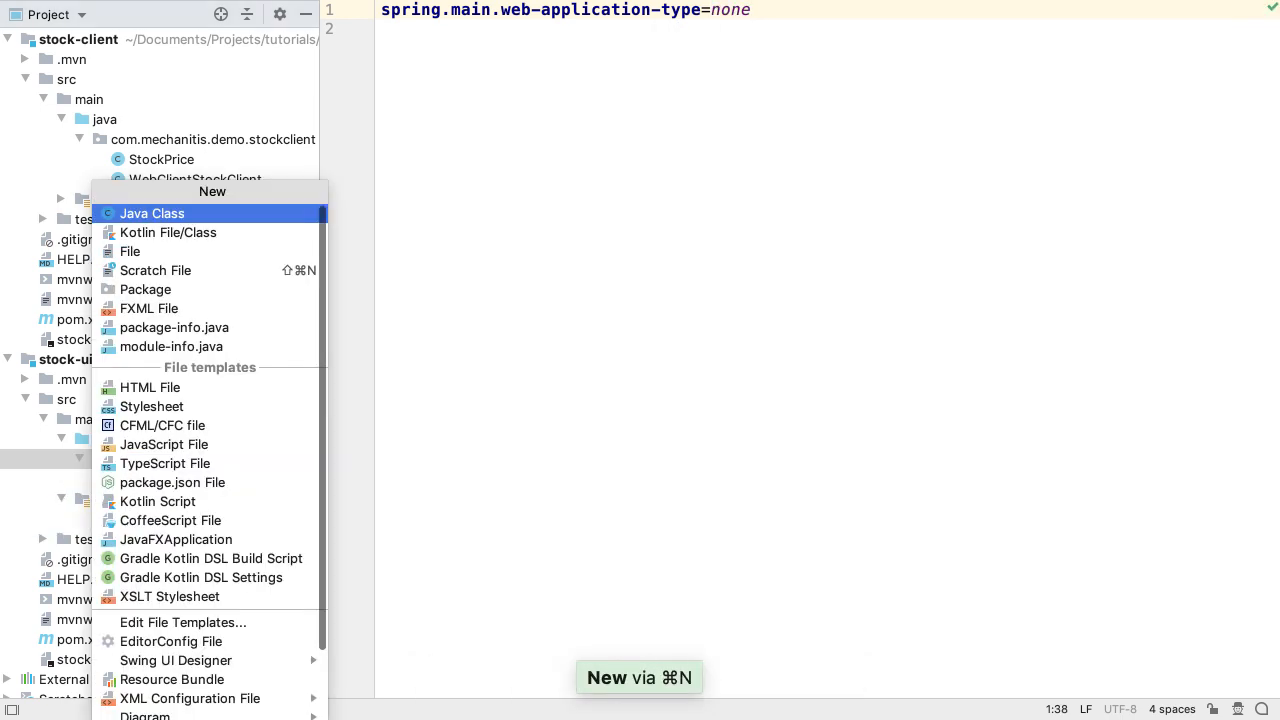
Create a new Java class named ChartApplication in the stockui package.
{"action": "left_click", "coordinate": [152, 212]}
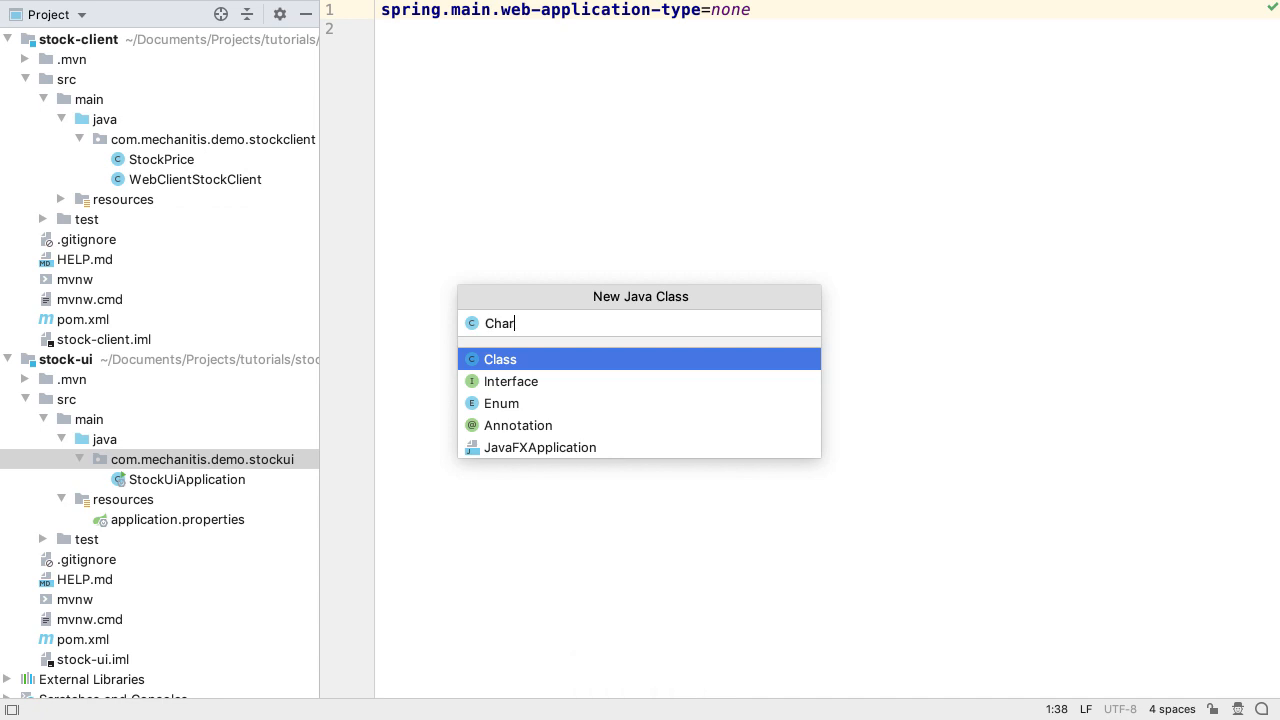
{"action": "type", "text": "tApplication"}
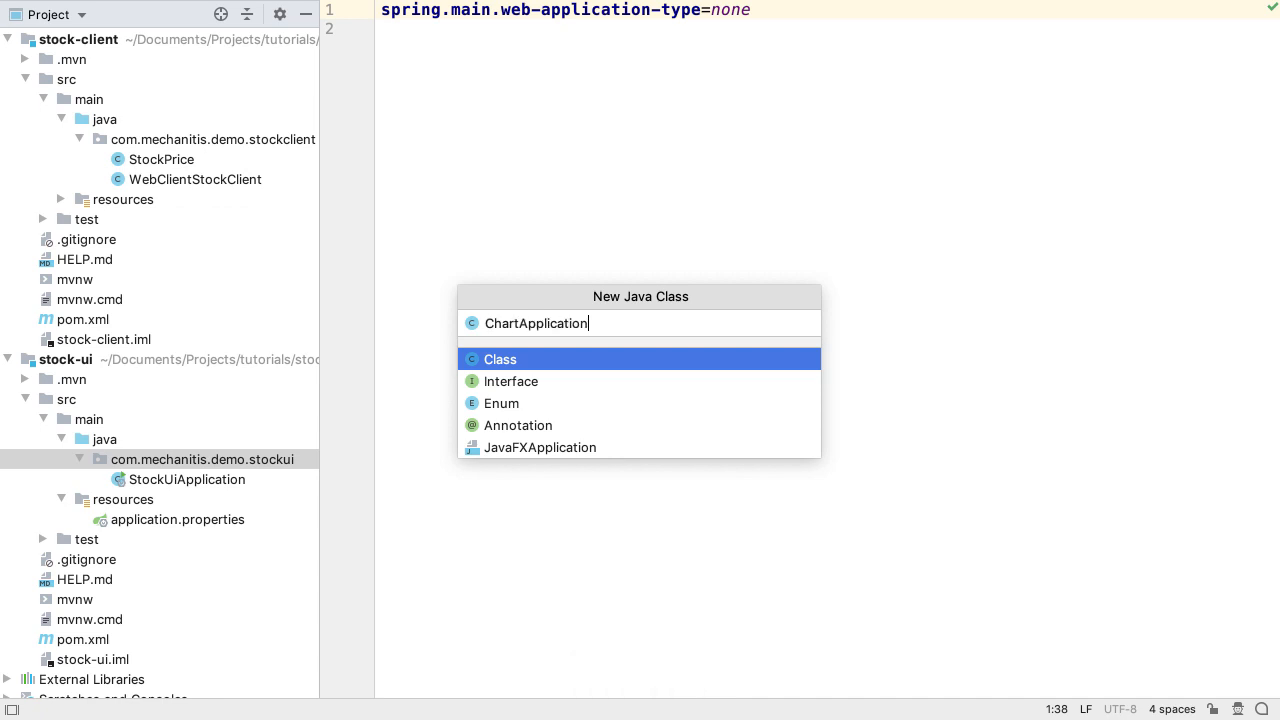
{"action": "key", "text": "Enter"}
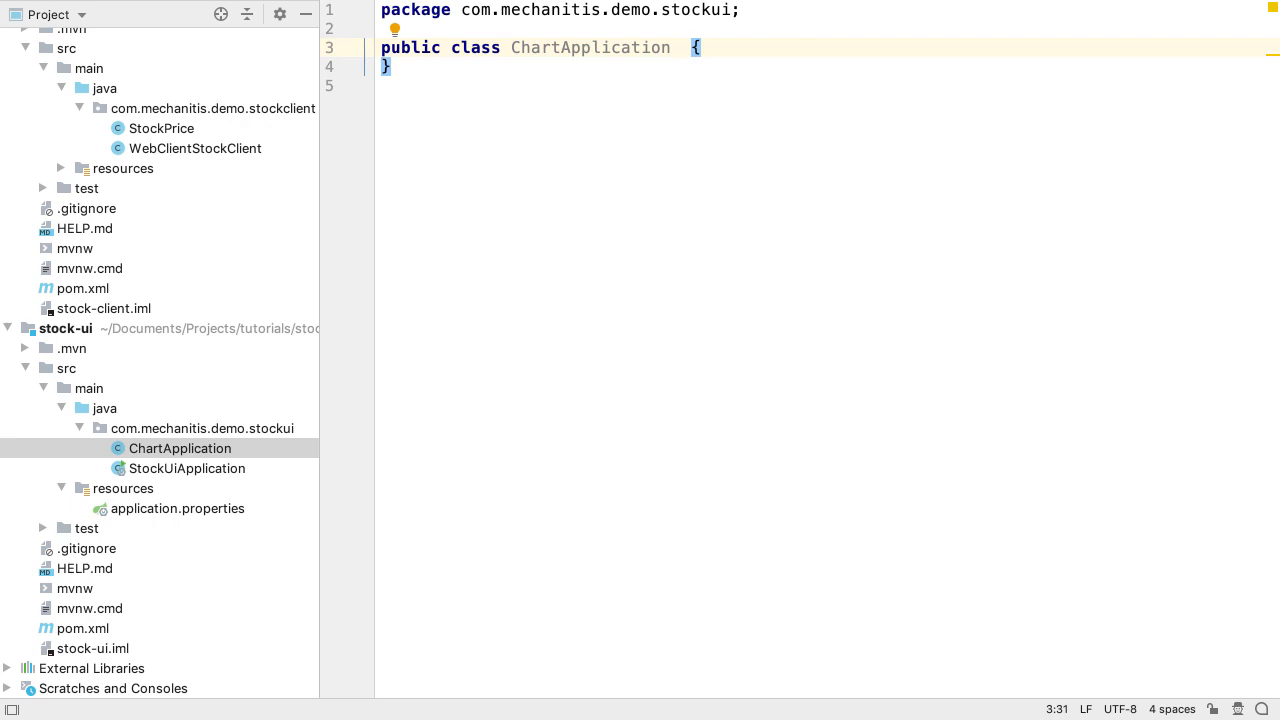
Declare ChartApplication extends the still-unresolved Application type.
{"action": "type", "text": "extends A"}
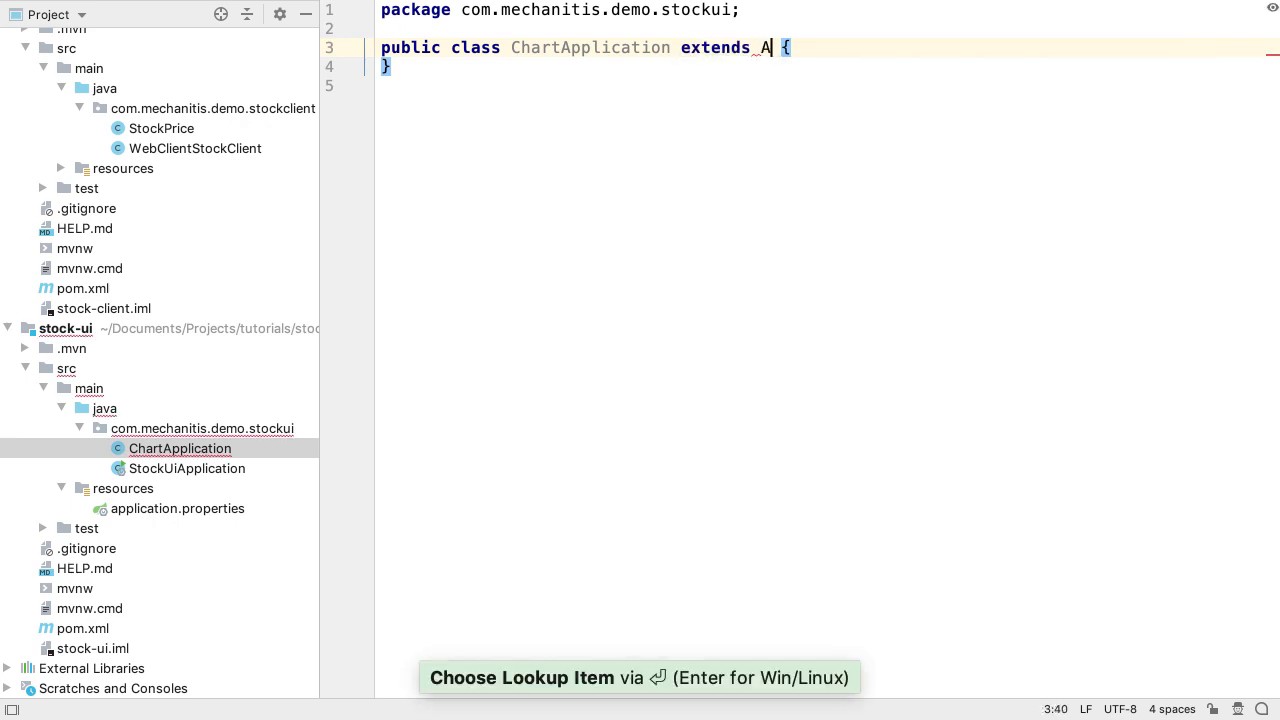
{"action": "type", "text": "pplication"}
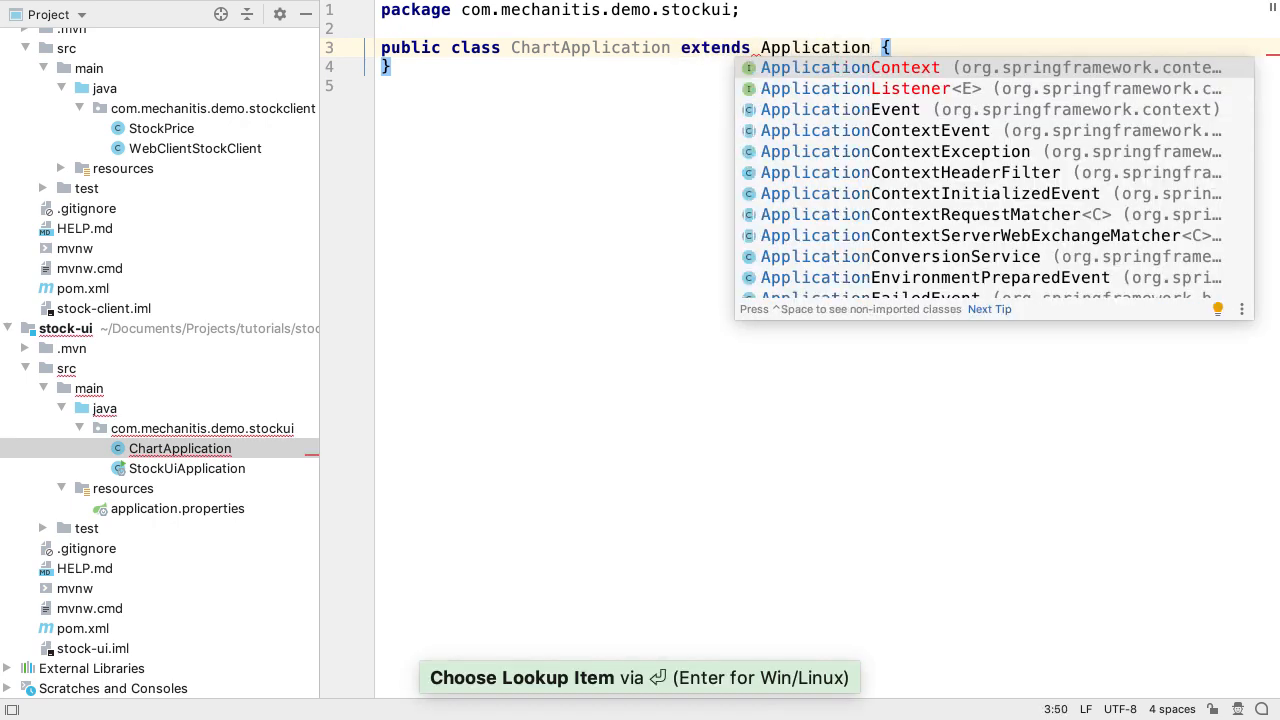
{"action": "key", "text": "Escape"}
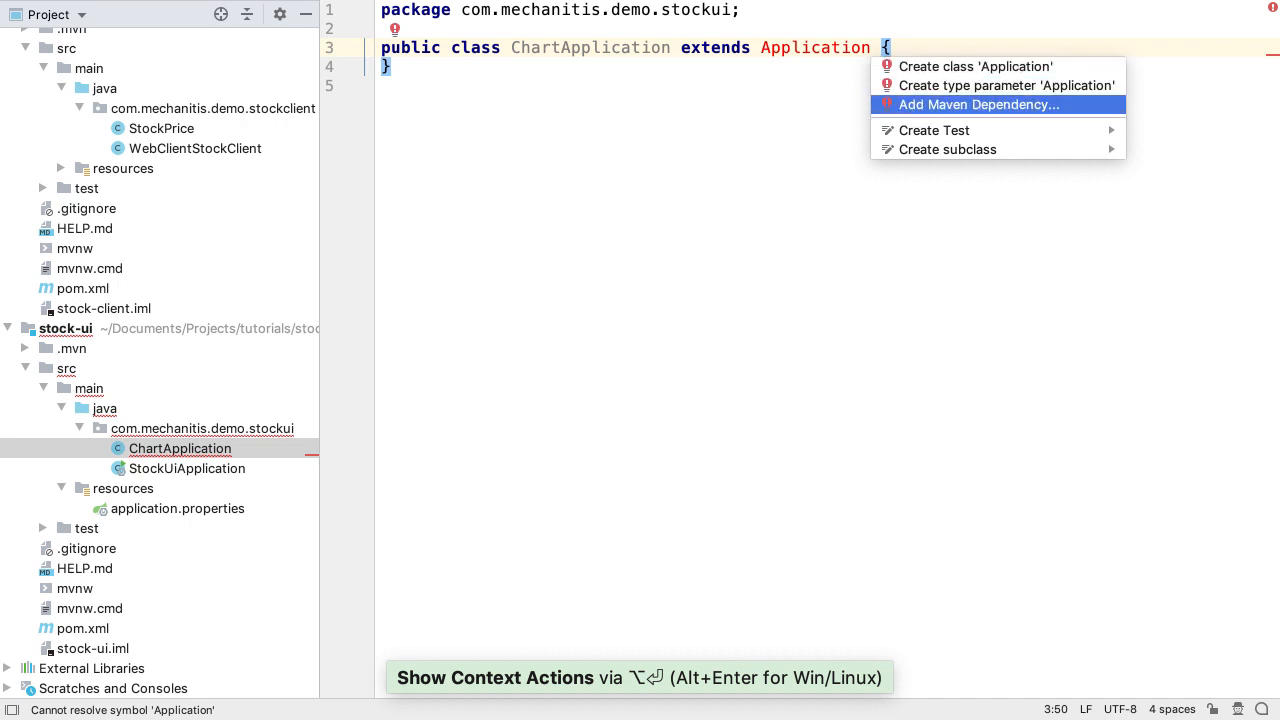
Search Maven artifacts for javafx and add org.openjfx javafx-graphics 13-ea+14b to pom.xml.
{"action": "left_click", "coordinate": [974, 104]}
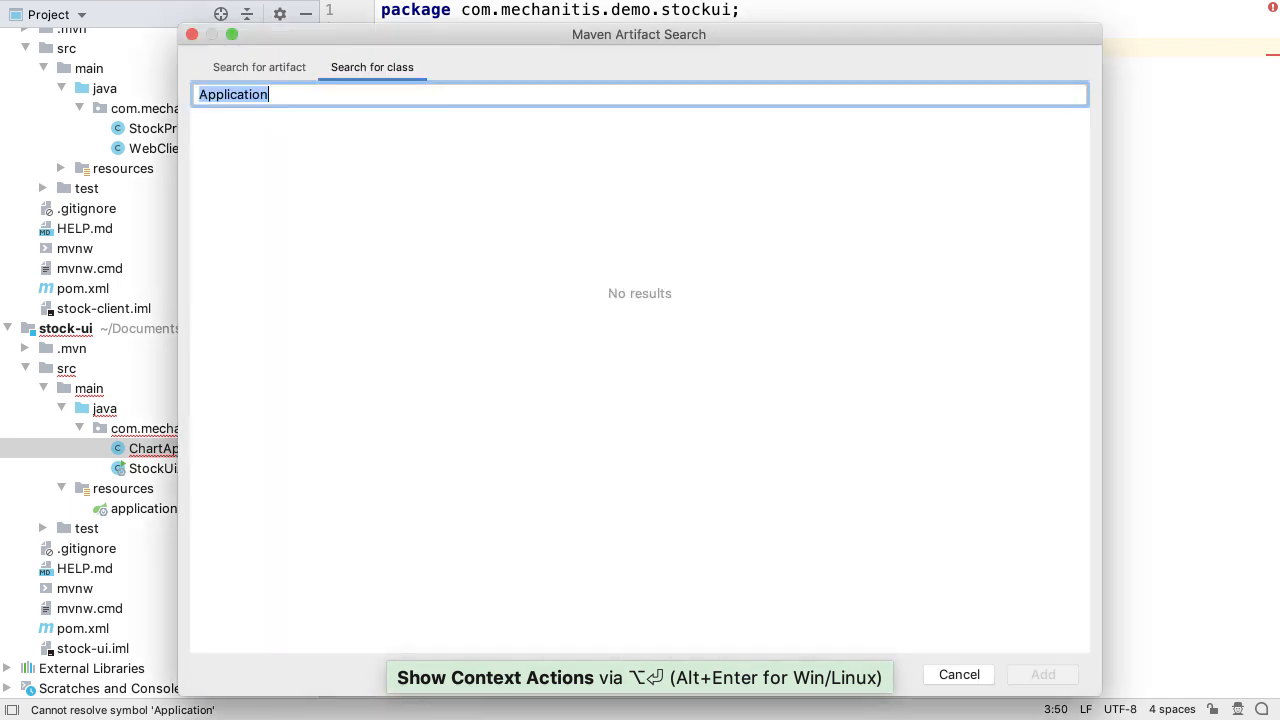
{"action": "type", "text": "java"}
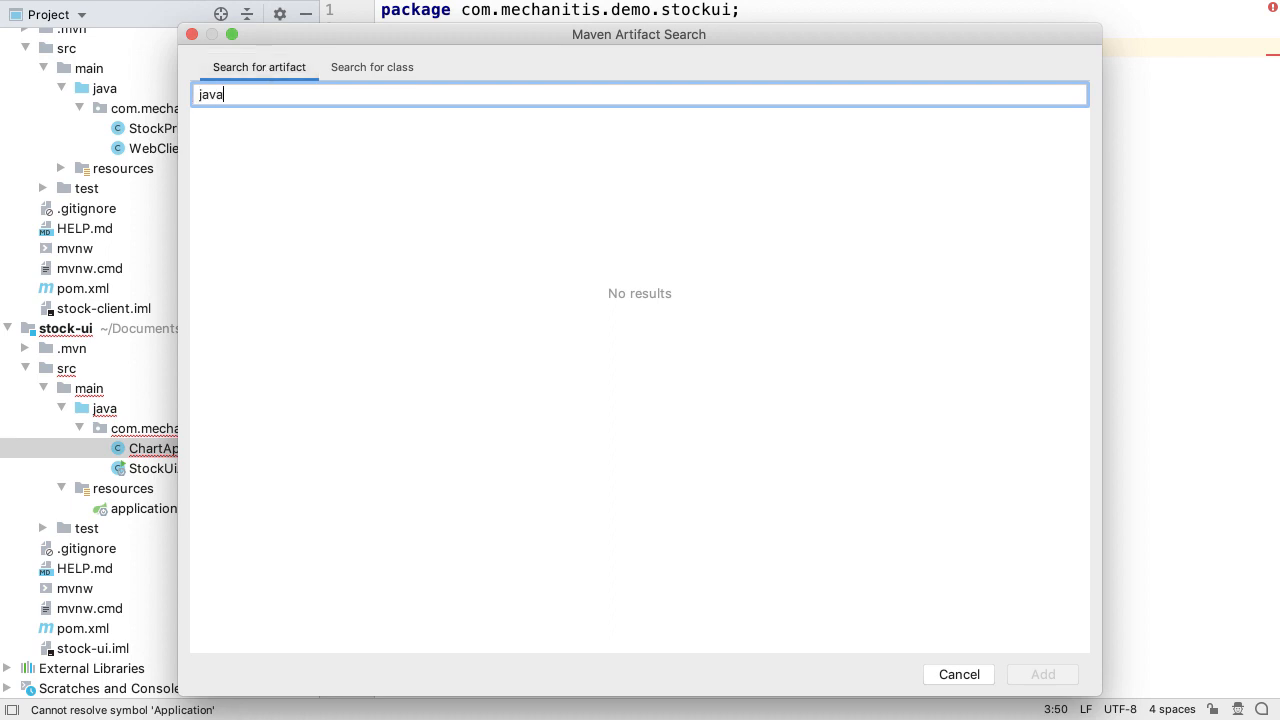
{"action": "type", "text": "fx"}
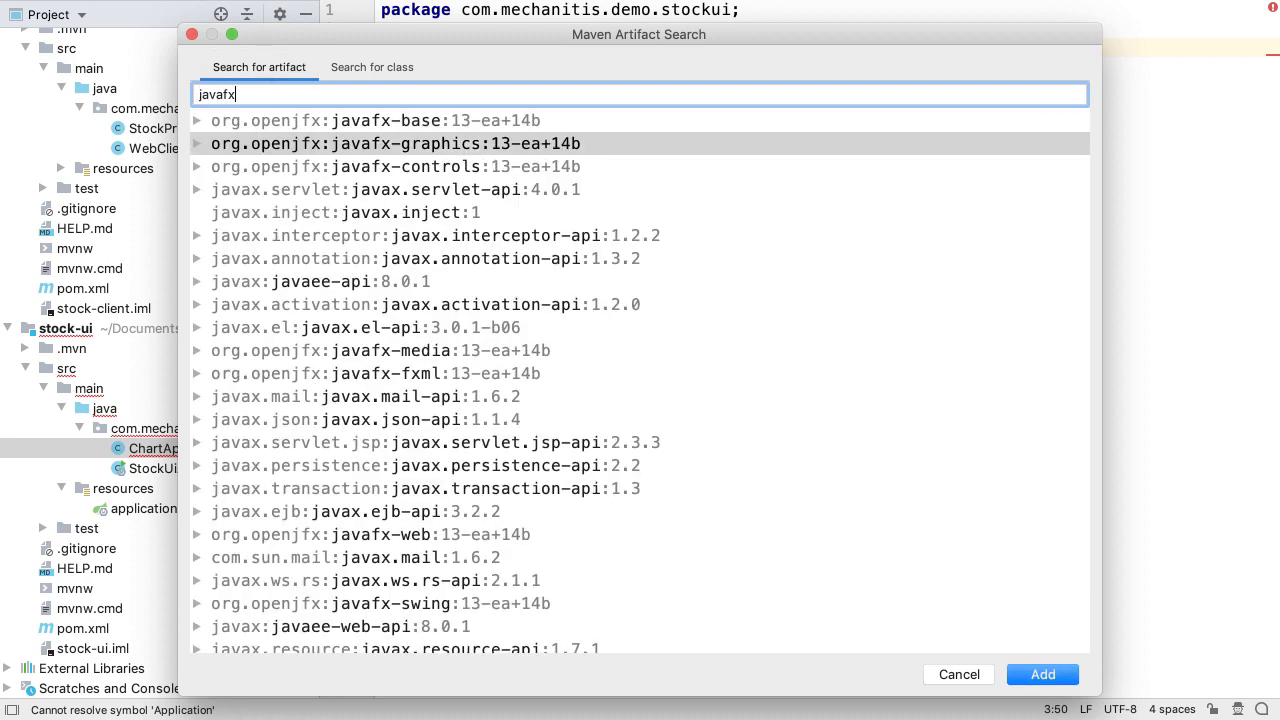
{"action": "left_click", "coordinate": [956, 674]}
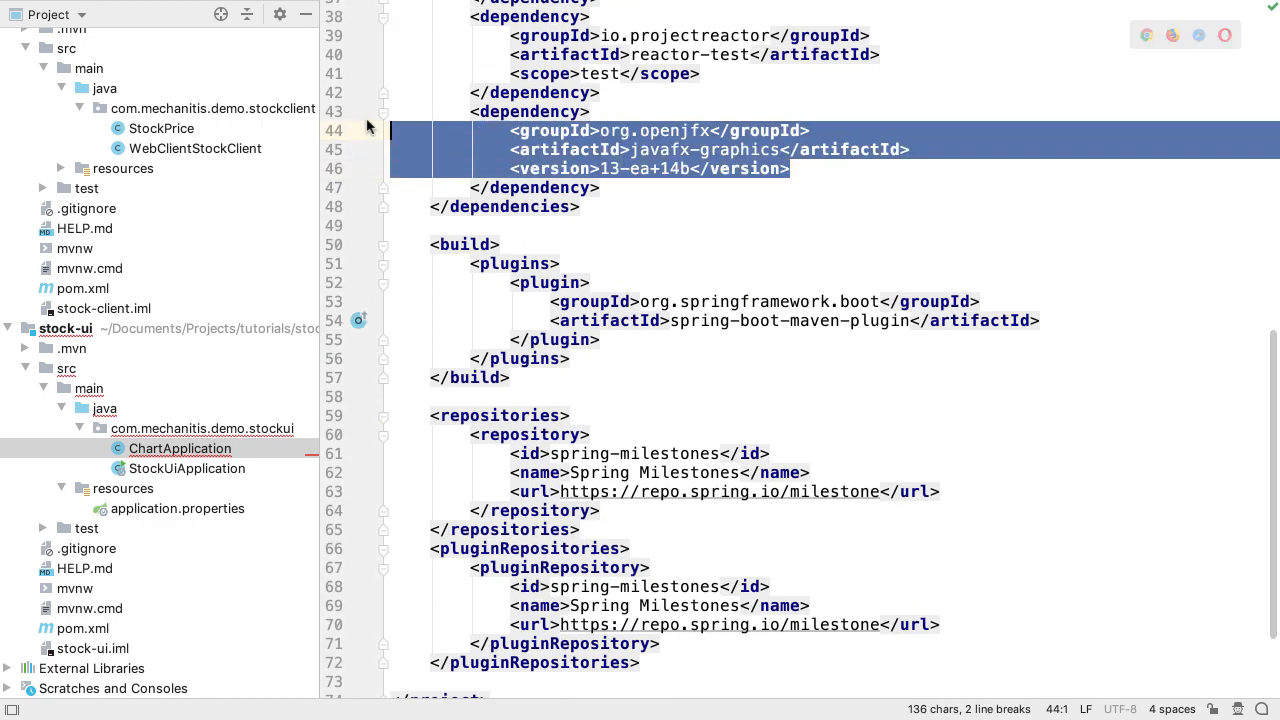
{"action": "scroll", "scroll_direction": "up", "scroll_amount": 3}
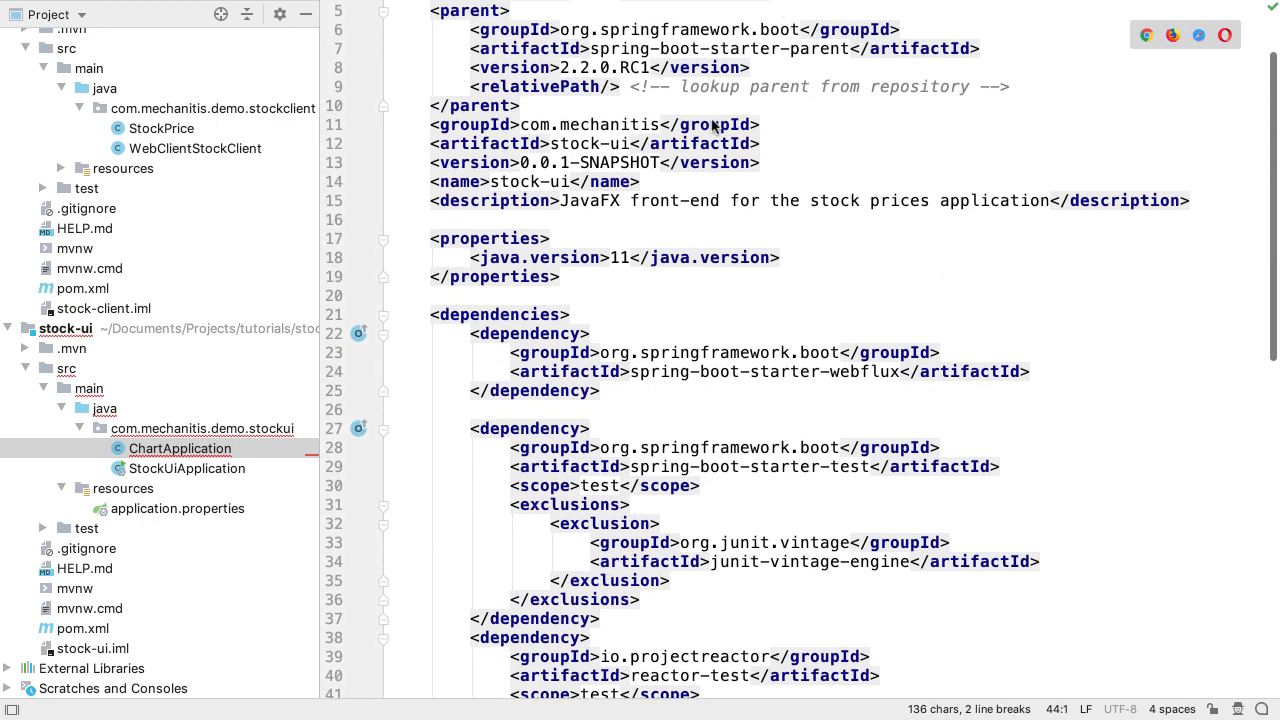
{"action": "key", "text": "ctrl+e"}
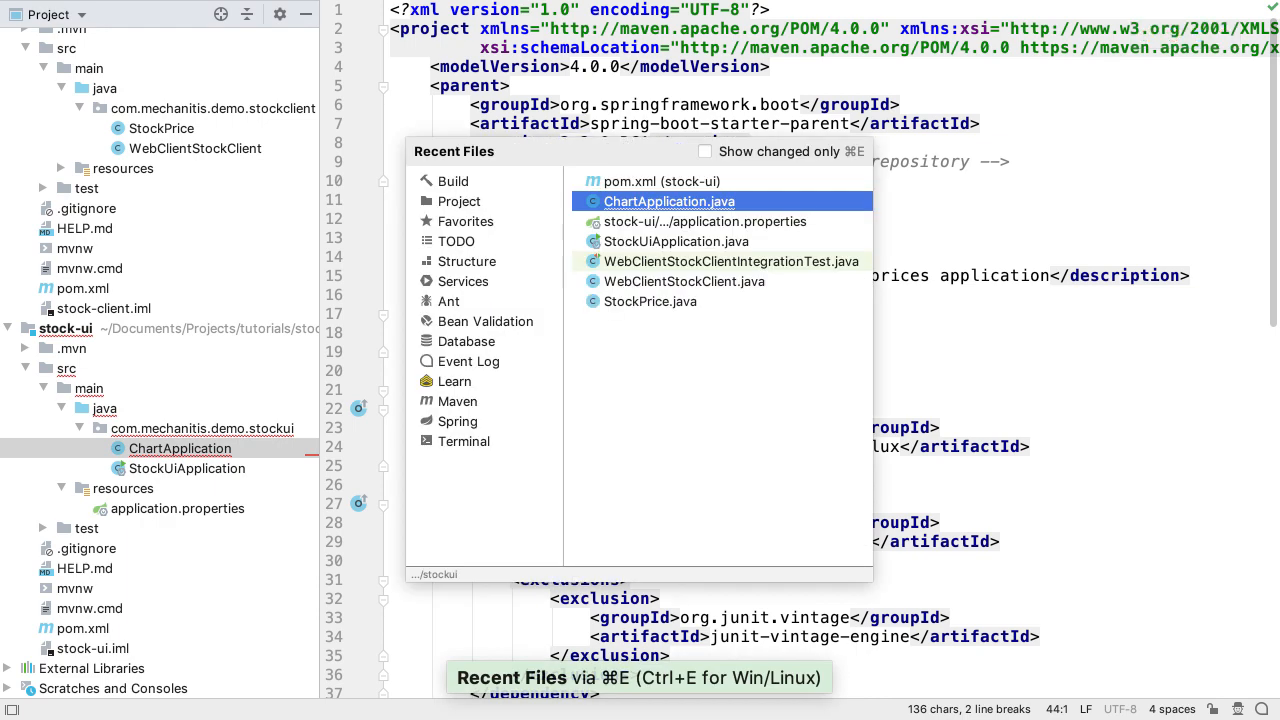
{"action": "left_click", "coordinate": [668, 200]}
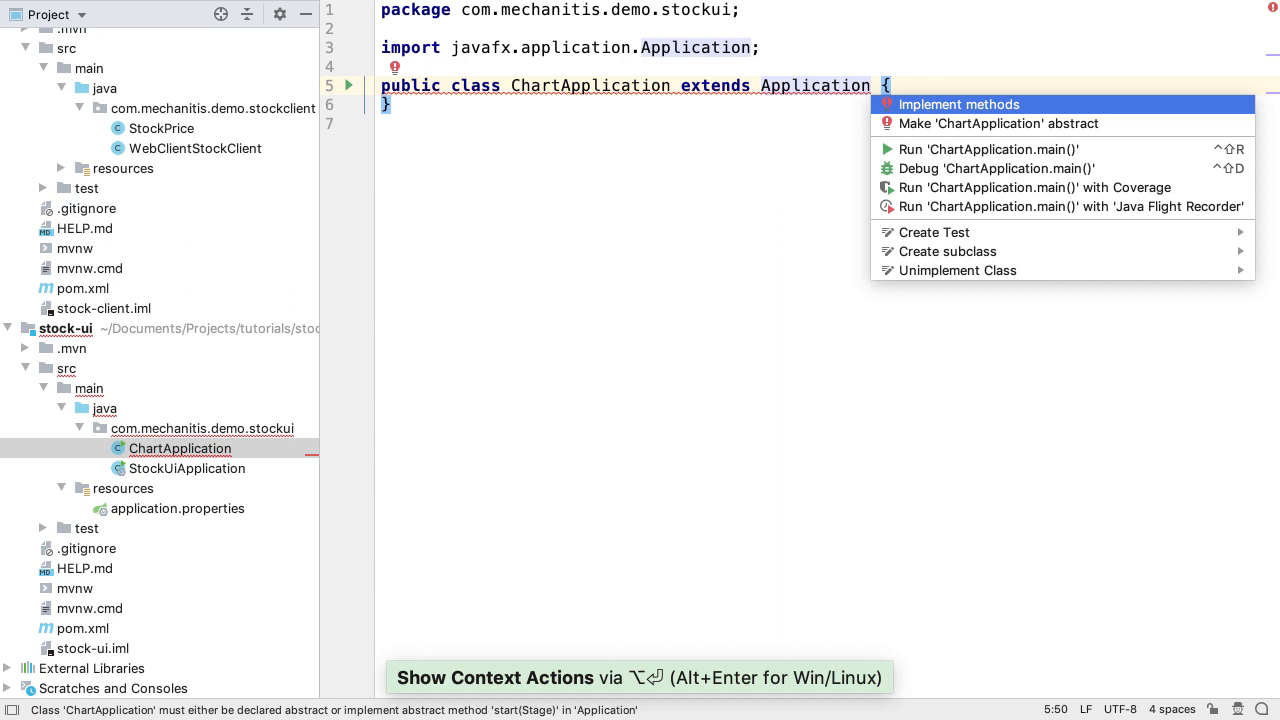
{"action": "left_click", "coordinate": [958, 104]}
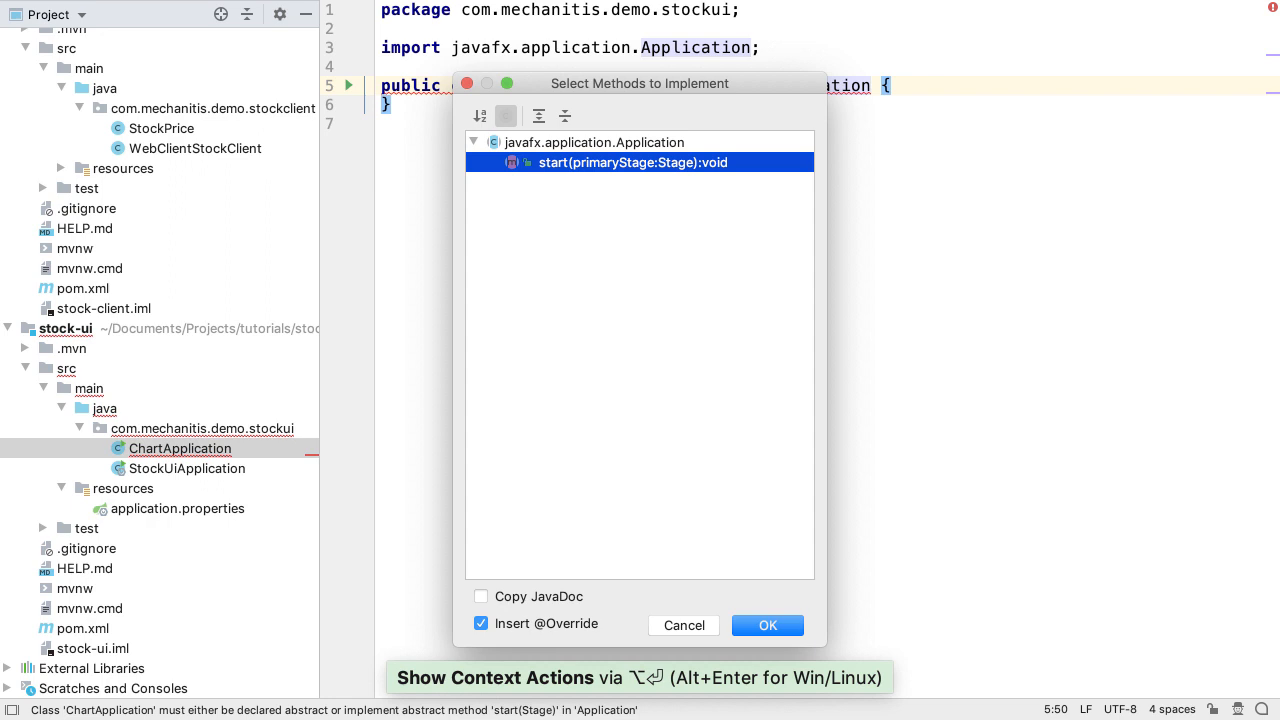
{"action": "left_click", "coordinate": [768, 624]}
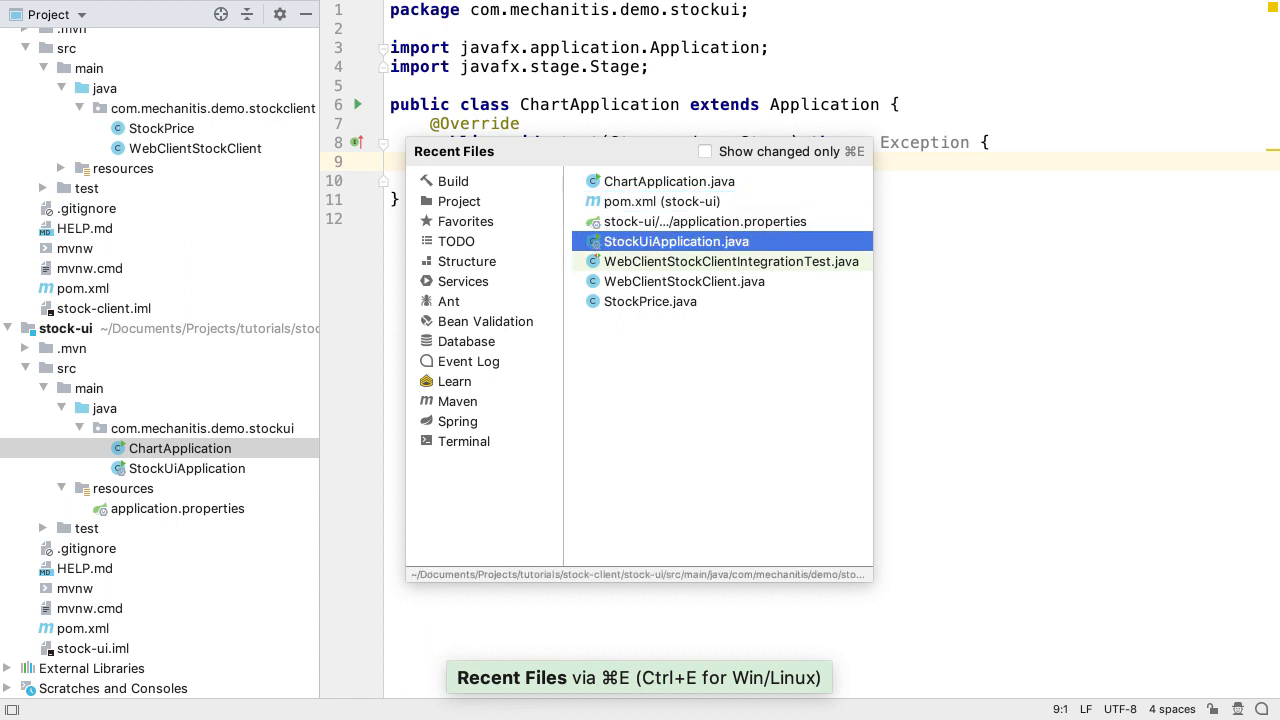
Replace SpringApplication.run in StockUiApplication's main with Application.launch(ChartApplication.class, args).
{"action": "left_click", "coordinate": [674, 240]}
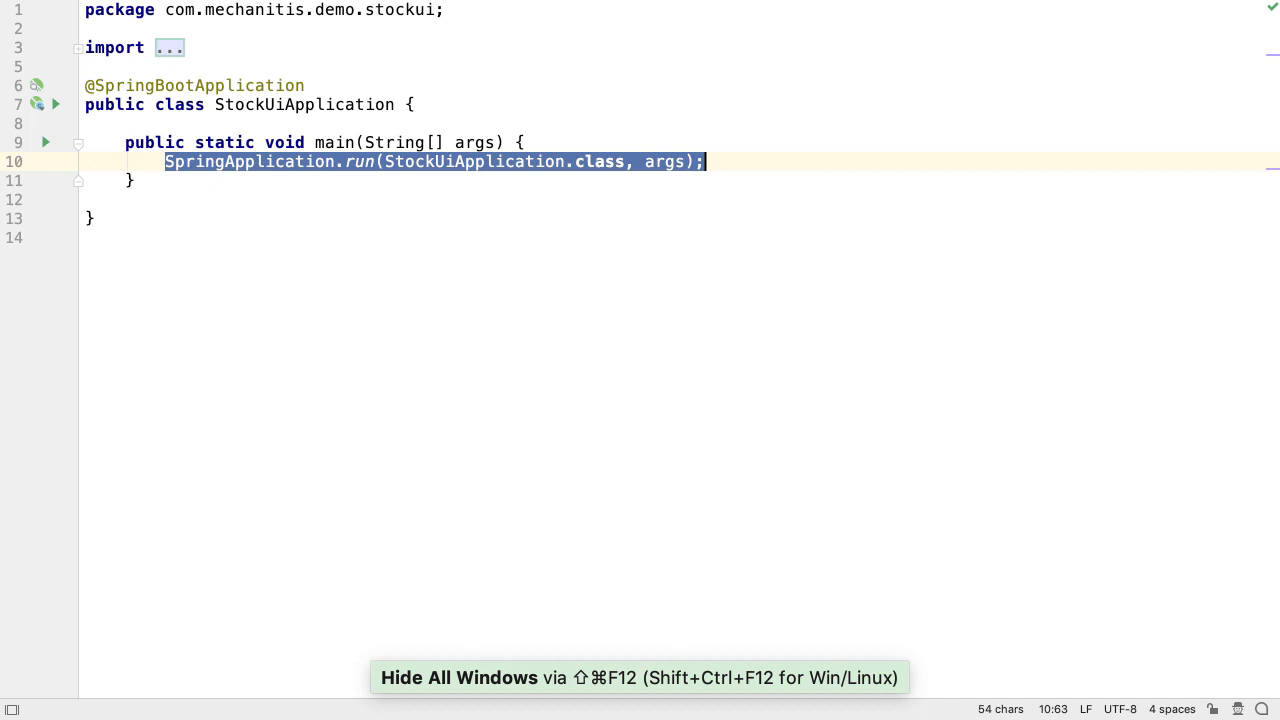
{"action": "type", "text": "Applic"}
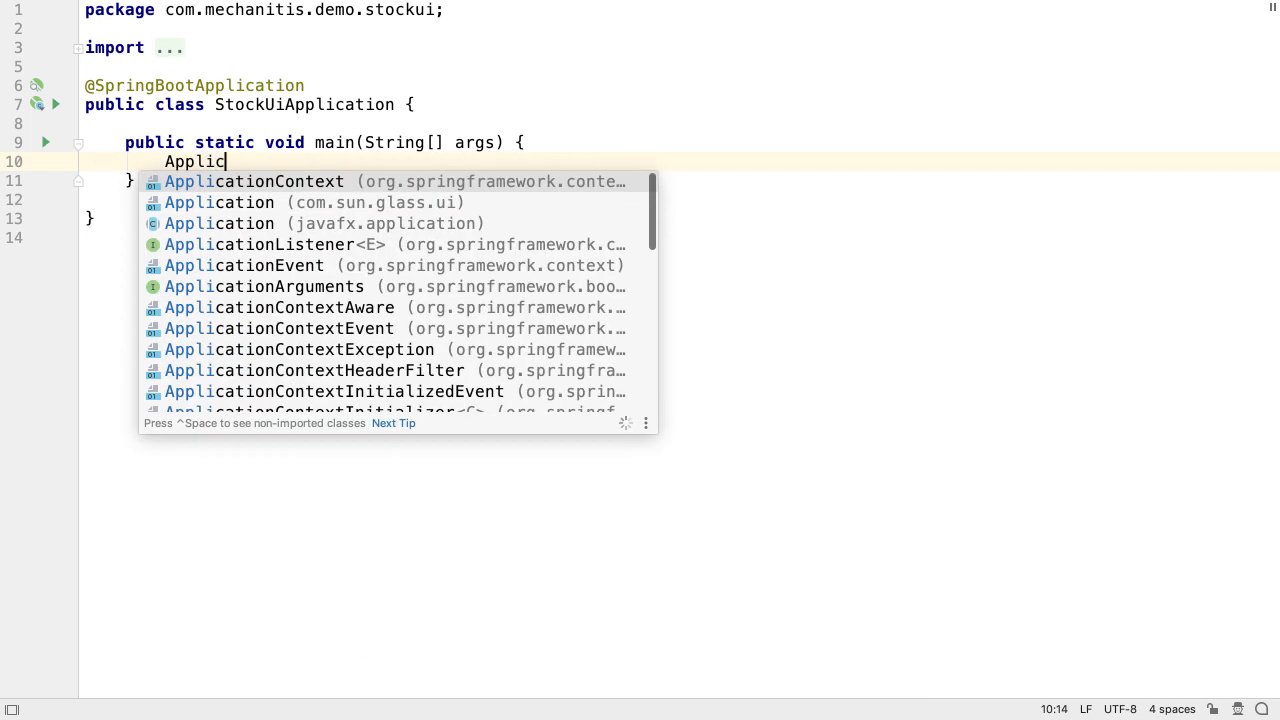
{"action": "type", "text": "ation.launch(ChartApplication.class, );"}
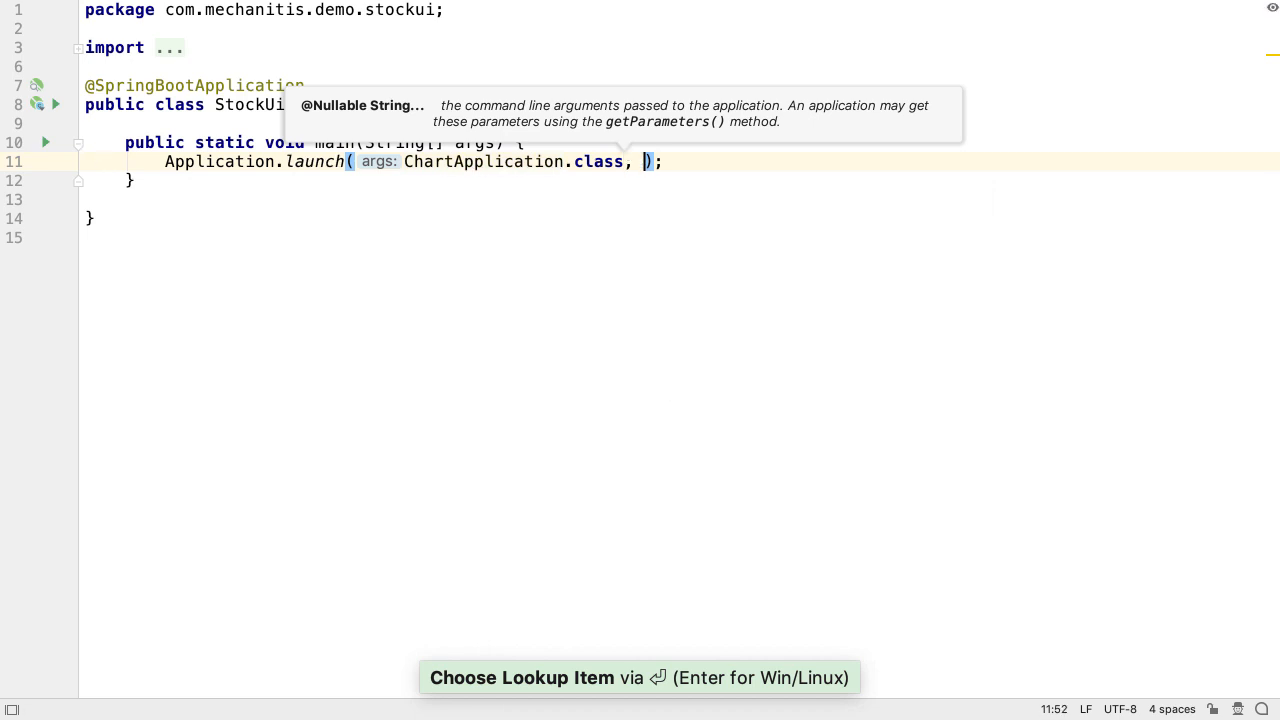
{"action": "type", "text": "args"}
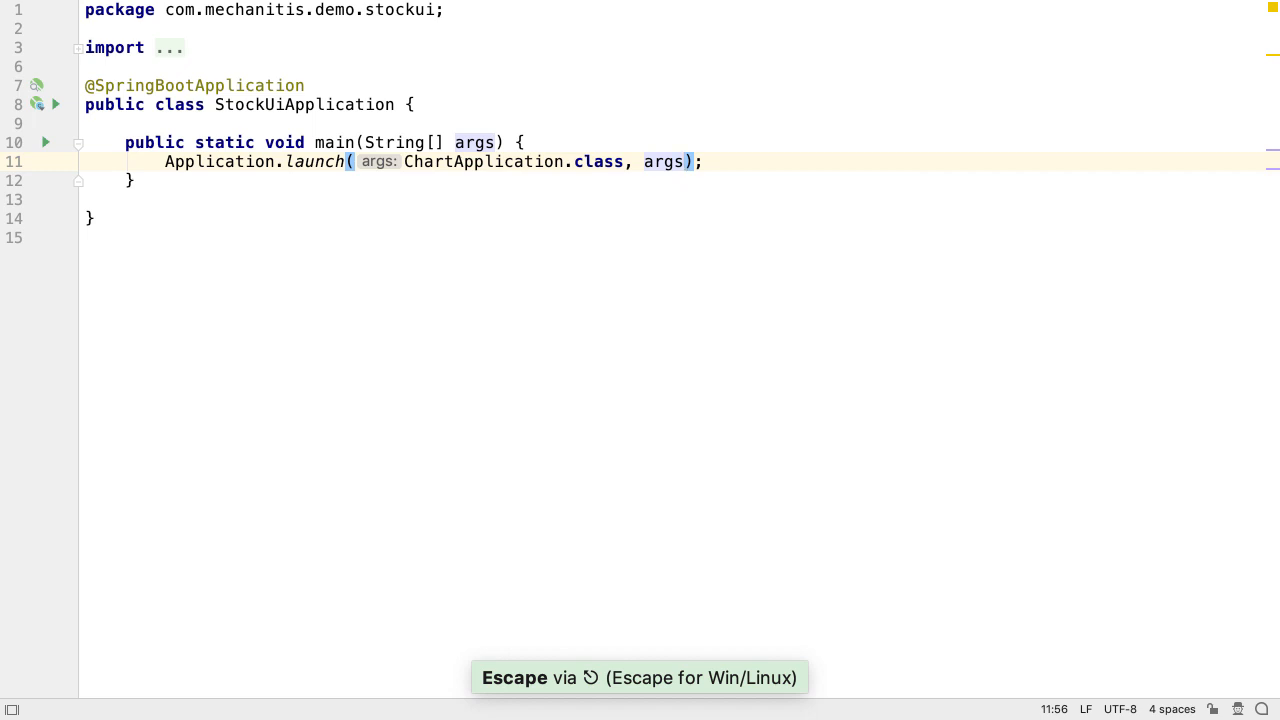
{"action": "key", "text": "Escape"}
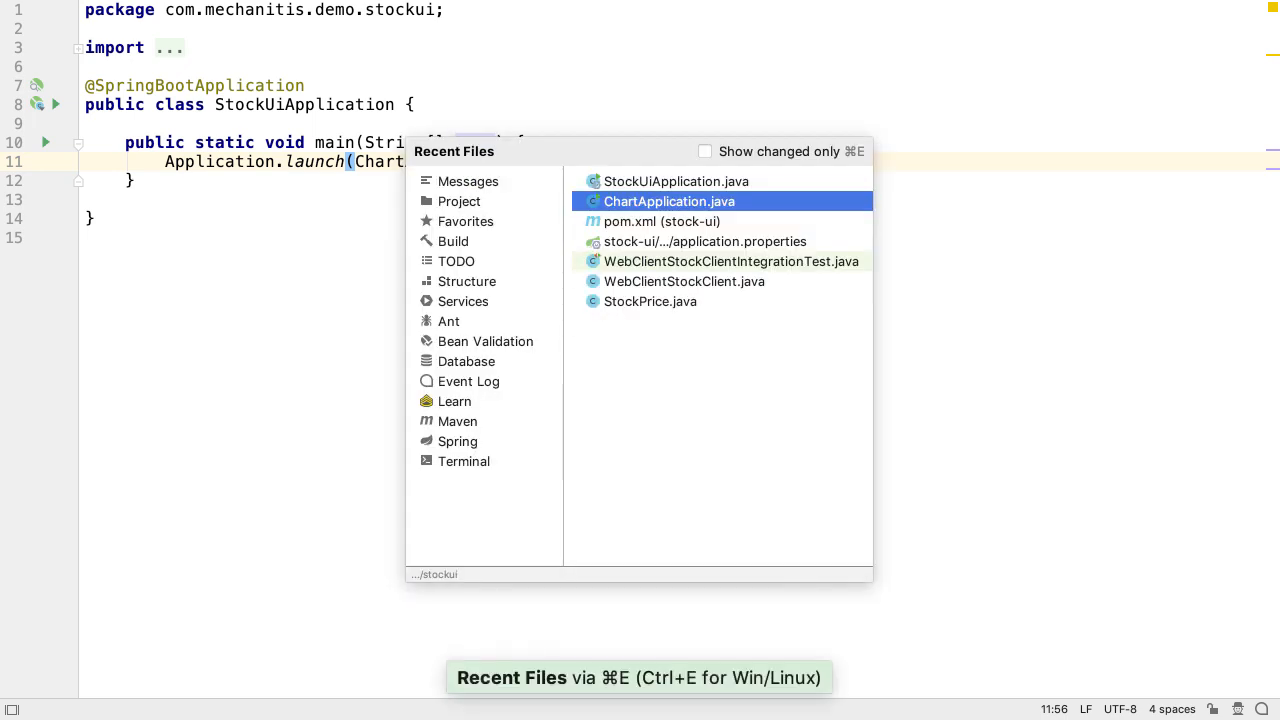
Add an applicationContext field of type ConfigurableApplicationContext to ChartApplication.
{"action": "left_click", "coordinate": [668, 200]}
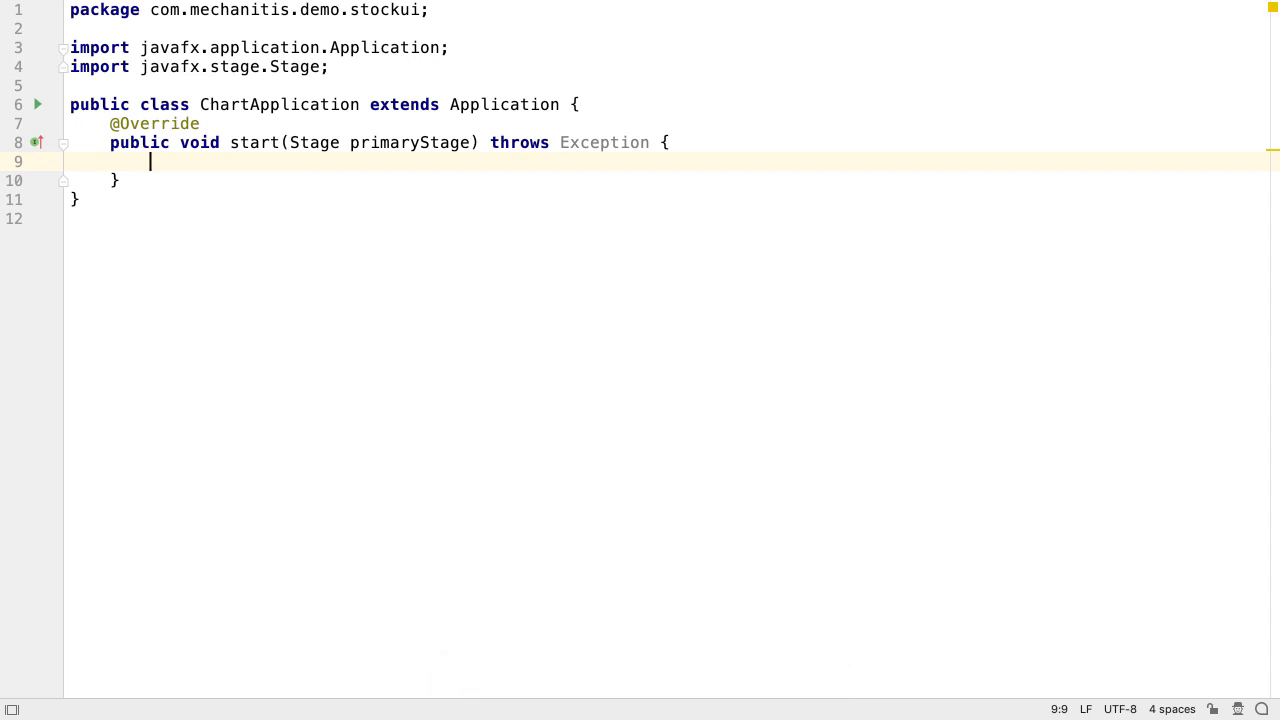
{"action": "type", "text": "applicationConte"}
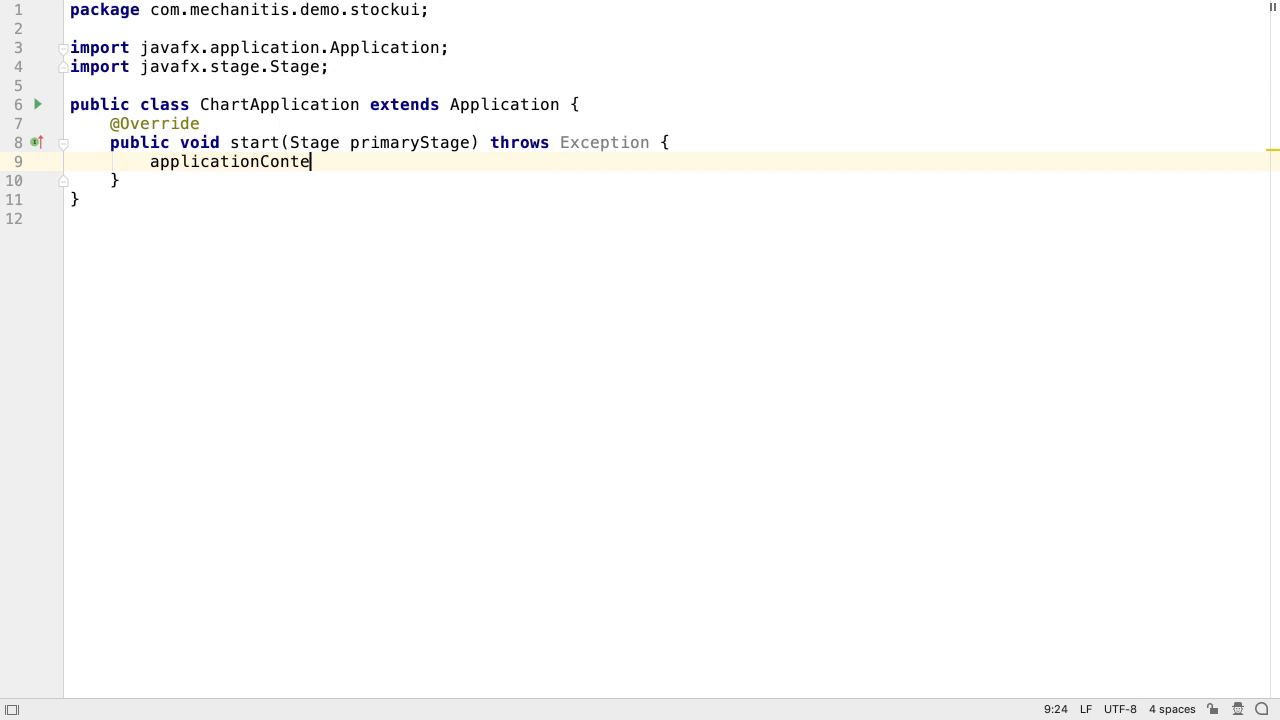
{"action": "type", "text": "xt"}
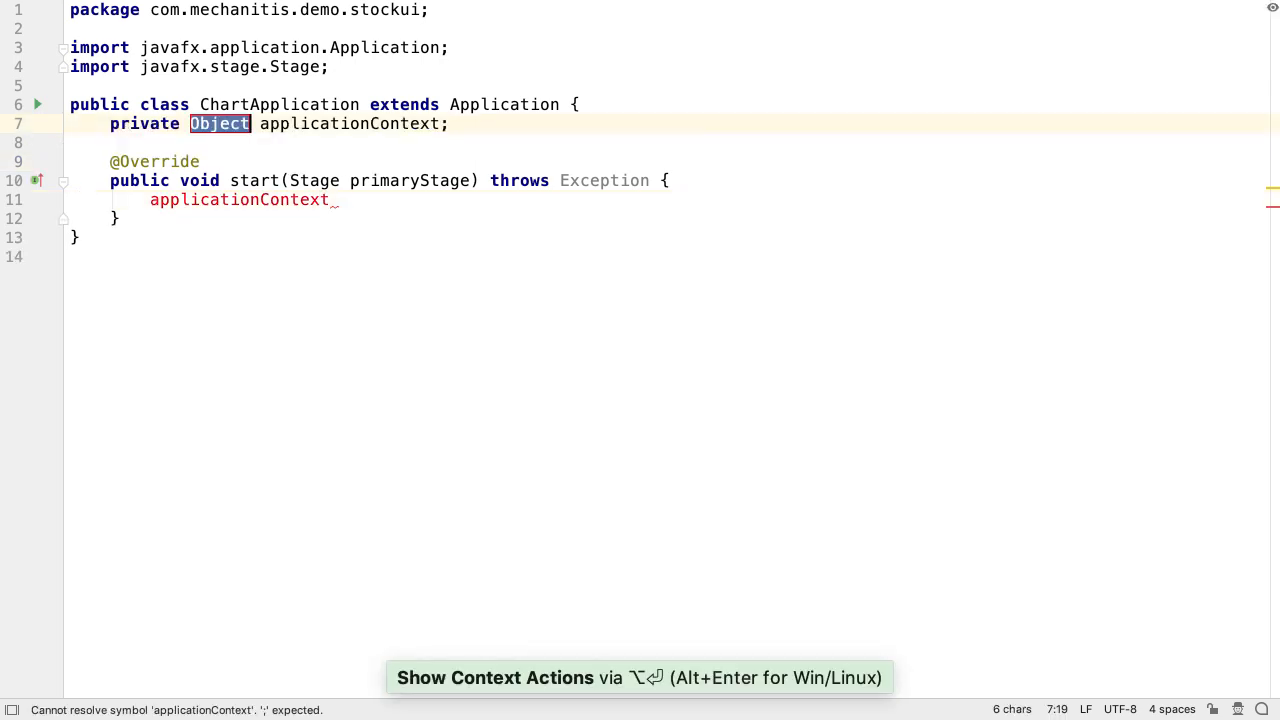
{"action": "type", "text": "Conf"}
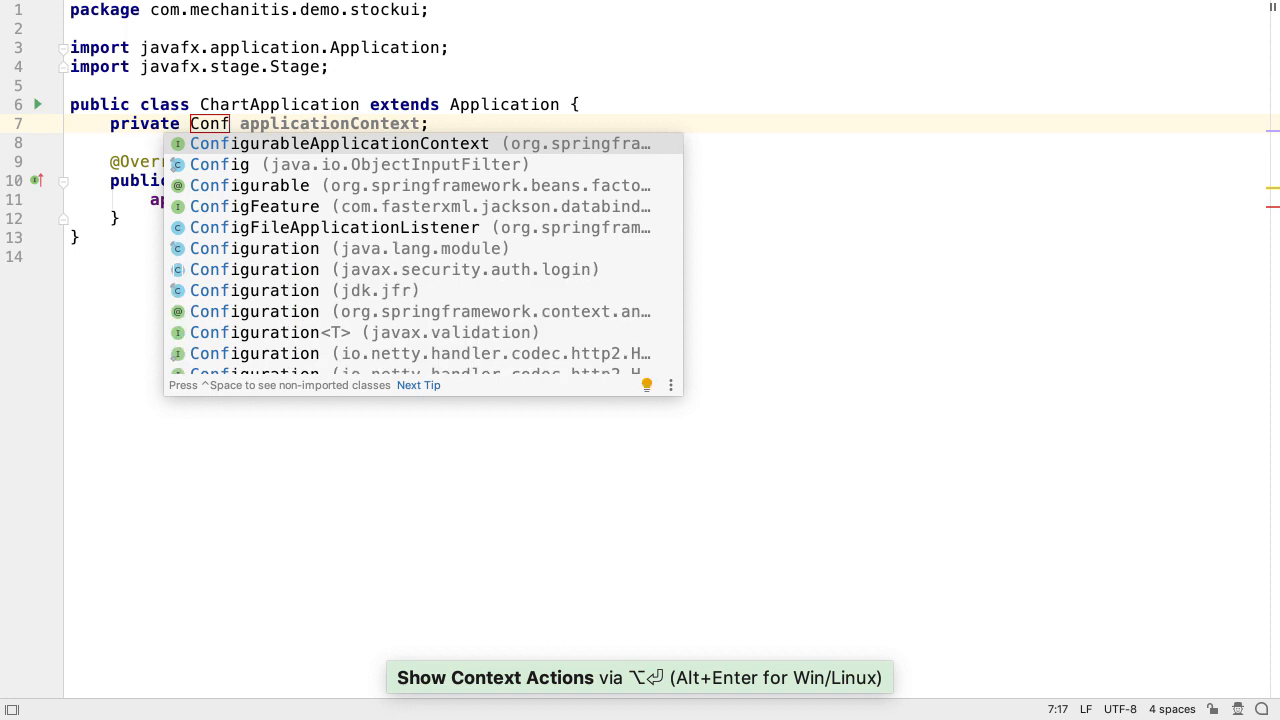
{"action": "left_click", "coordinate": [348, 144]}
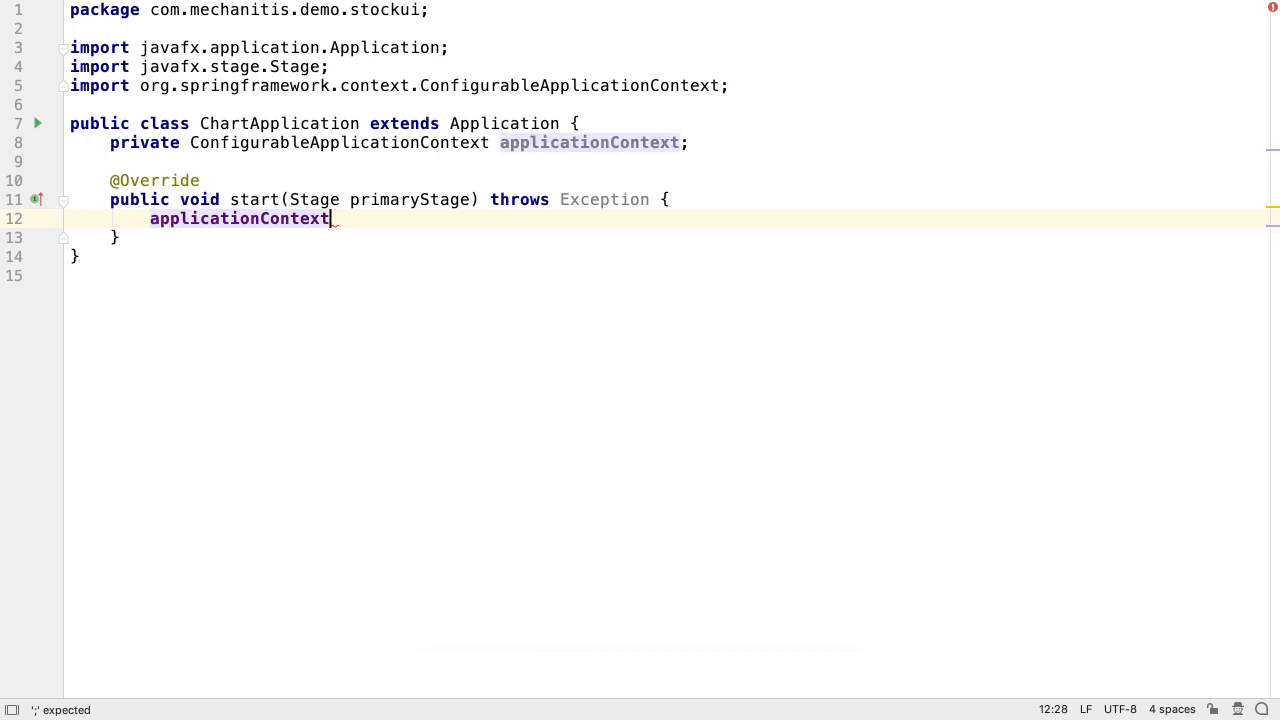
Have start call applicationContext.publishEvent(new StageReadyEvent(stage)).
{"action": "type", "text": "."}
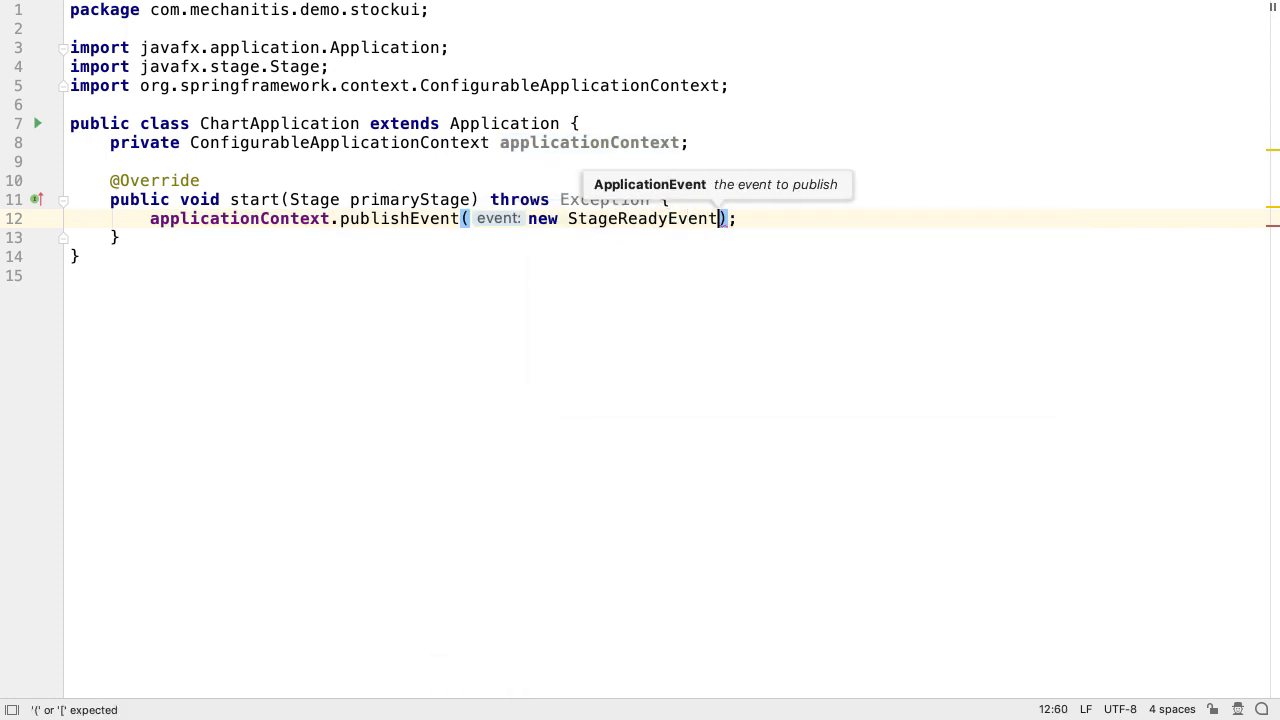
{"action": "type", "text": "pr"}
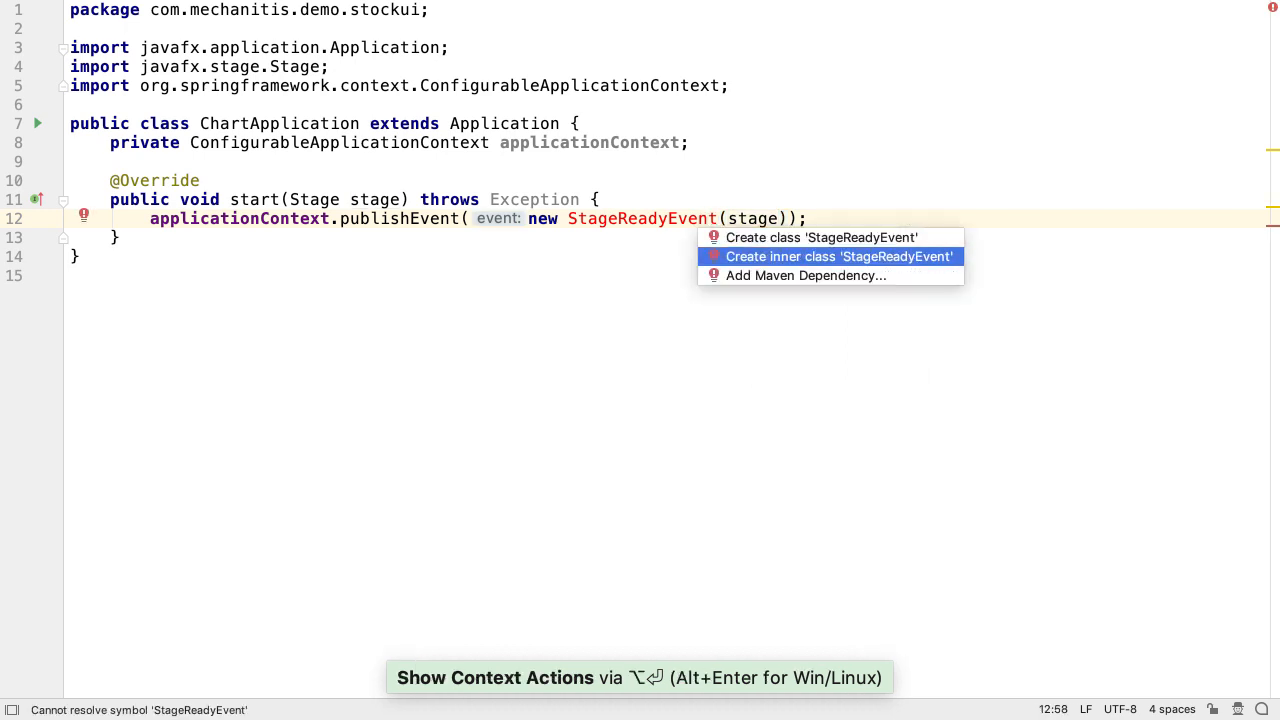
Create static inner class StageReadyEvent extending ApplicationEvent, passing stage to super, without private.
{"action": "left_click", "coordinate": [840, 256]}
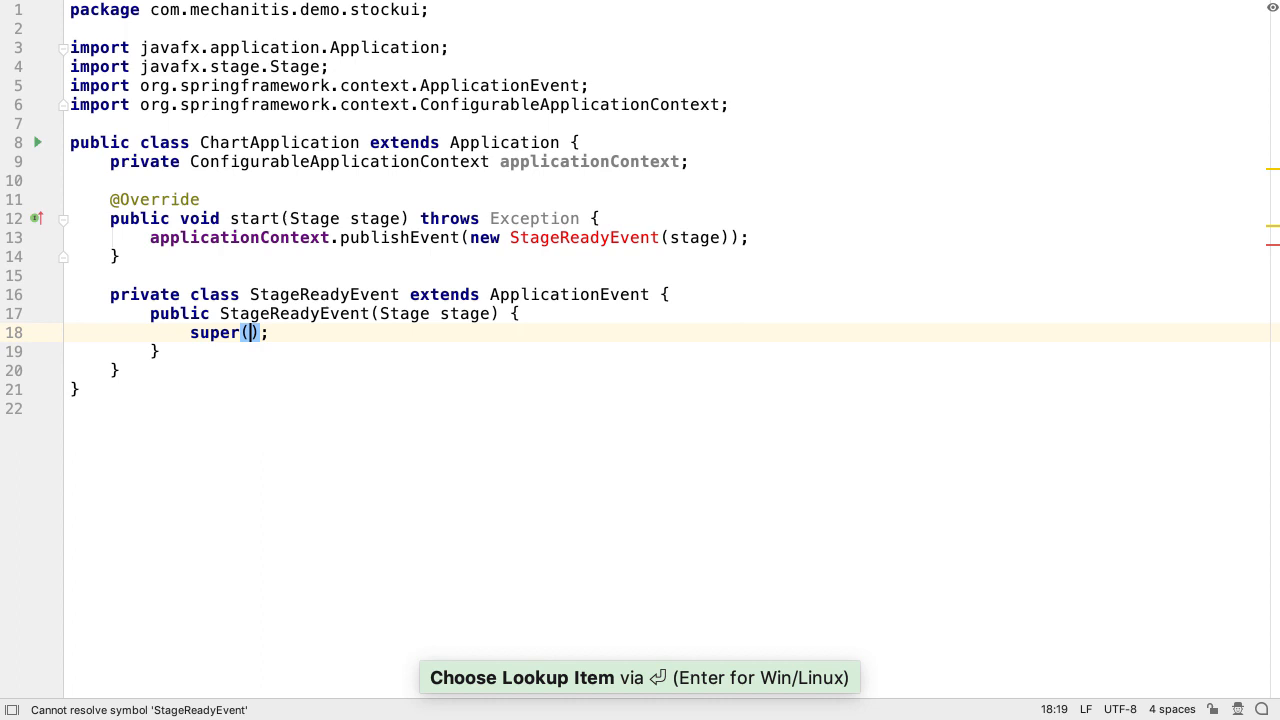
{"action": "type", "text": "st"}
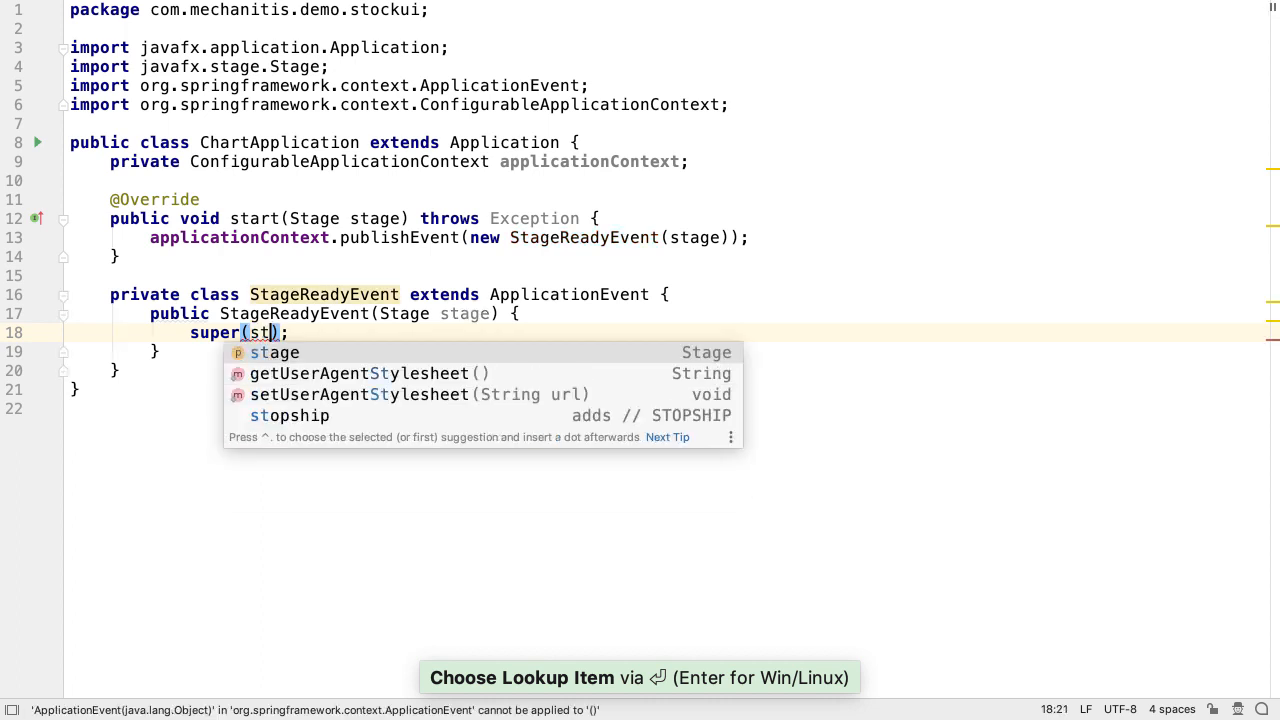
{"action": "key", "text": "Return"}
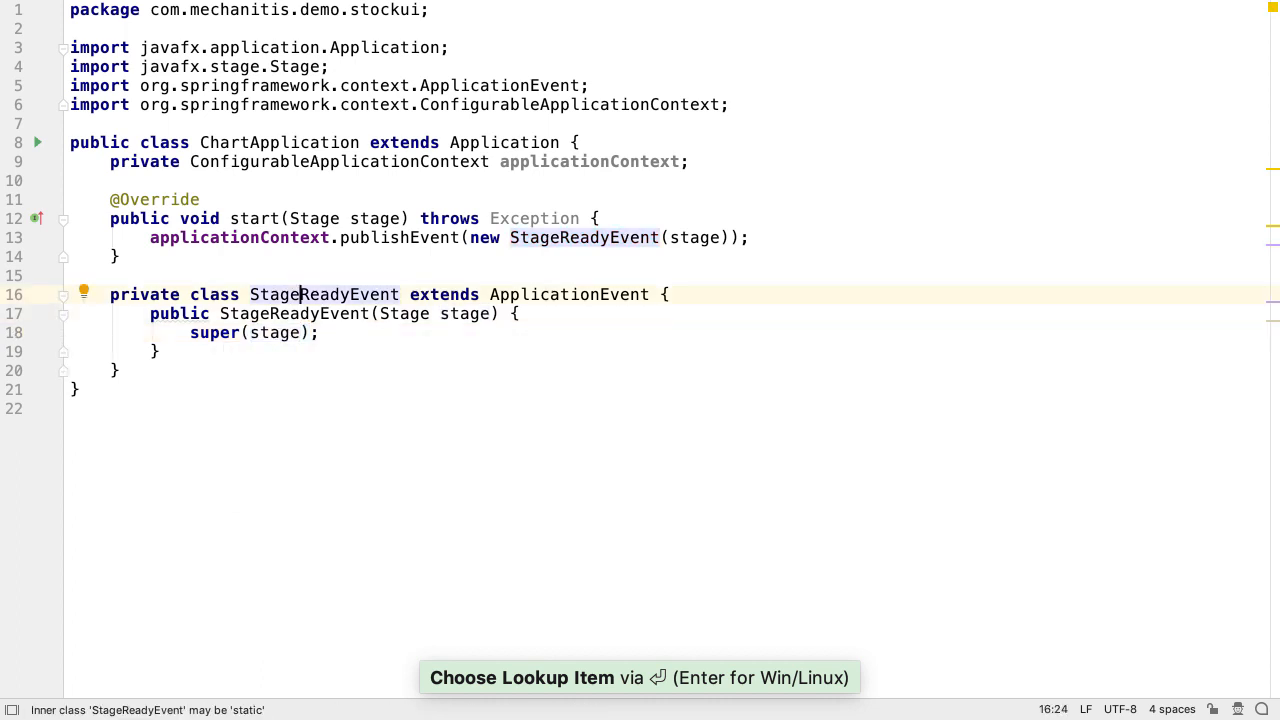
{"action": "key", "text": "Enter"}
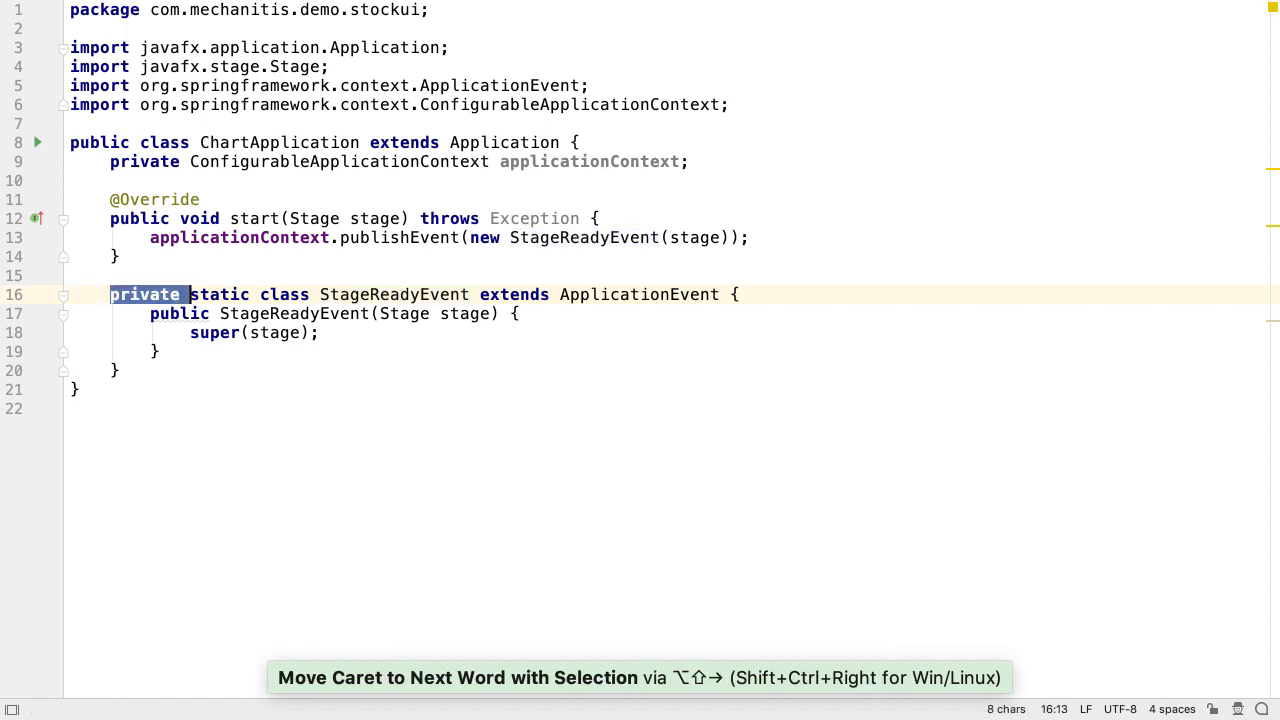
{"action": "key", "text": "Delete"}
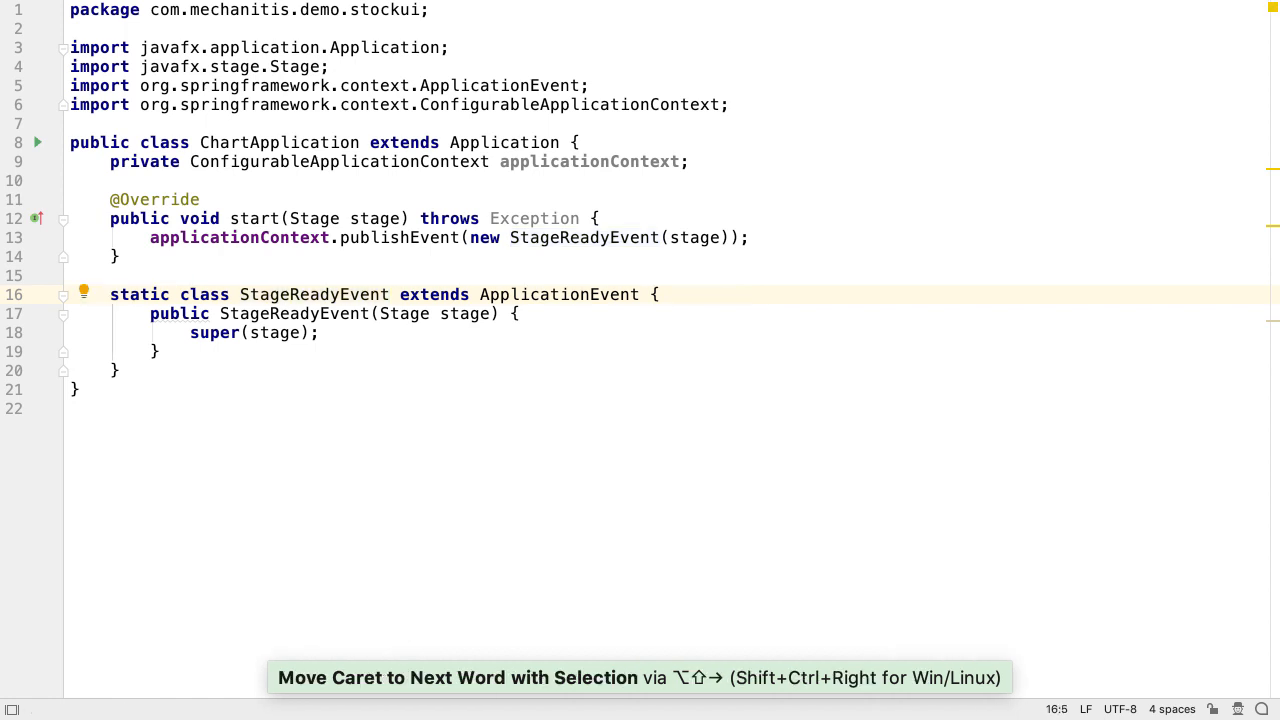
{"action": "key", "text": "cmd+n"}
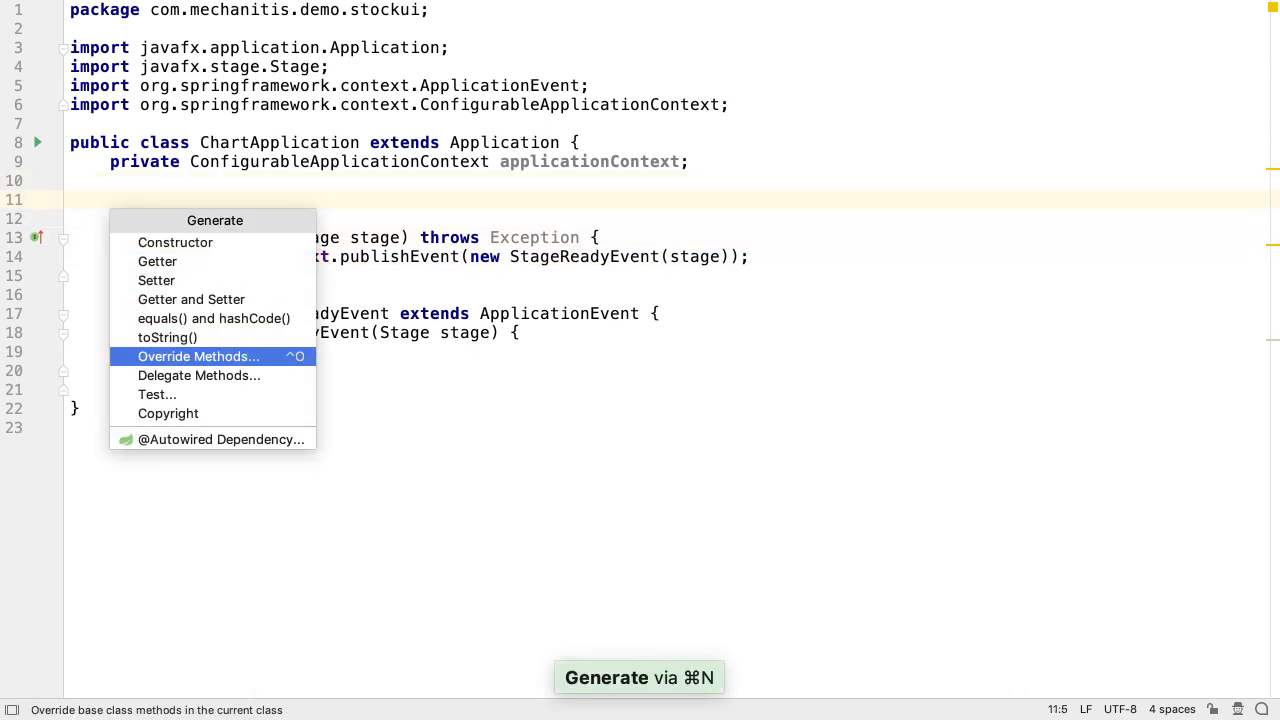
Override init() to assign applicationContext = new SpringApplicationBuilder(StockUiApplication.class).run().
{"action": "left_click", "coordinate": [198, 356]}
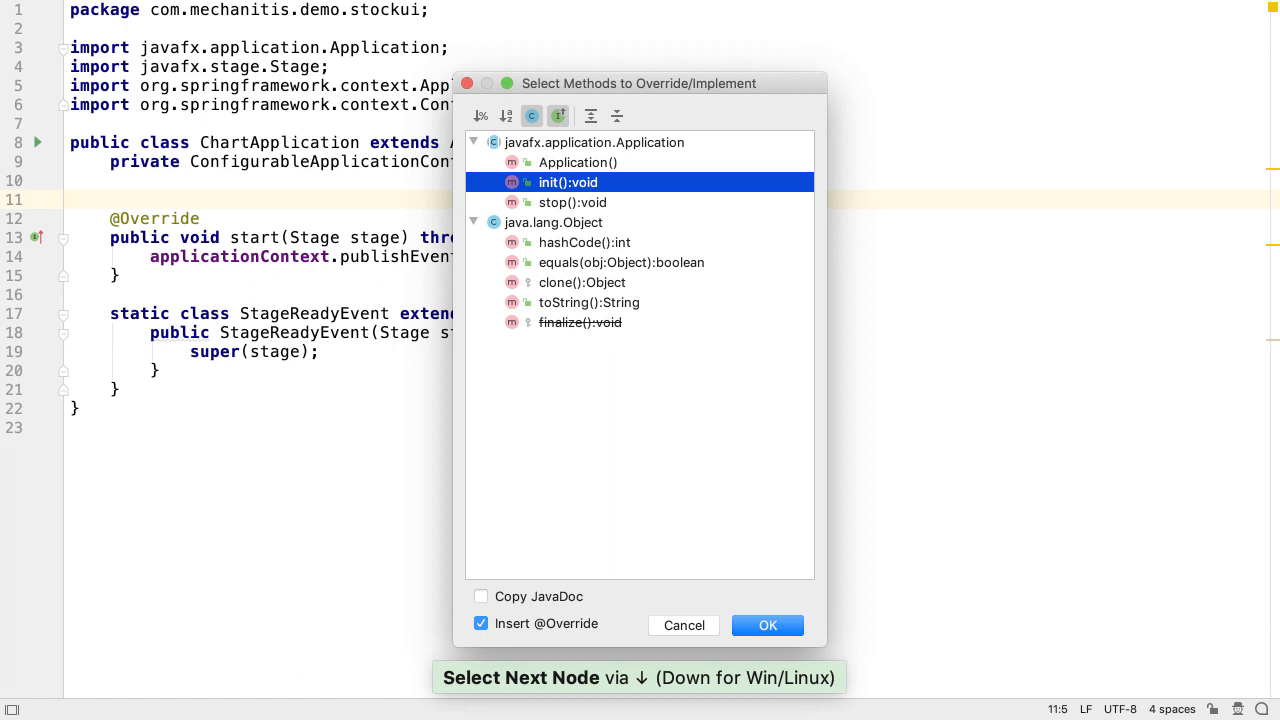
{"action": "left_click", "coordinate": [768, 624]}
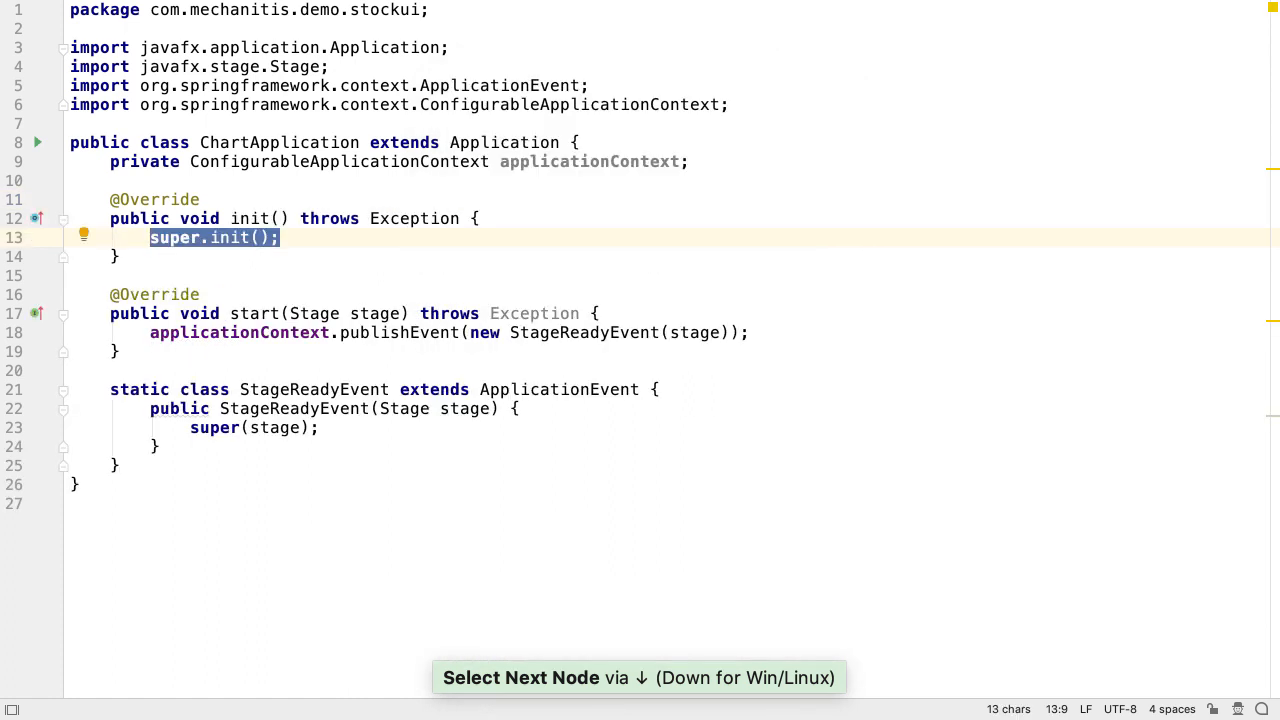
{"action": "type", "text": "applicationContext"}
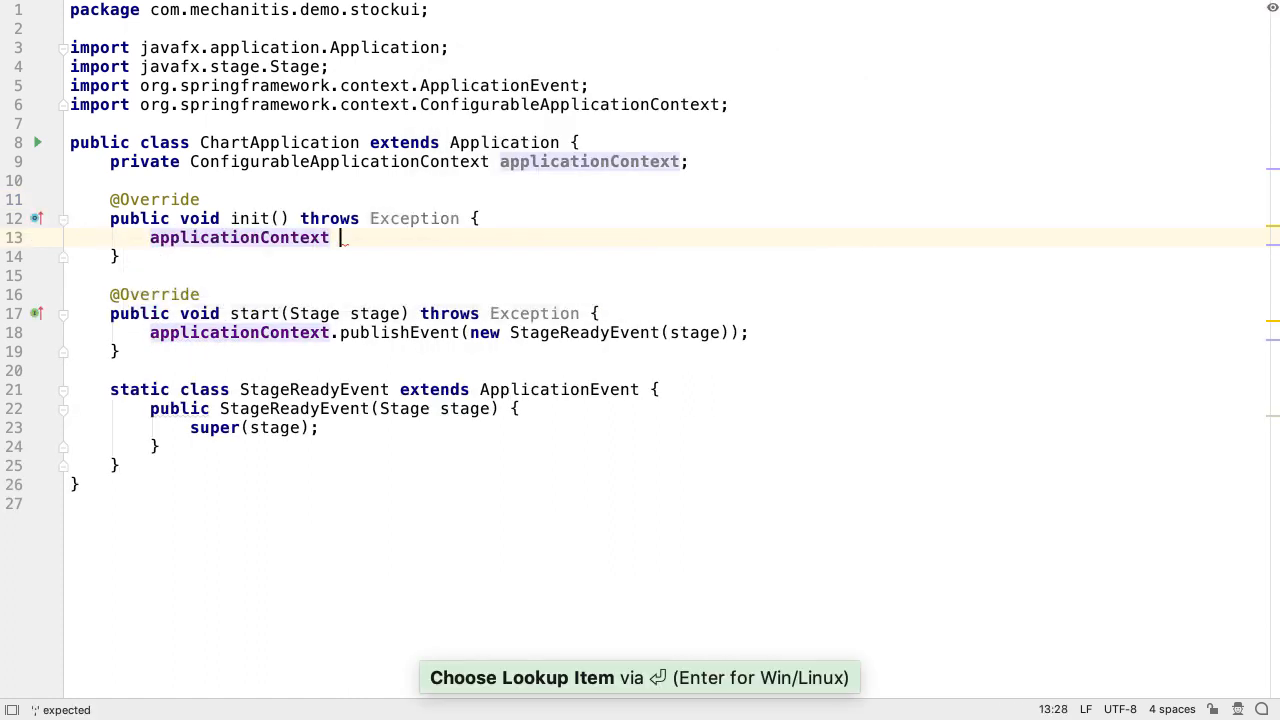
{"action": "type", "text": "= new SprA"}
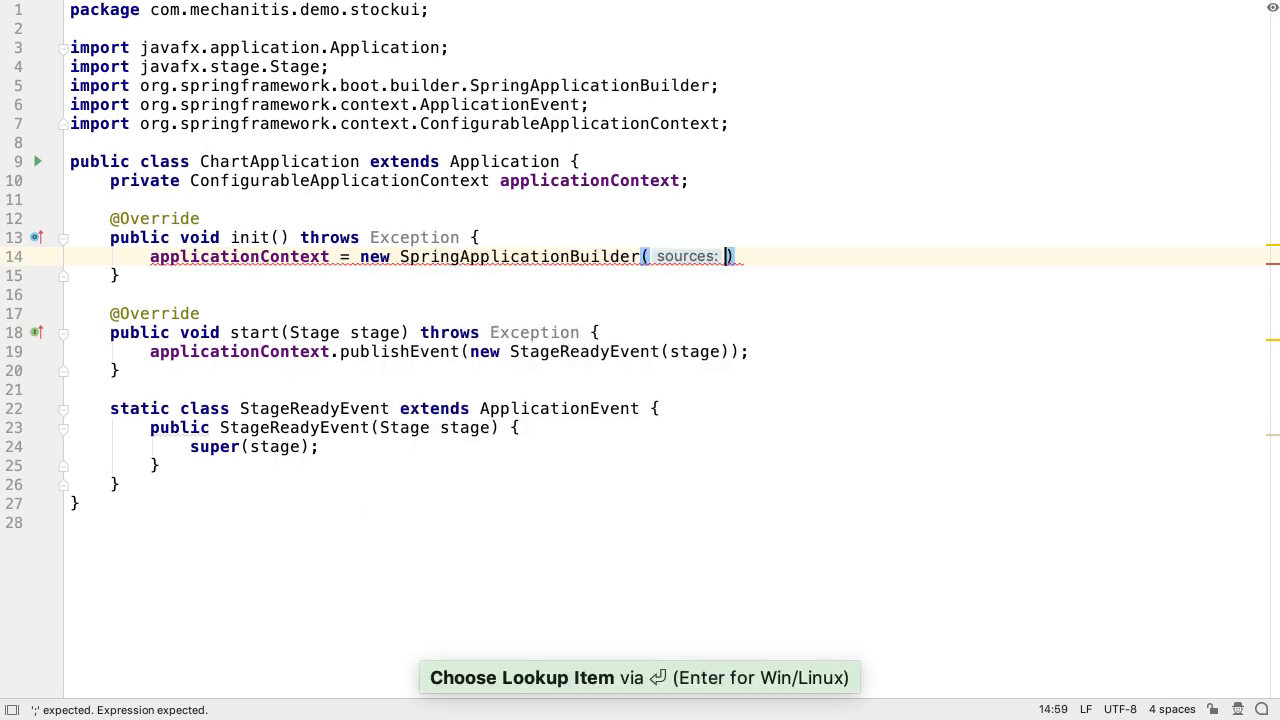
{"action": "type", "text": "StockUiApplication.class"}
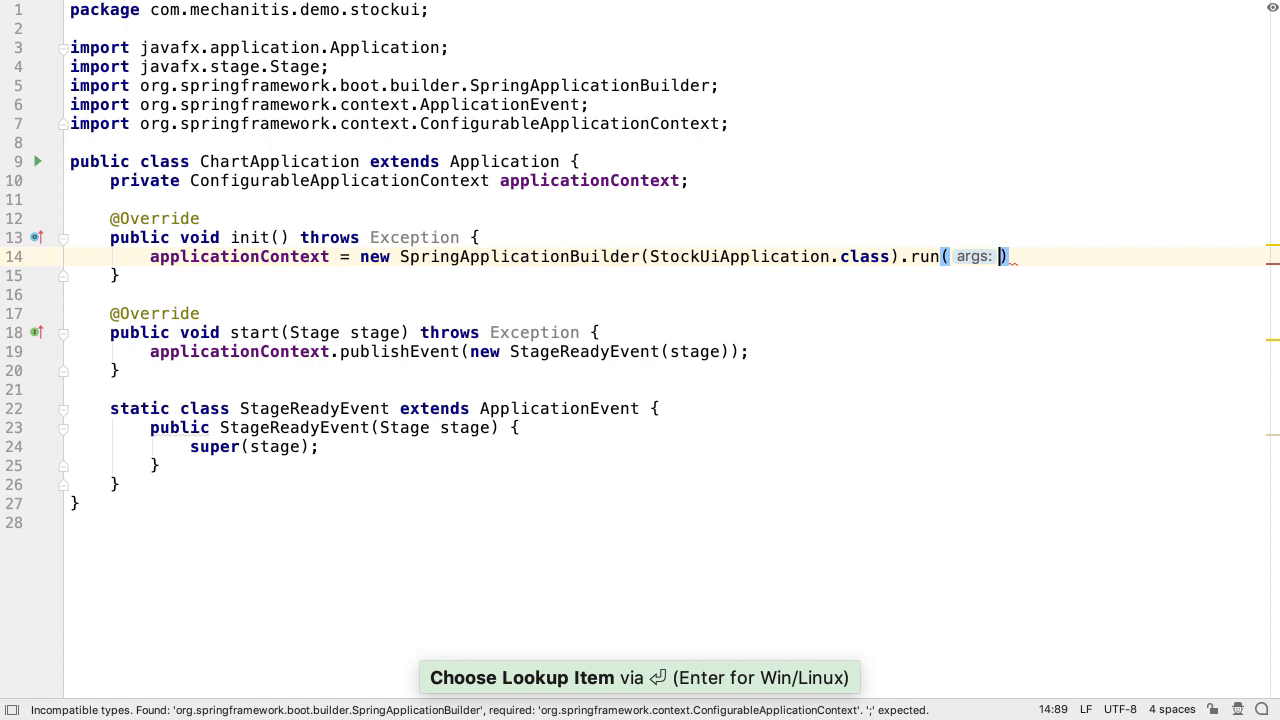
{"action": "key", "text": "Enter"}
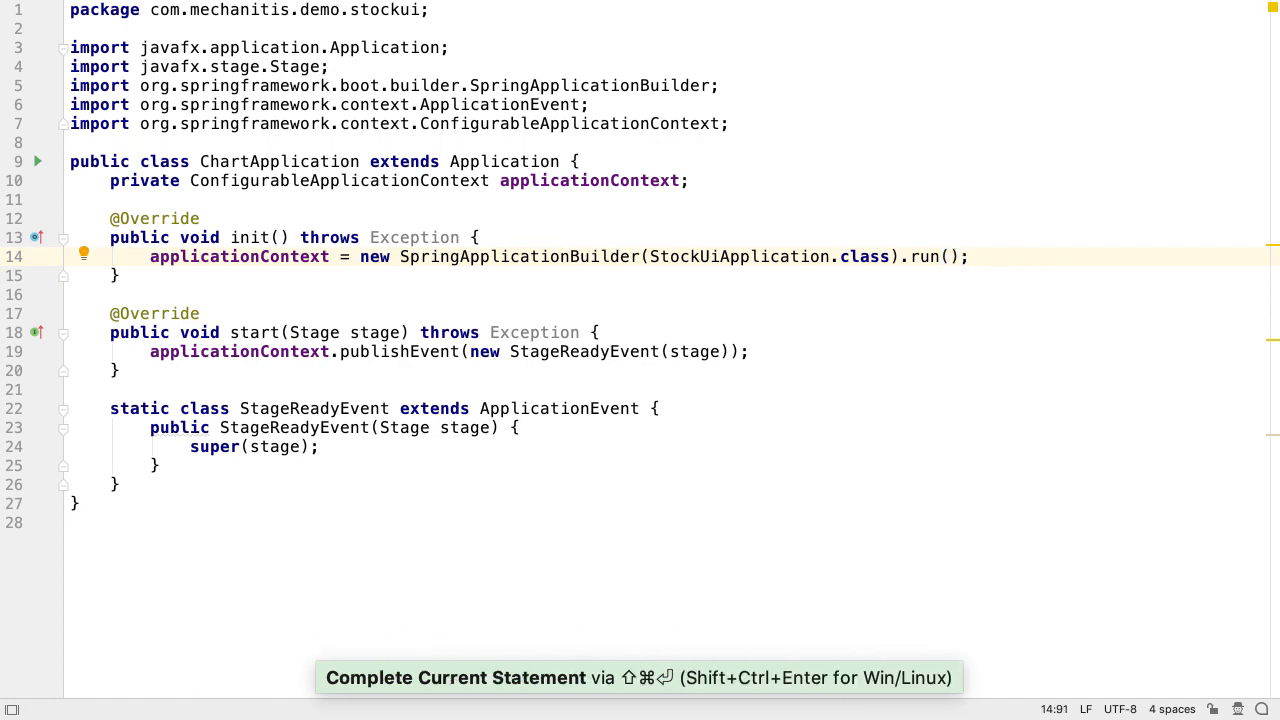
{"action": "key", "text": "cmd+n"}
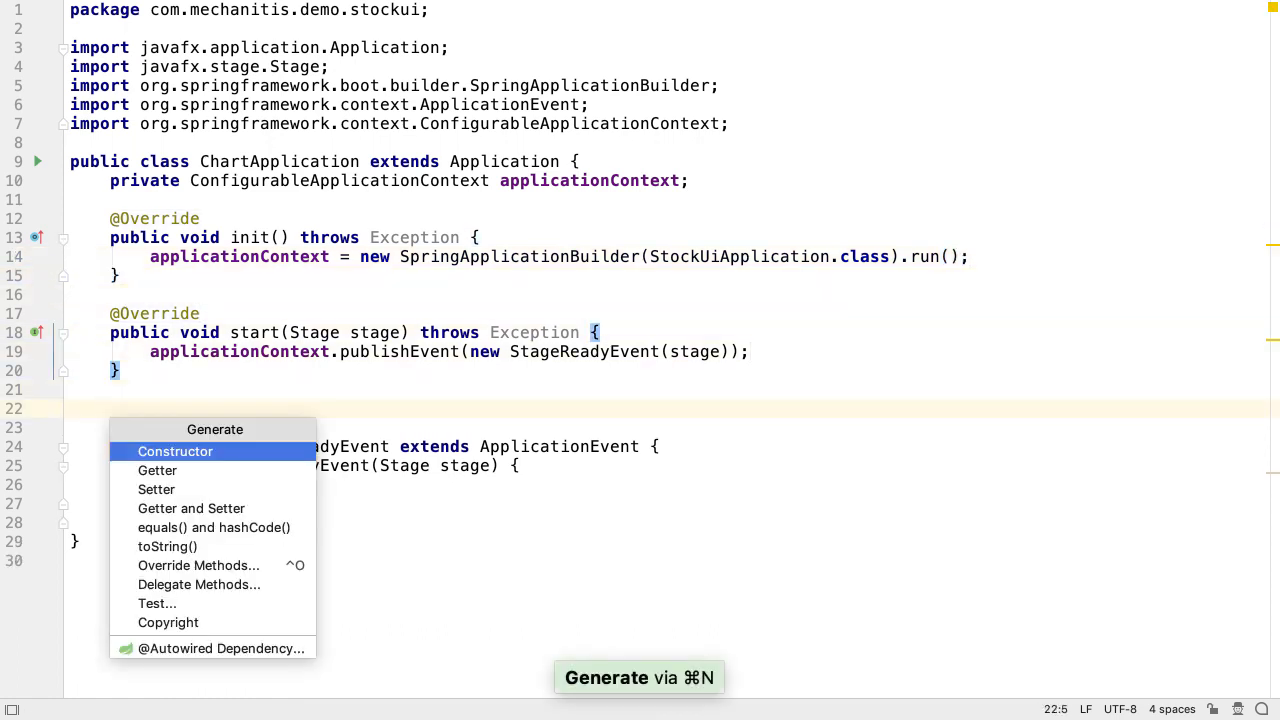
Override stop() to call applicationContext.close() and Platform.exit(), removing the throws Exception clause.
{"action": "type", "text": "ove"}
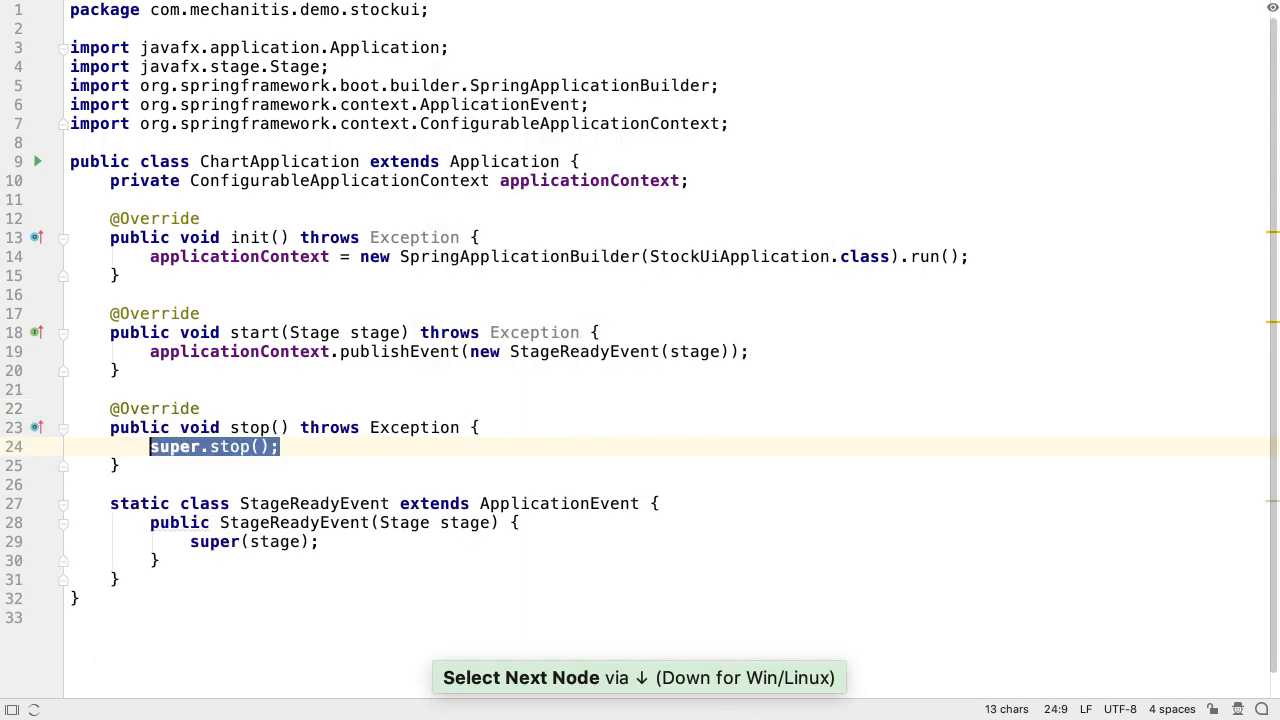
{"action": "type", "text": "app"}
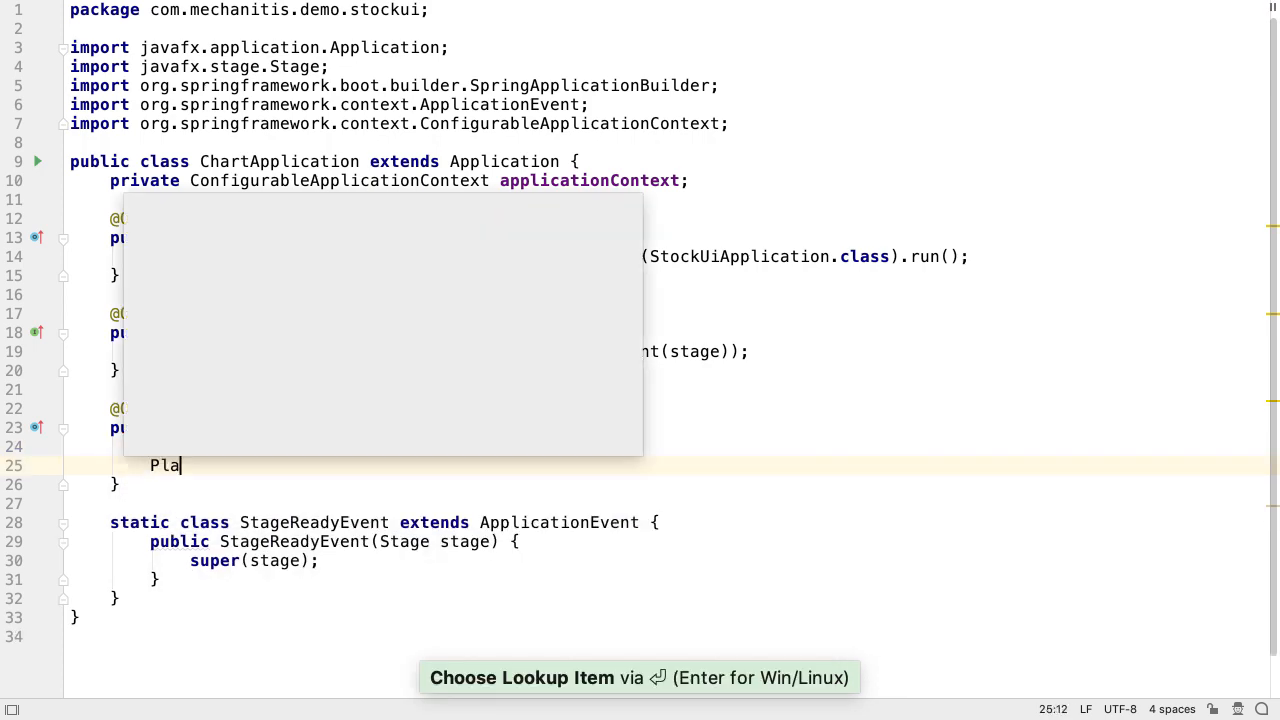
{"action": "type", "text": "Platform."}
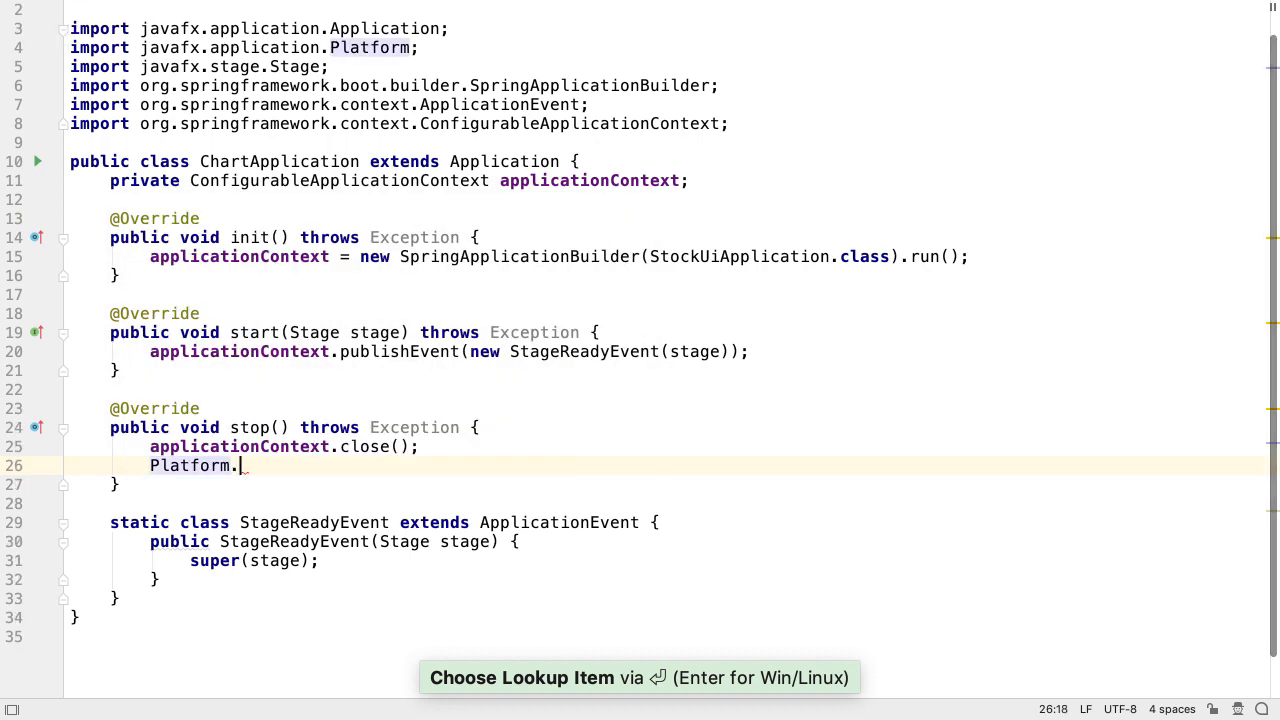
{"action": "type", "text": "exit();"}
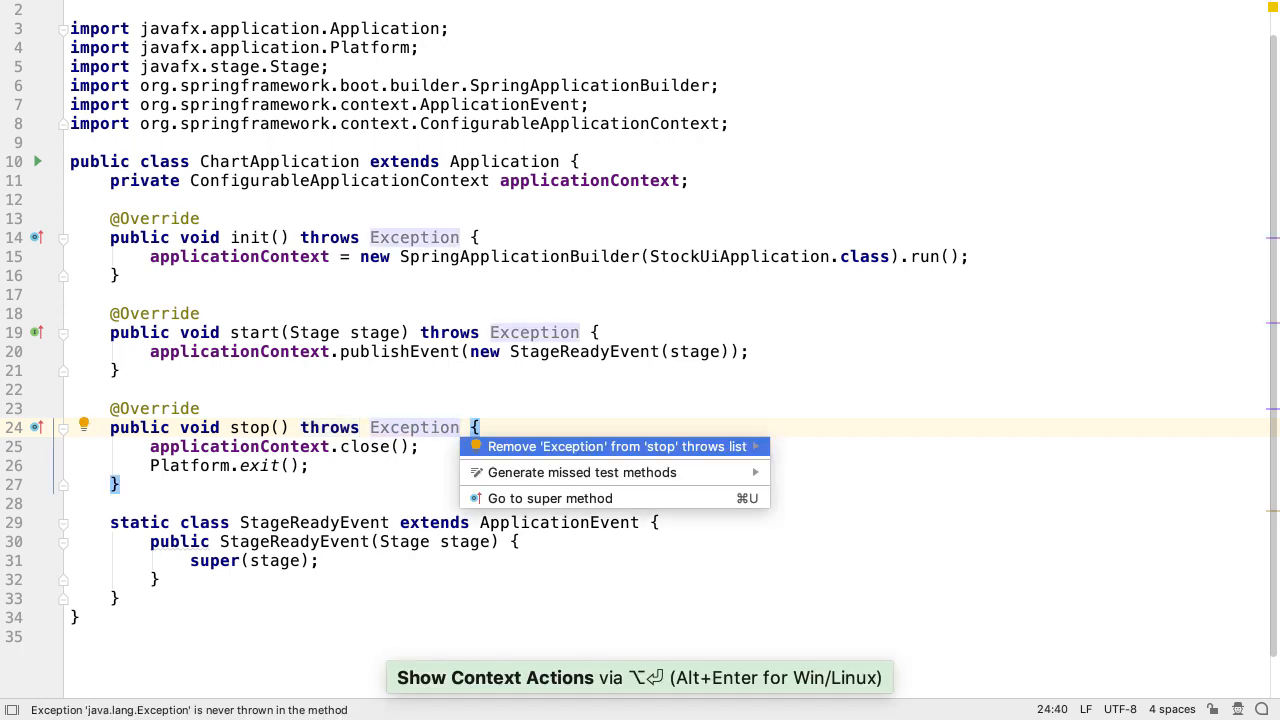
{"action": "left_click", "coordinate": [614, 446]}
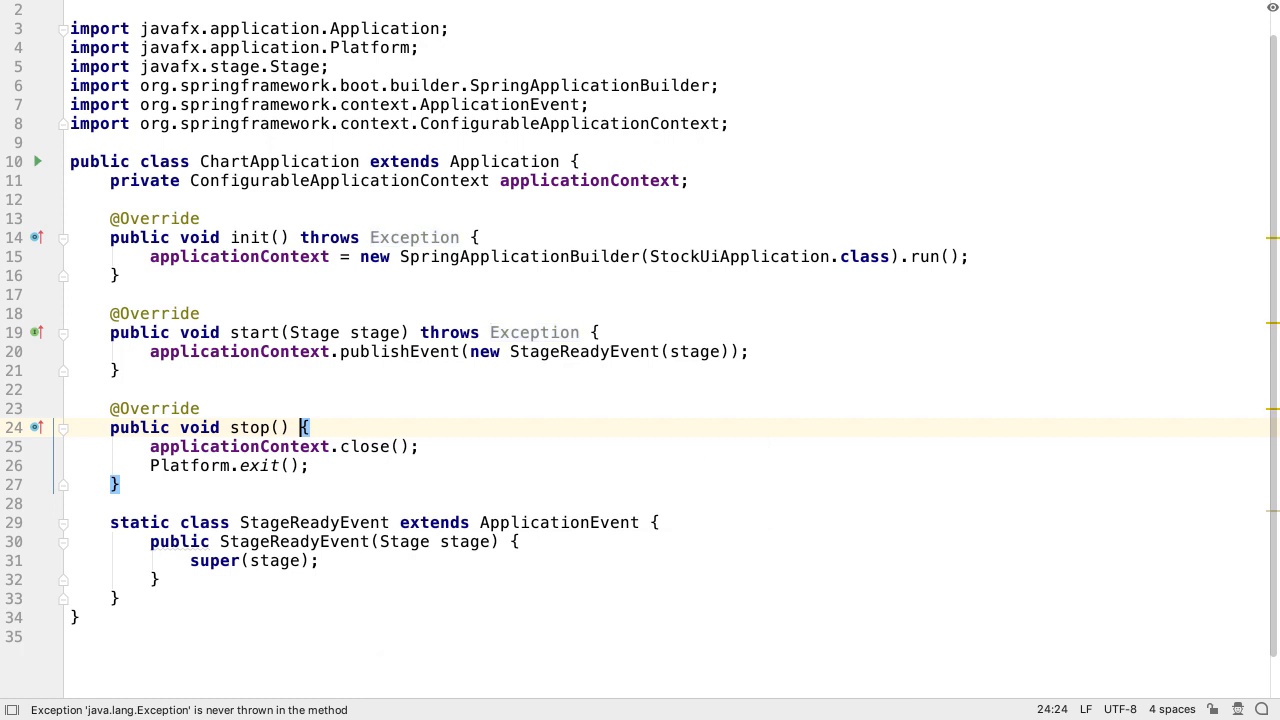
{"action": "left_click", "coordinate": [414, 236]}
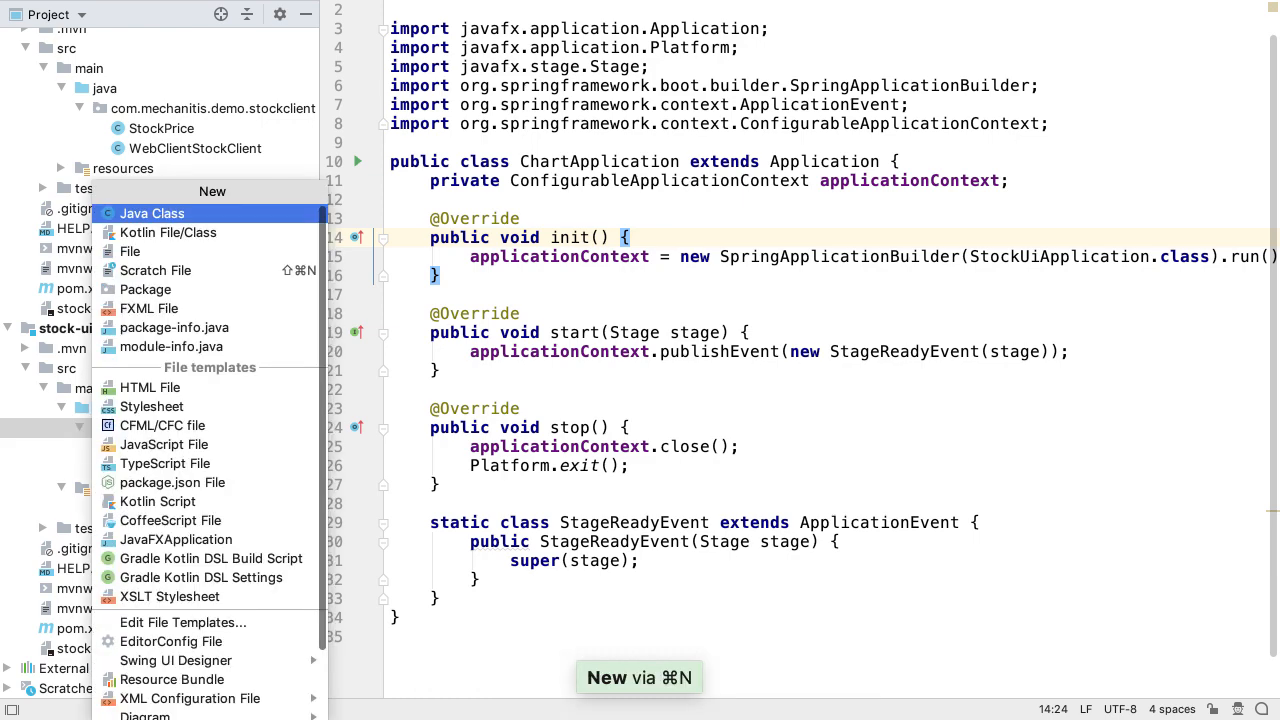
Create class StageInitializer implementing ApplicationListener<ChartApplication.StageReadyEvent>.
{"action": "left_click", "coordinate": [152, 212]}
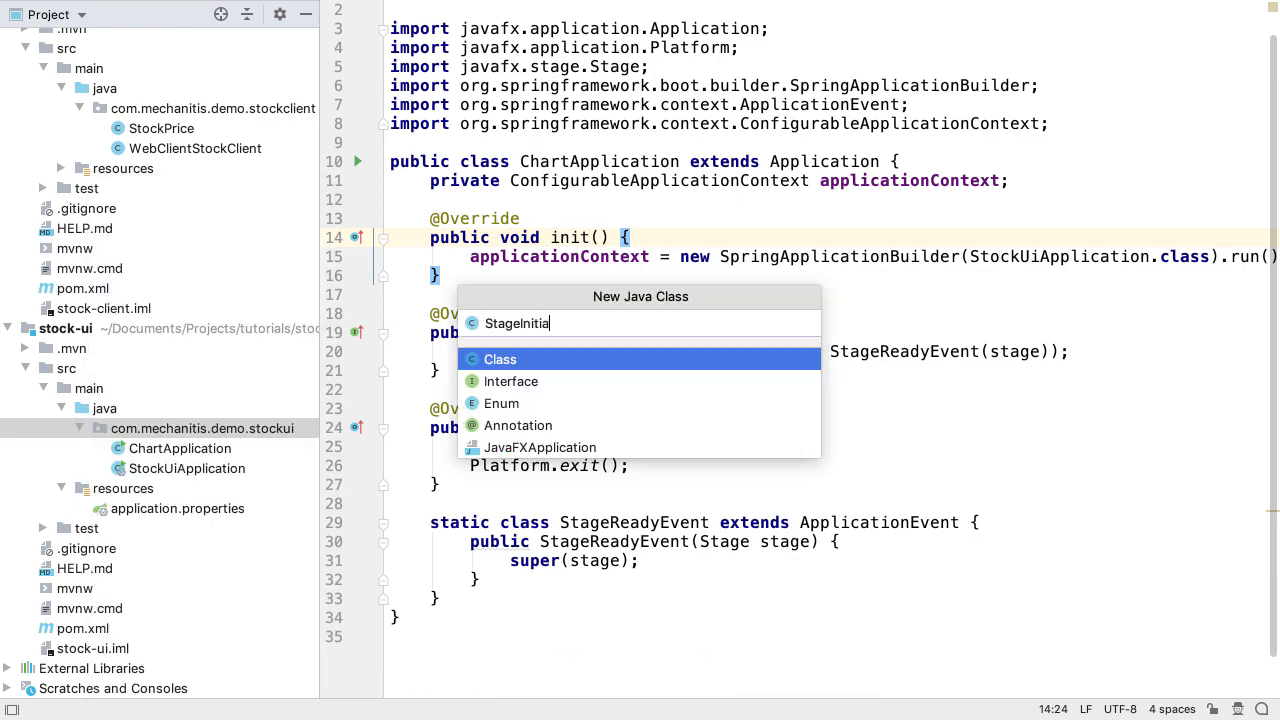
{"action": "key", "text": "Escape"}
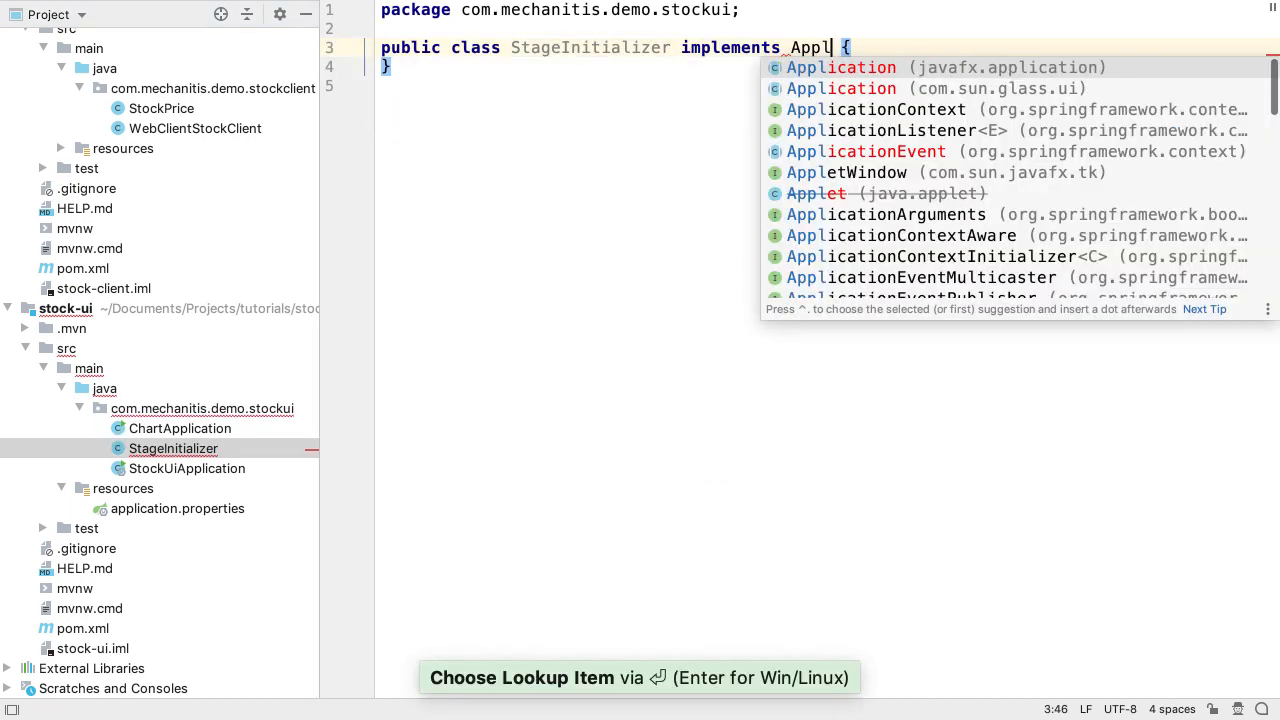
{"action": "left_click", "coordinate": [896, 130]}
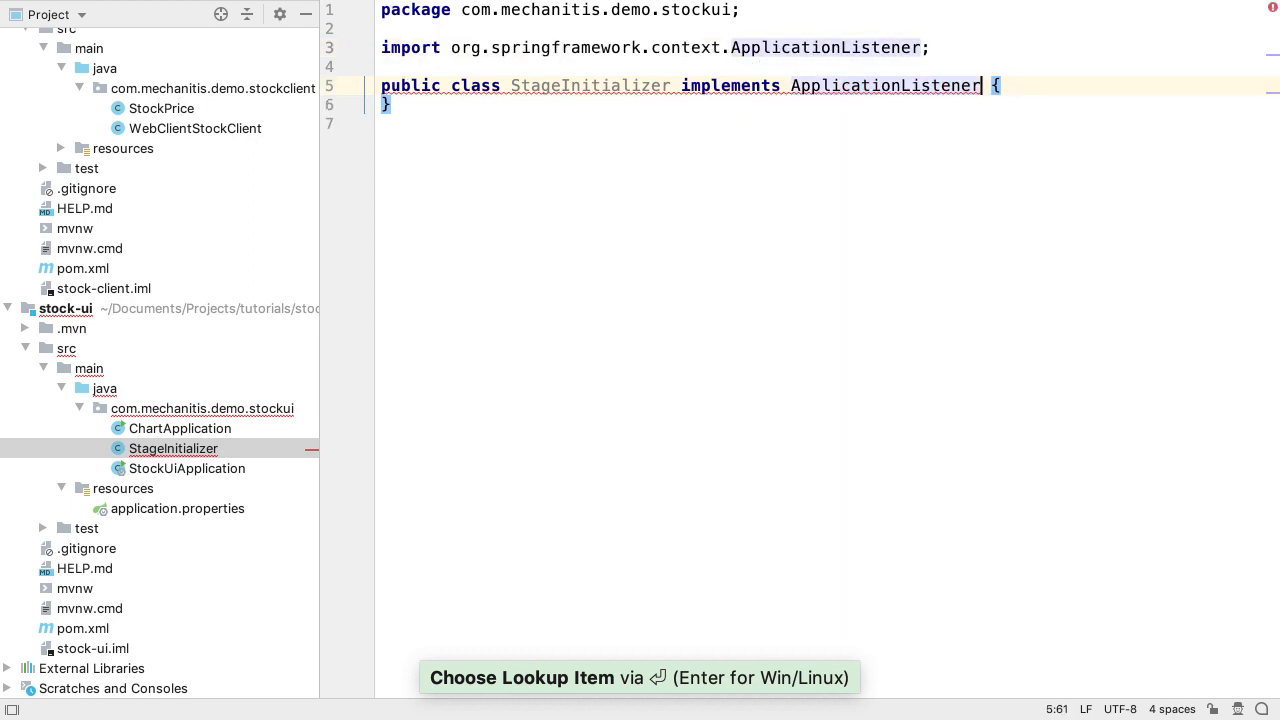
{"action": "type", "text": "<ChartApplication.StageReadyEvent>"}
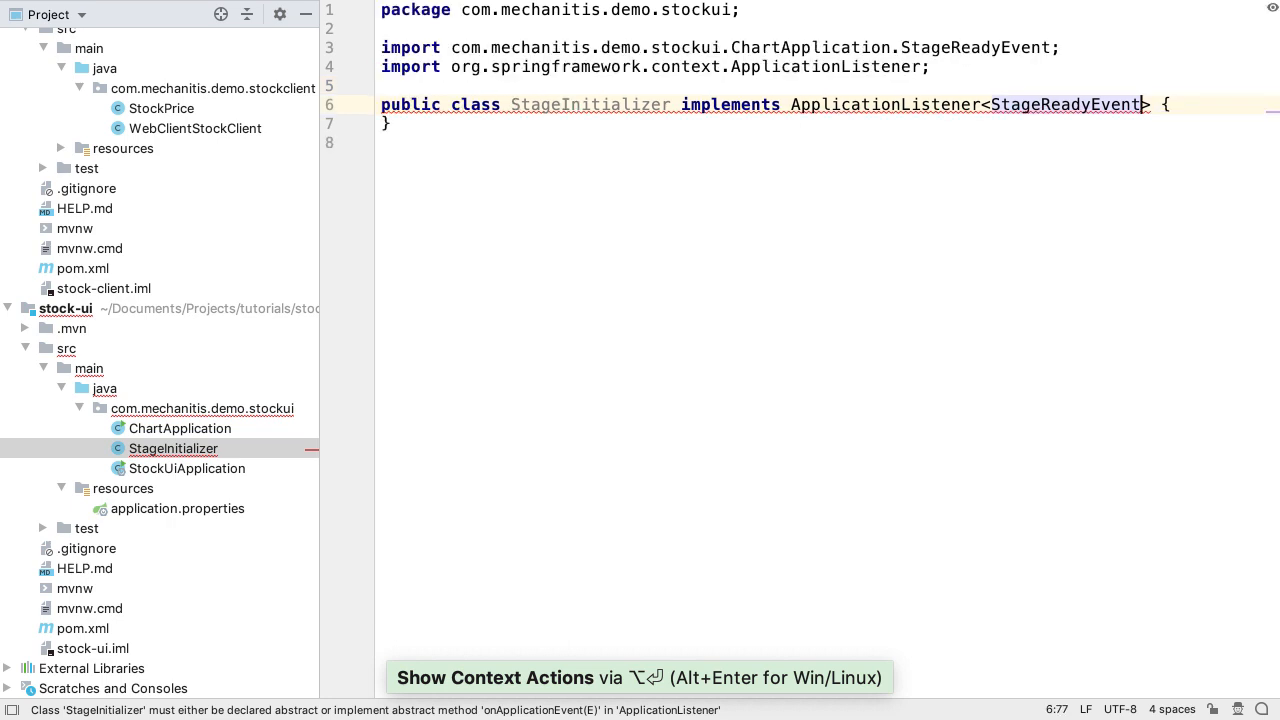
Generate the empty onApplicationEvent(StageReadyEvent event) override via Implement methods.
{"action": "key", "text": "Alt+Enter"}
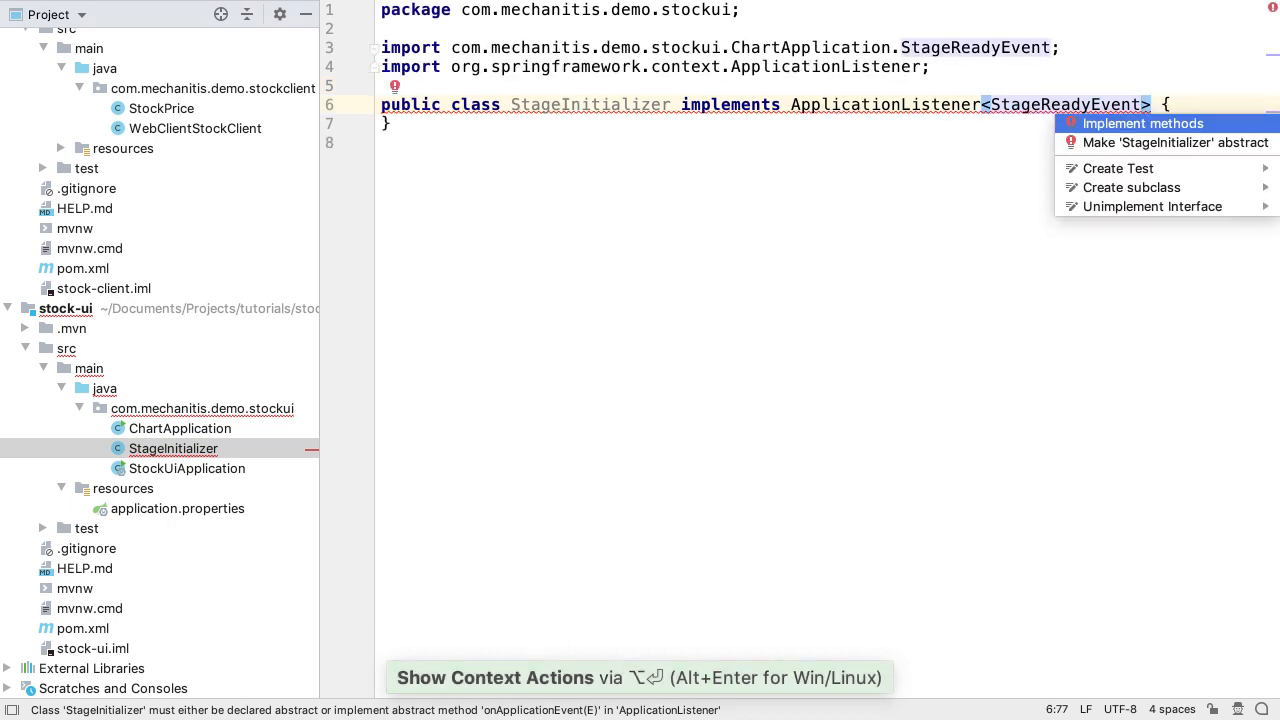
{"action": "left_click", "coordinate": [1142, 124]}
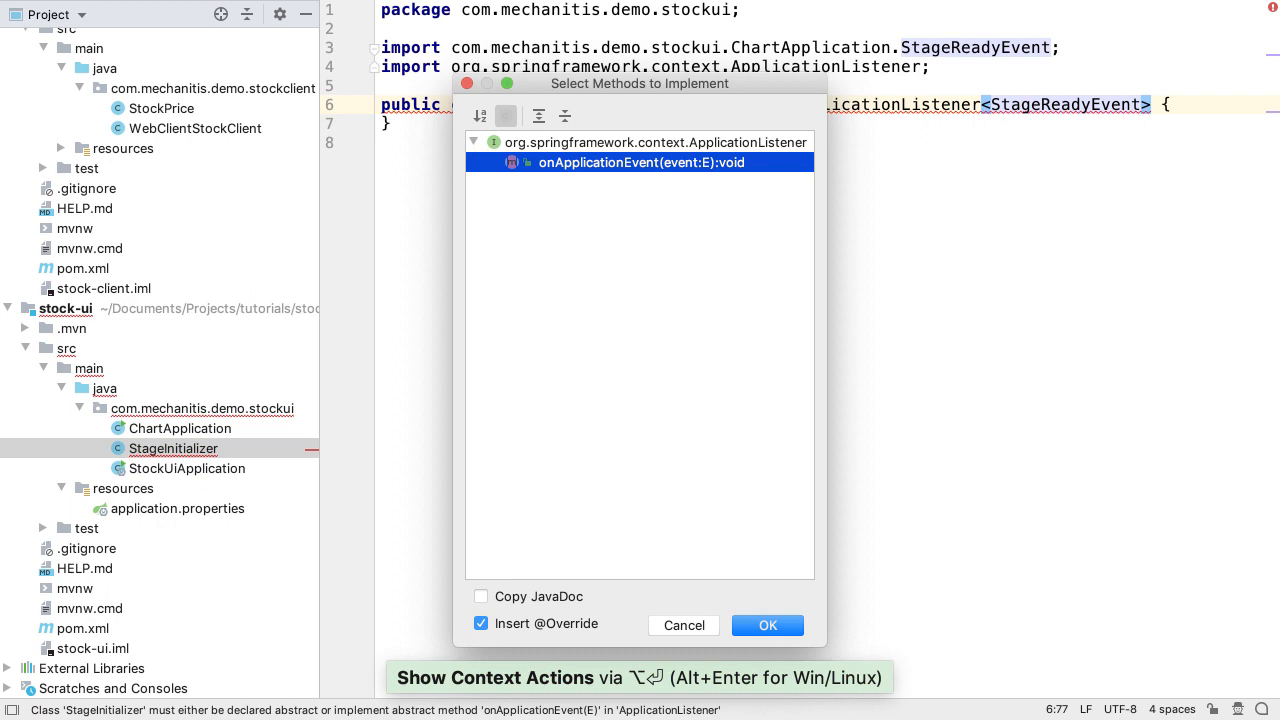
{"action": "left_click", "coordinate": [768, 624]}
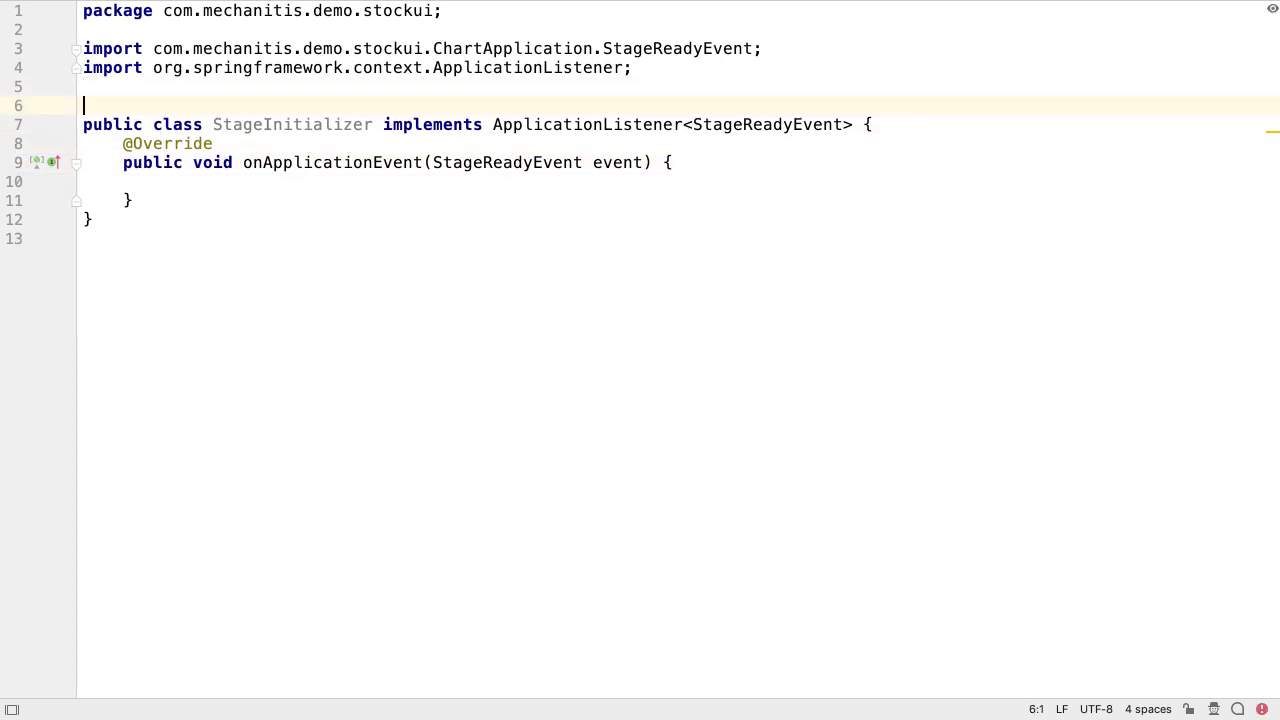
{"action": "type", "text": "@Component"}
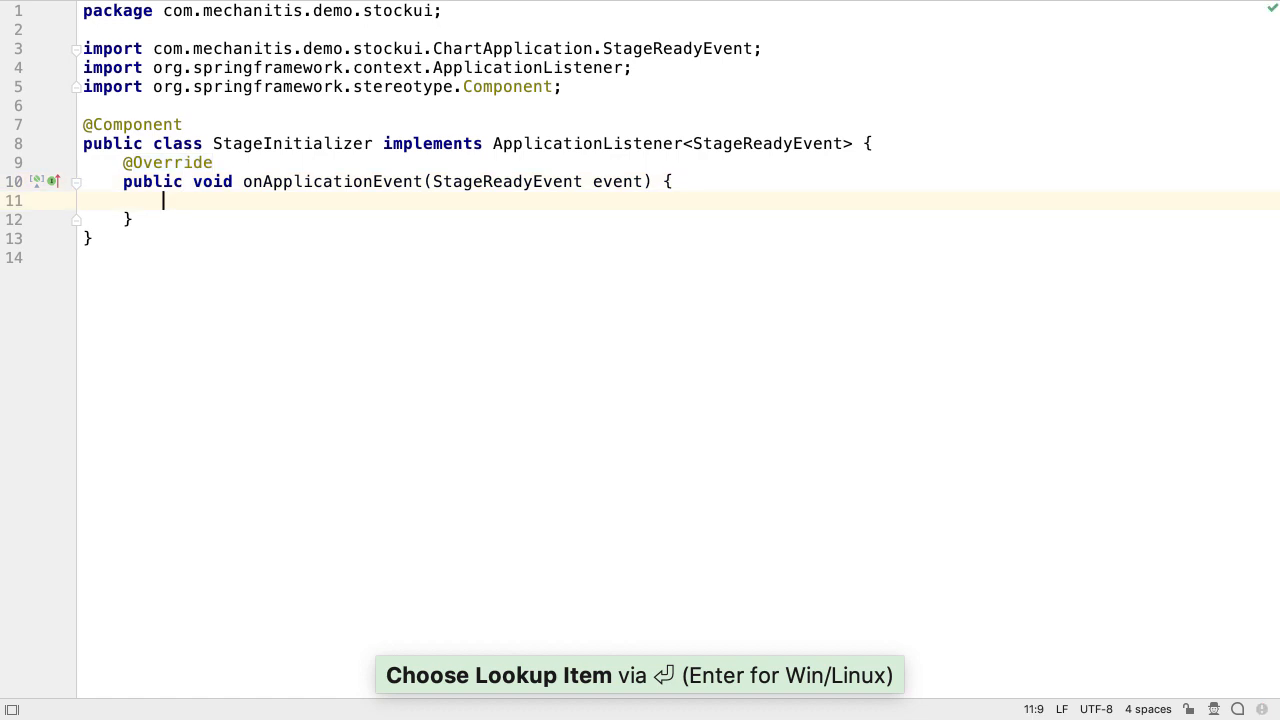
{"action": "type", "text": "event."}
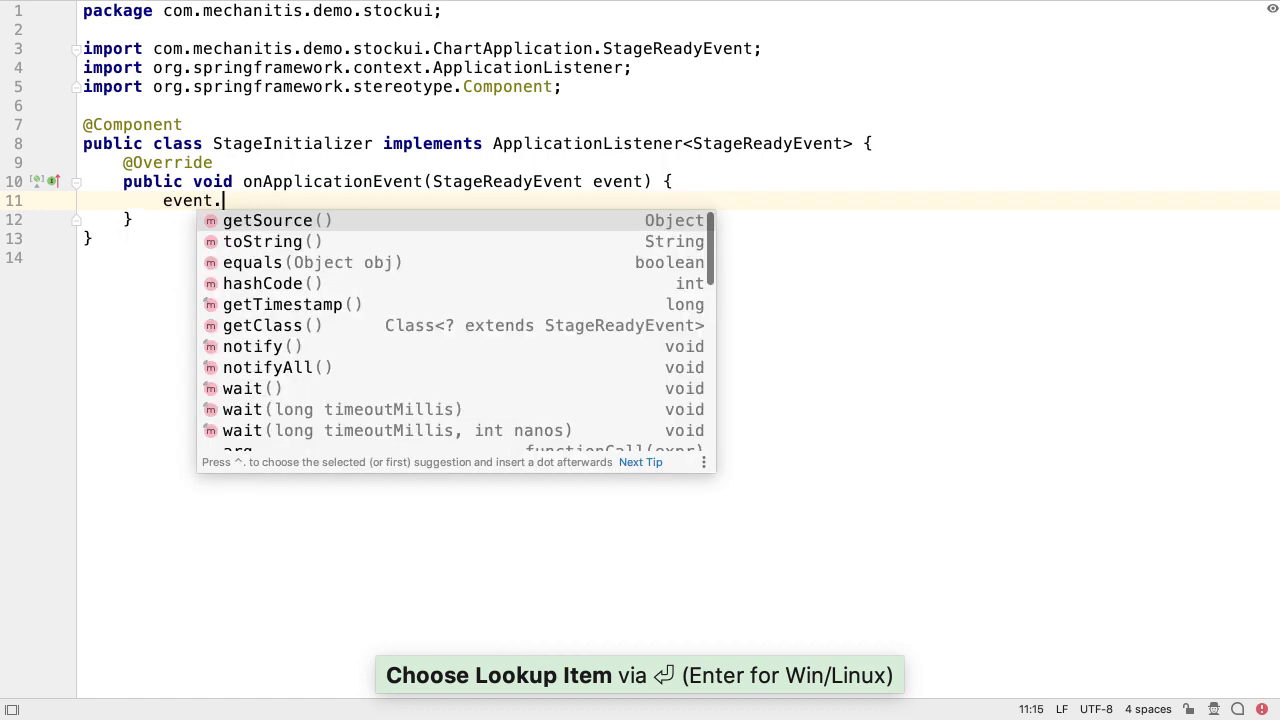
{"action": "type", "text": "getStage"}
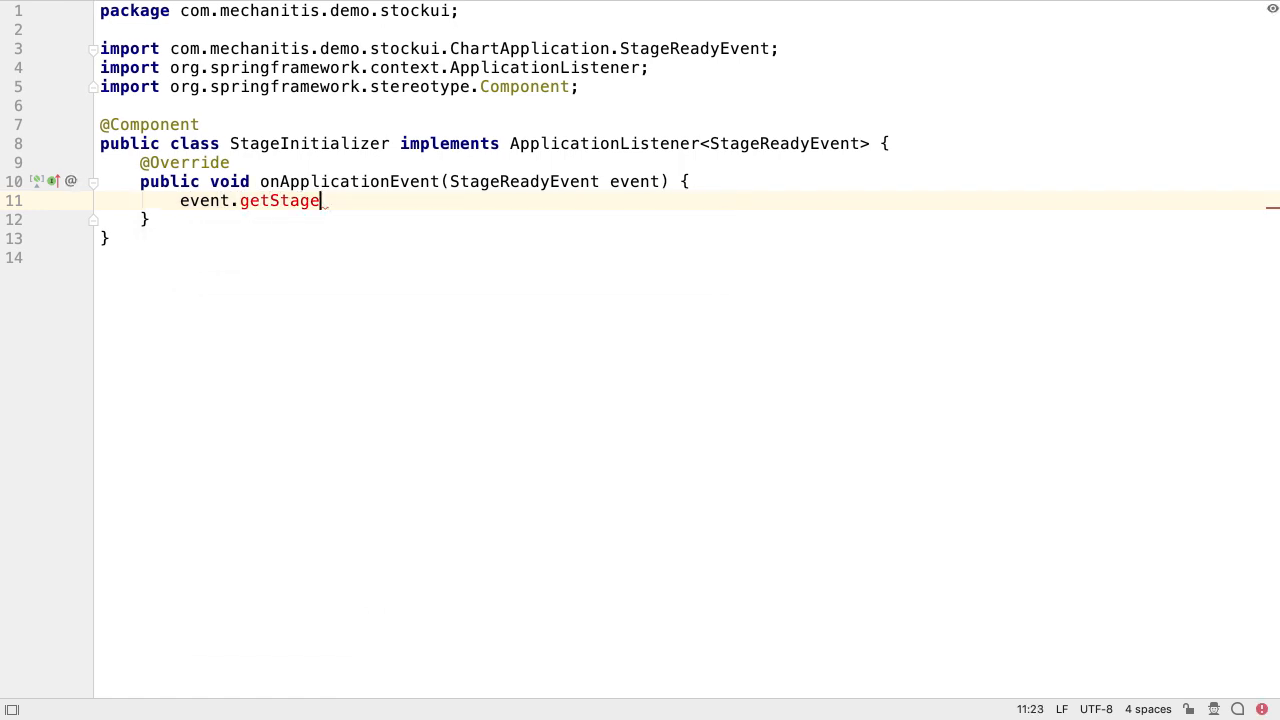
{"action": "type", "text": "()"}
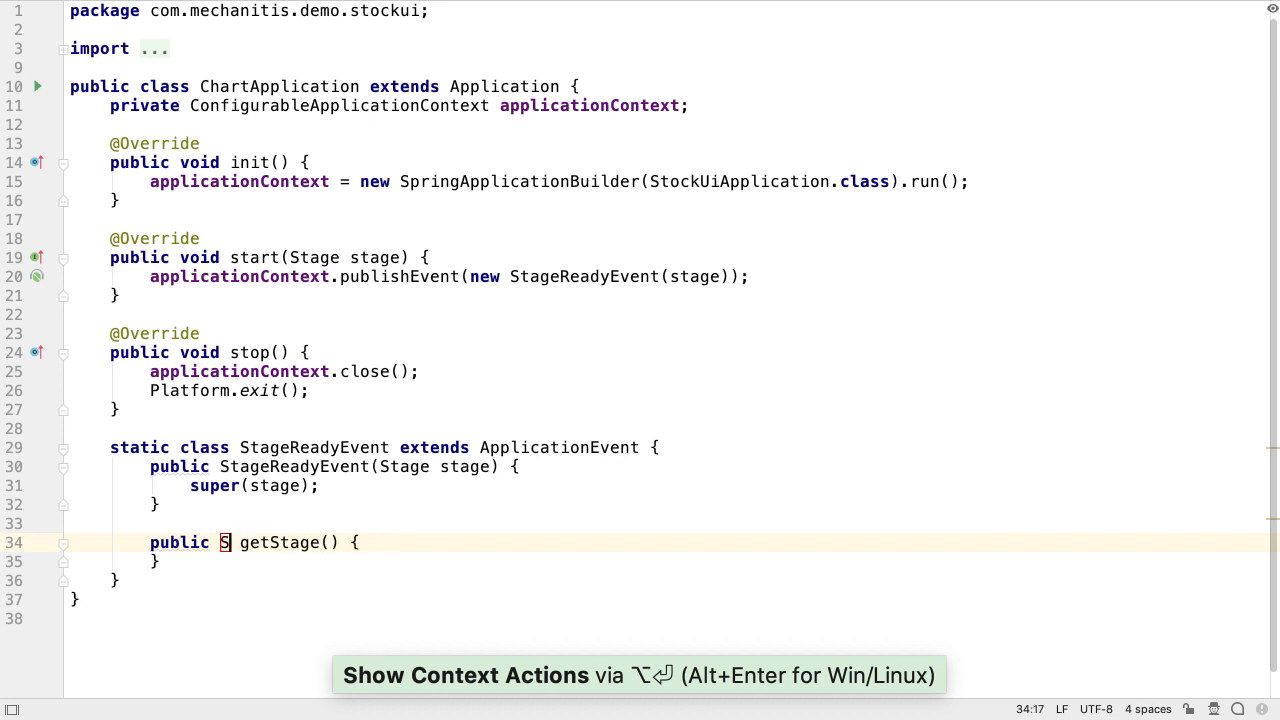
Create getStage() in StageReadyEvent returning Stage as getSource() cast to Stage.
{"action": "type", "text": "tage"}
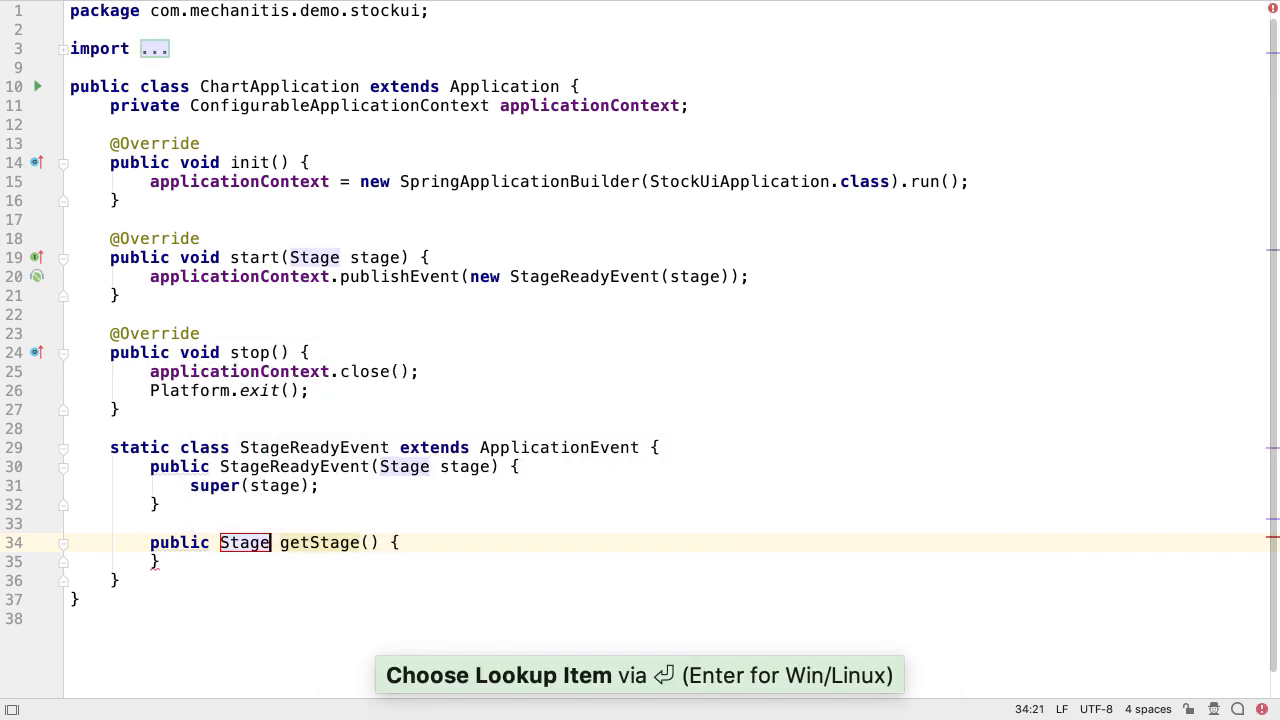
{"action": "key", "text": "Enter"}
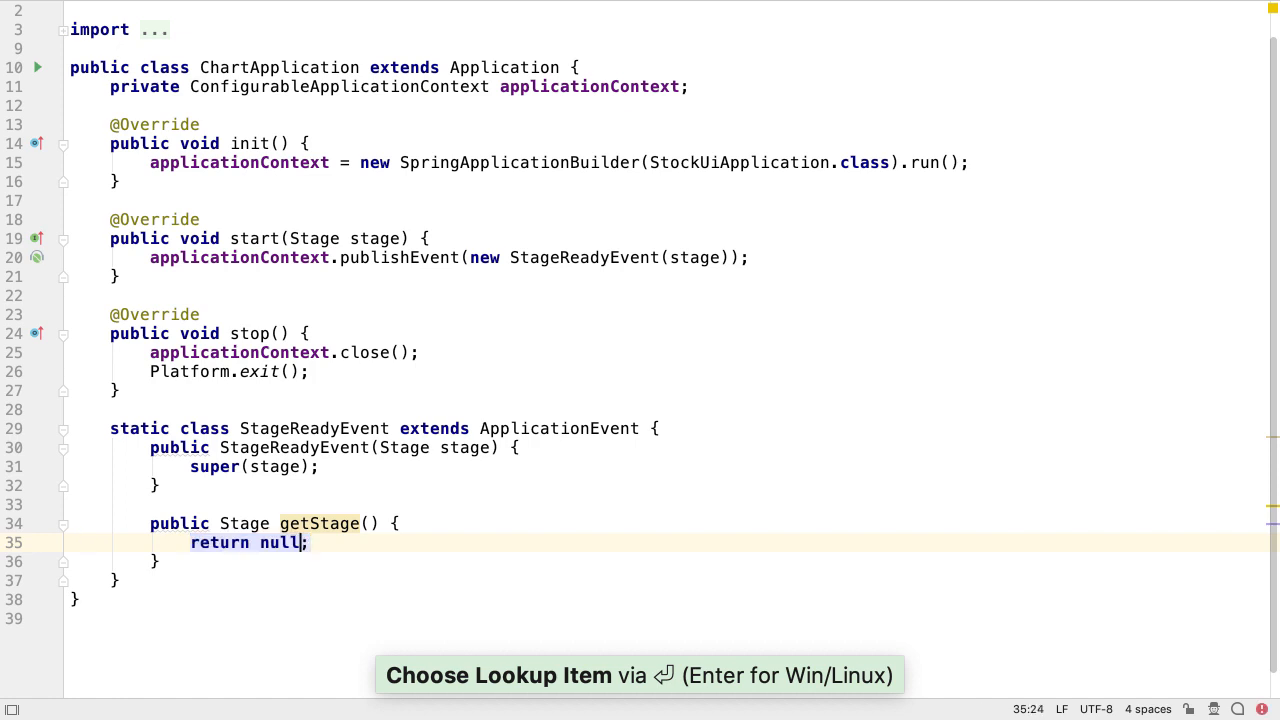
{"action": "type", "text": "get"}
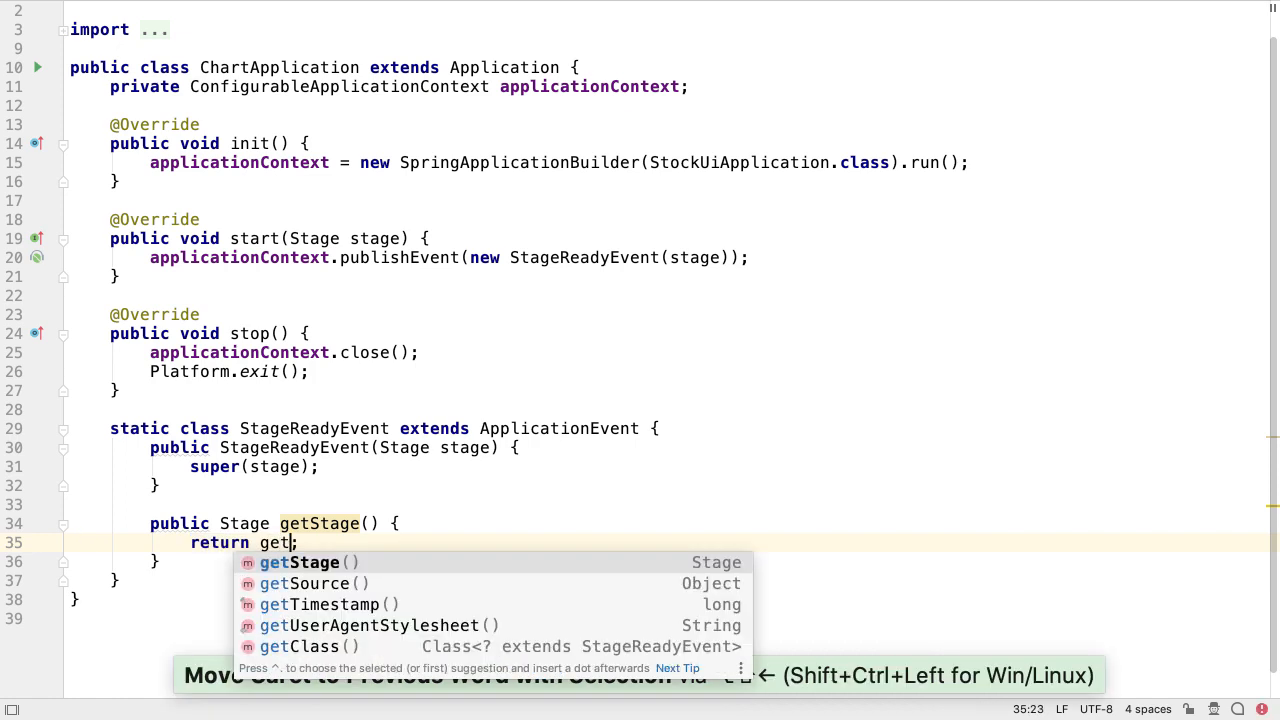
{"action": "left_click", "coordinate": [312, 584]}
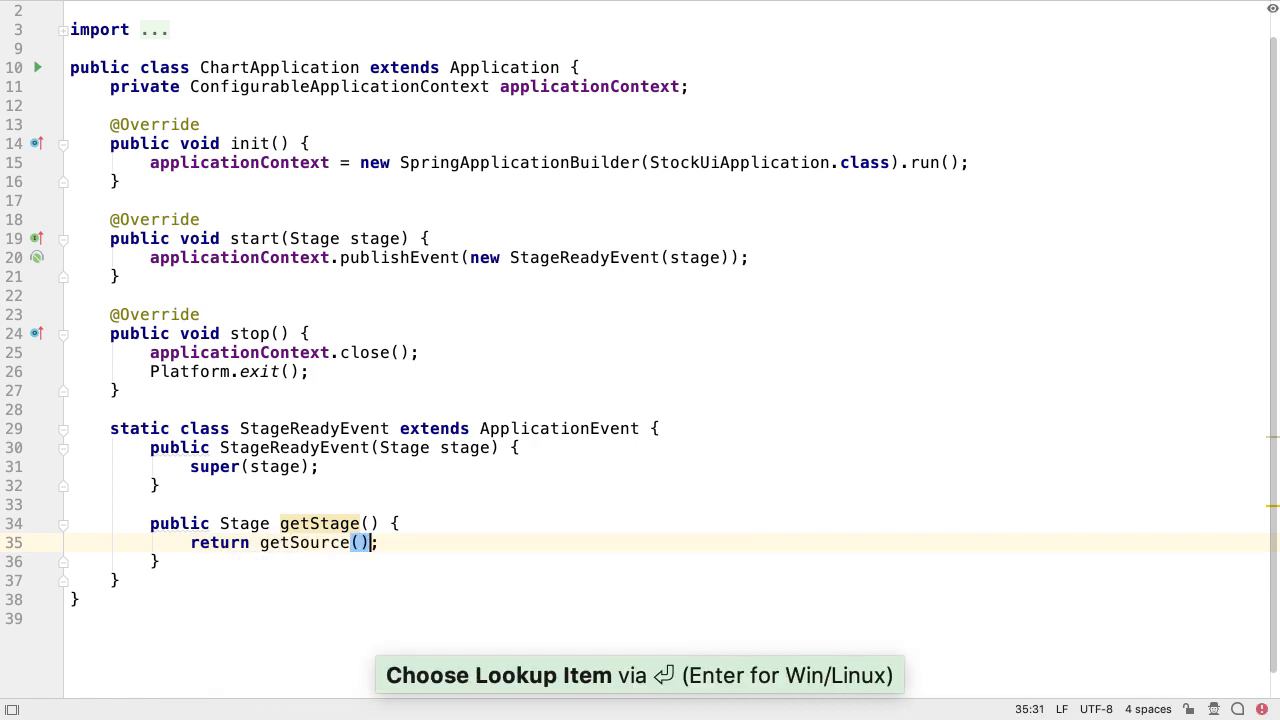
{"action": "type", "text": ".ca"}
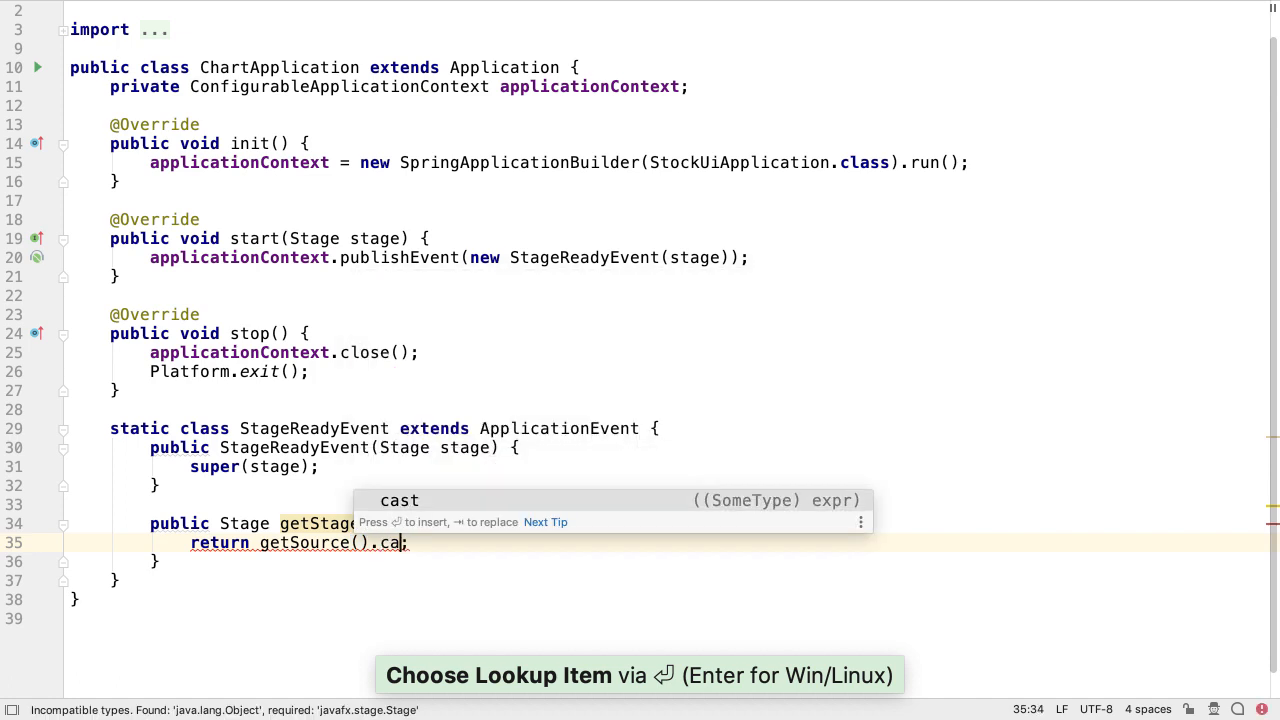
{"action": "key", "text": "Enter"}
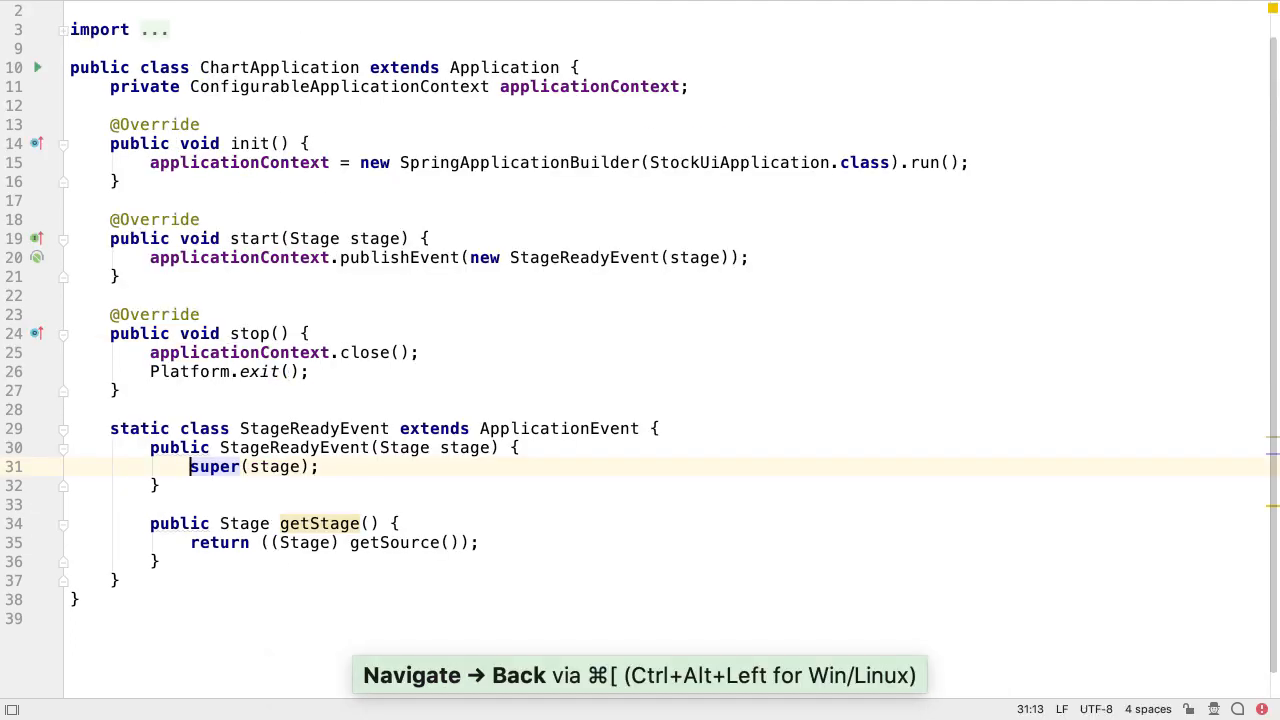
Return to StageInitializer and store Stage stage = event.getStage() in onApplicationEvent.
{"action": "key", "text": "ctrl+e"}
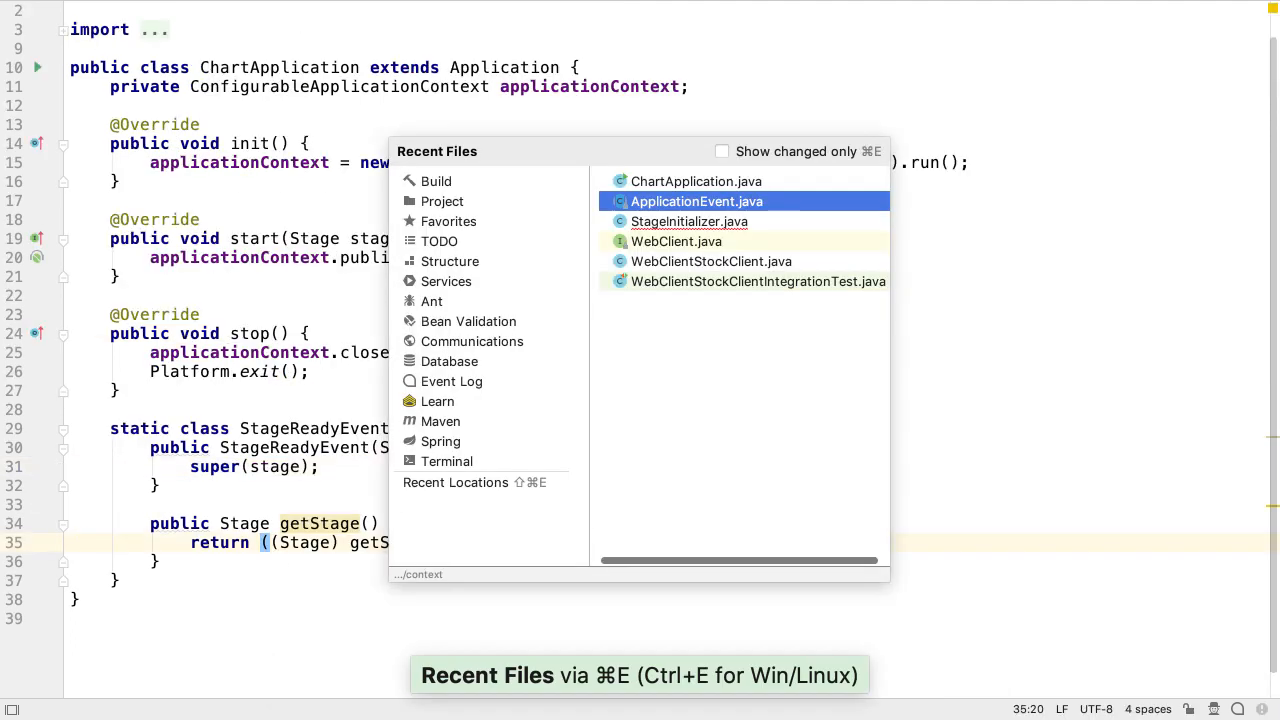
{"action": "left_click", "coordinate": [688, 220]}
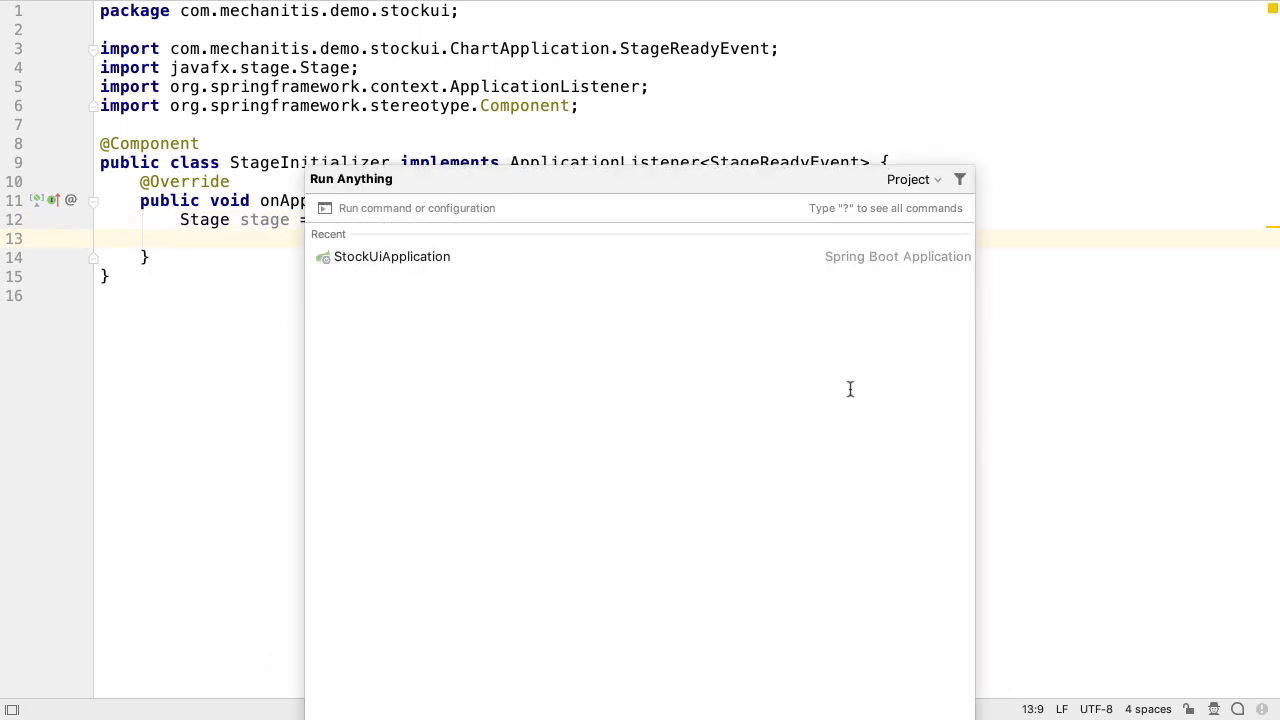
Run StockUiApplication via Run Anything, then stop it from the Services panel.
{"action": "key", "text": "Escape"}
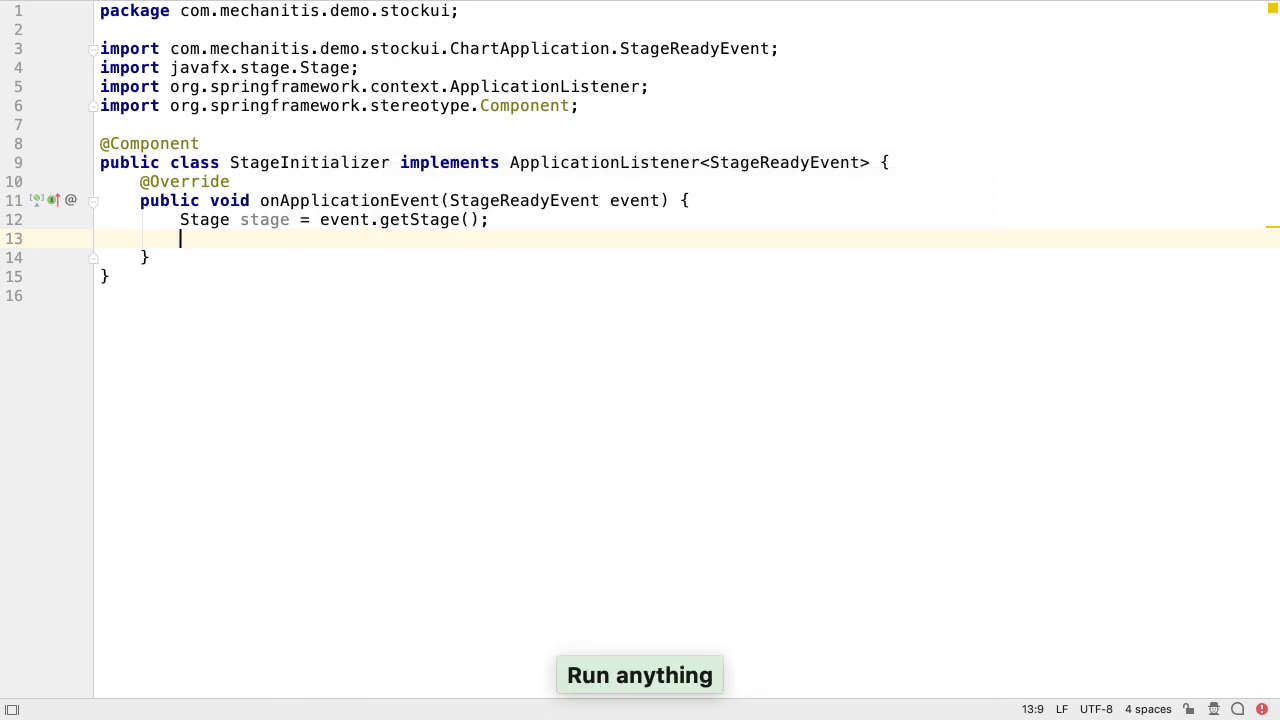
{"action": "left_click", "coordinate": [640, 676]}
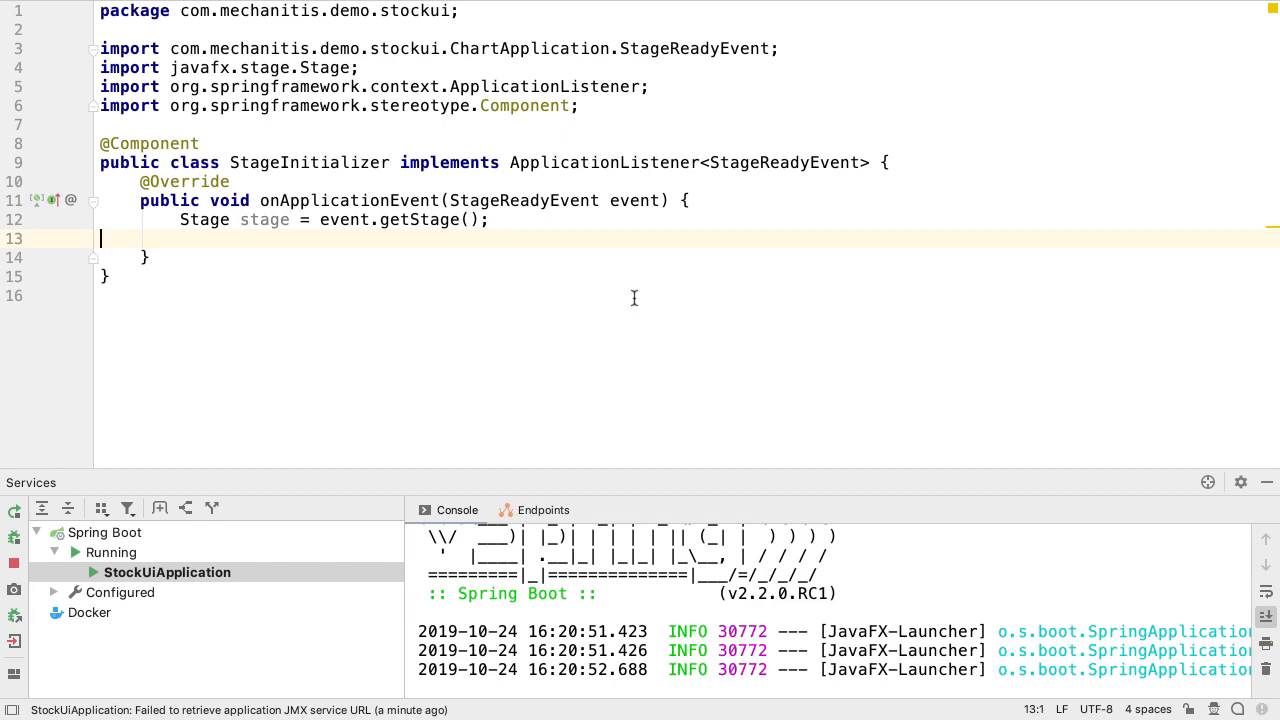
{"action": "left_click", "coordinate": [14, 562]}
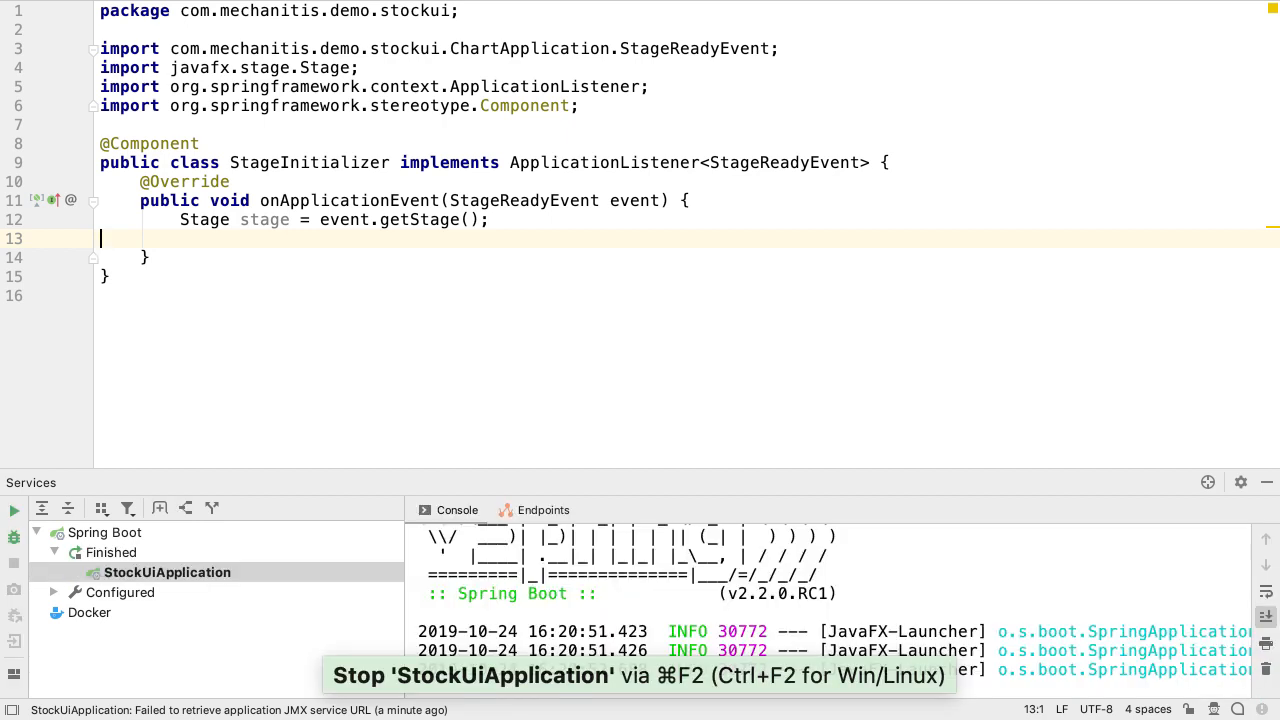